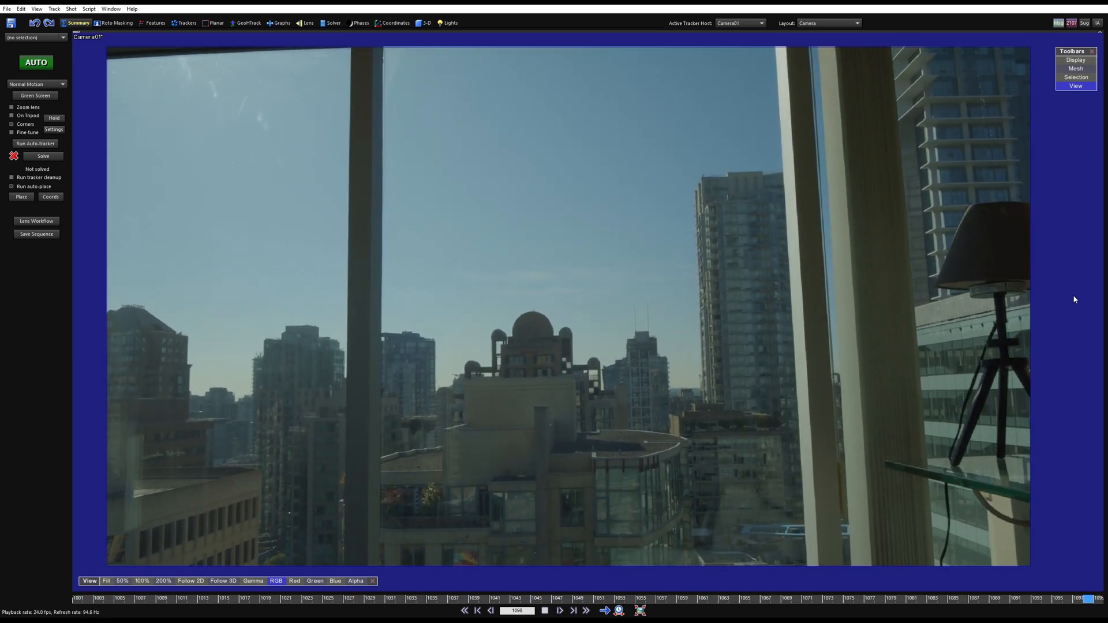
Switch to the Trackers room to show the auto-tracked features over the room footage.
left_click(557, 598)
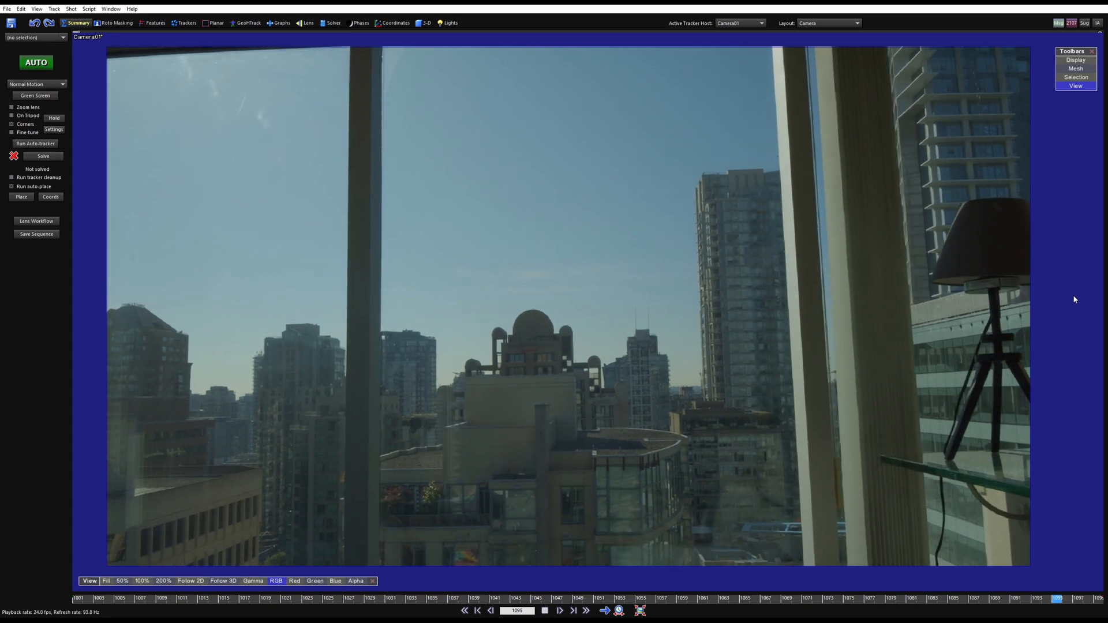
left_click(465, 611)
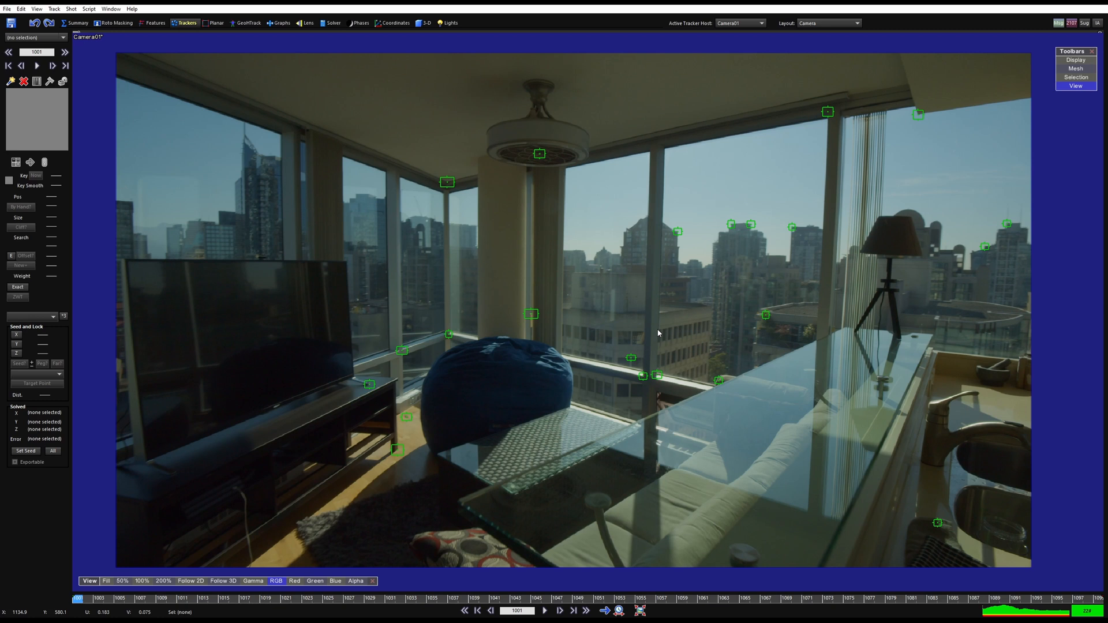
mouse_move(624, 305)
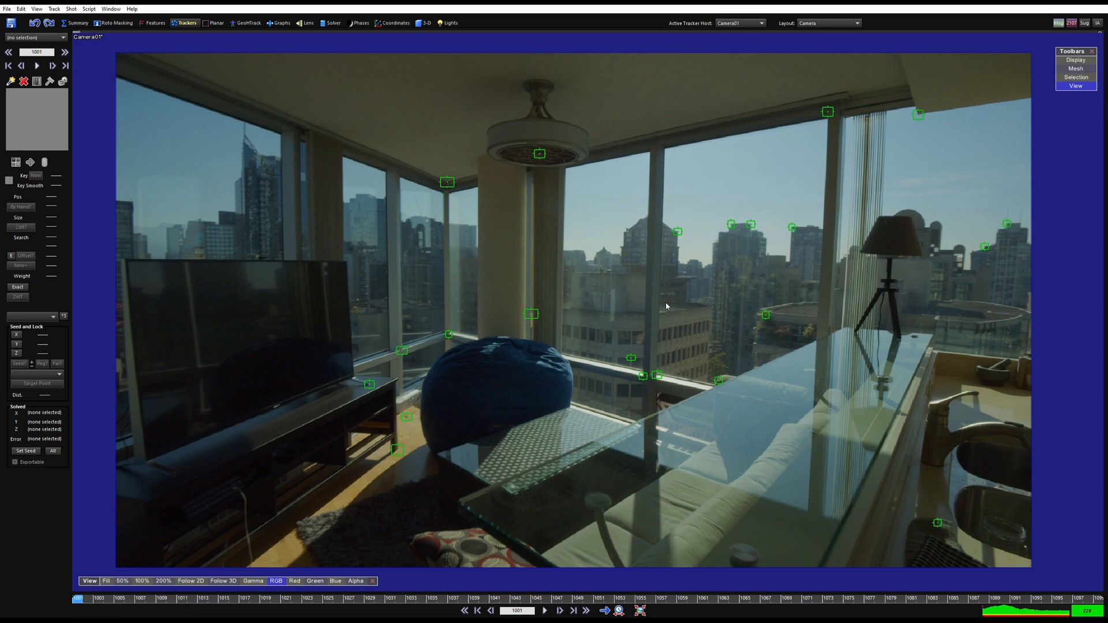
Open the Solver room and check the Advanced Lens Controls, then close that panel.
left_click(331, 22)
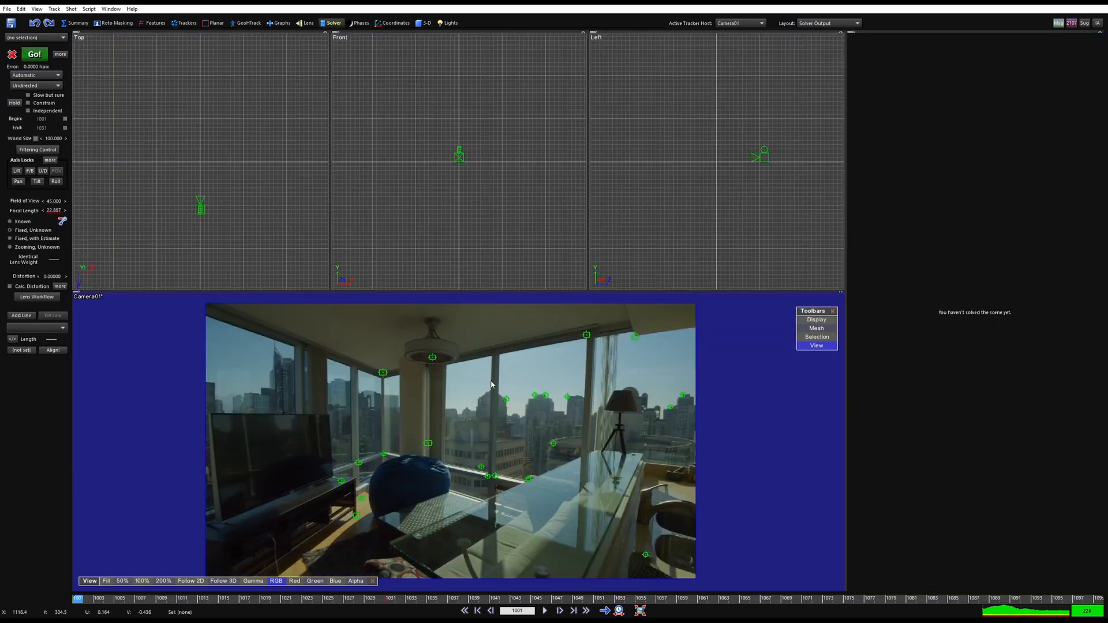
left_click(827, 23)
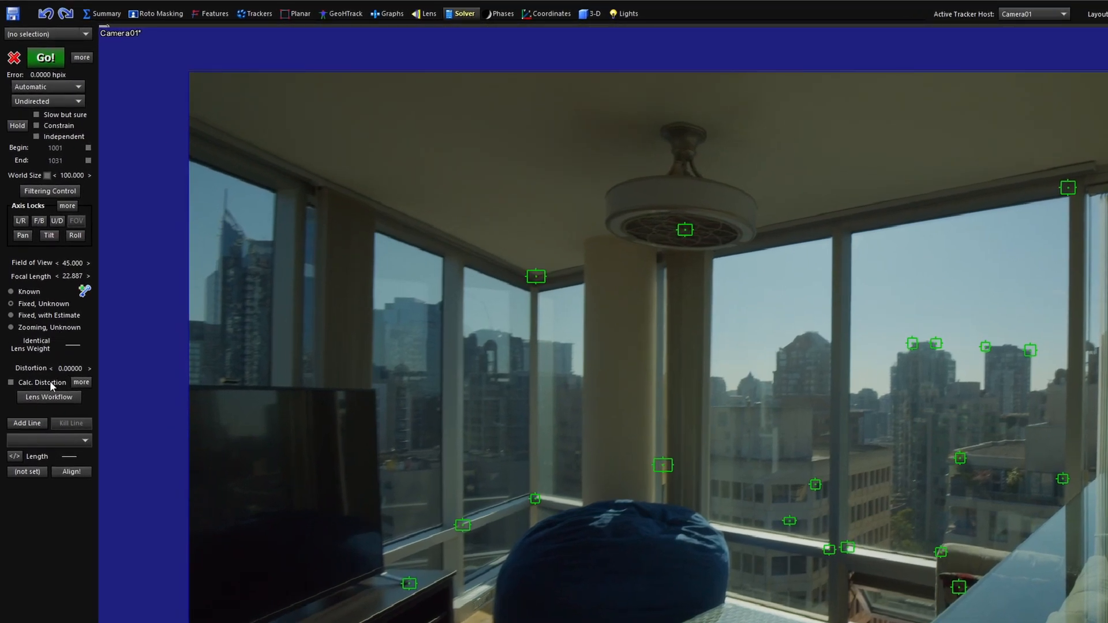
left_click(81, 383)
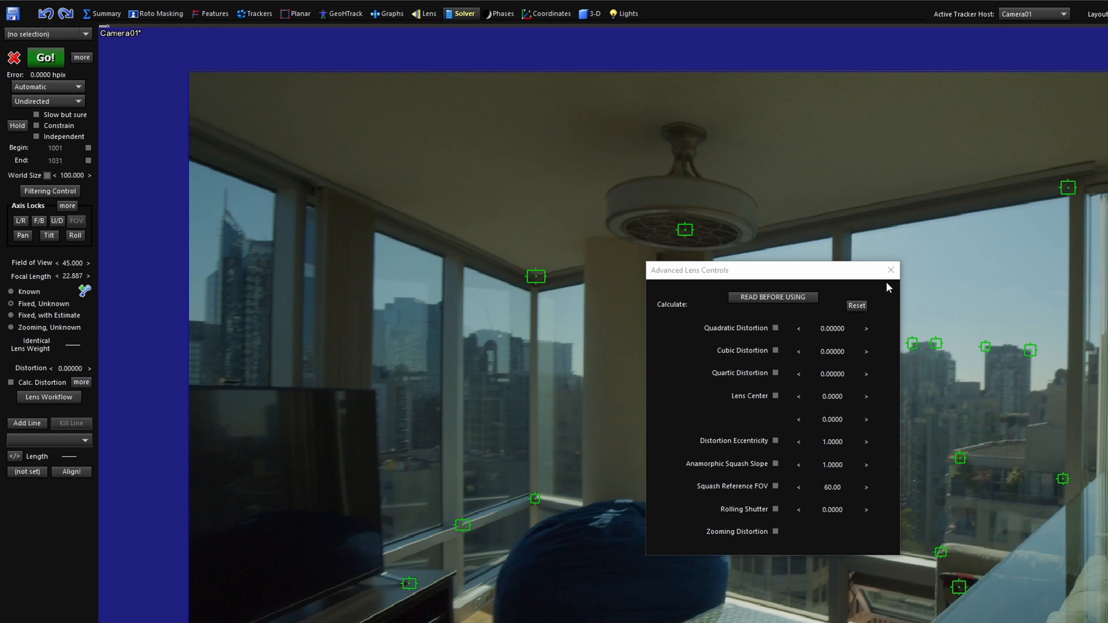
left_click(890, 270)
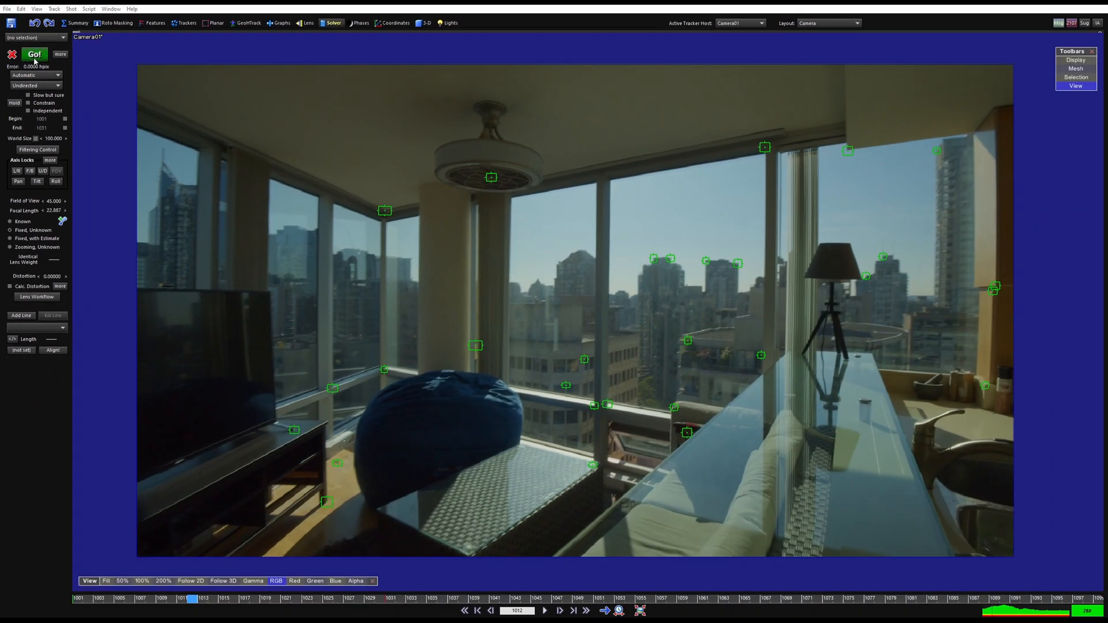
Solve the camera to 9.1342 hpix and set the lens mode to Zooming, Unknown.
left_click(34, 54)
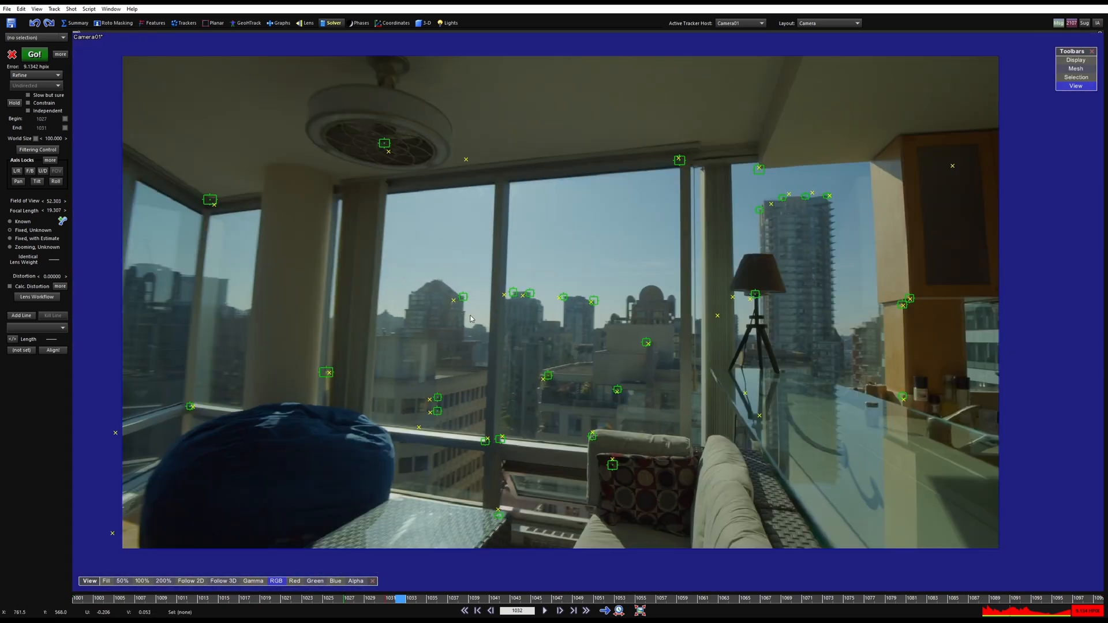
right_click(470, 318)
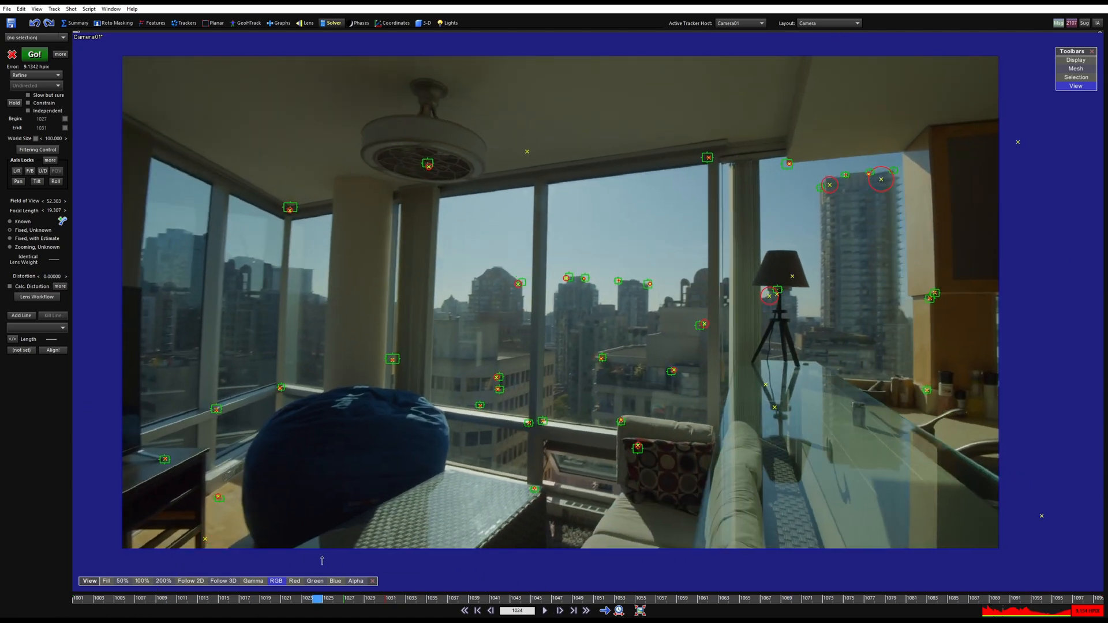
left_click(561, 611)
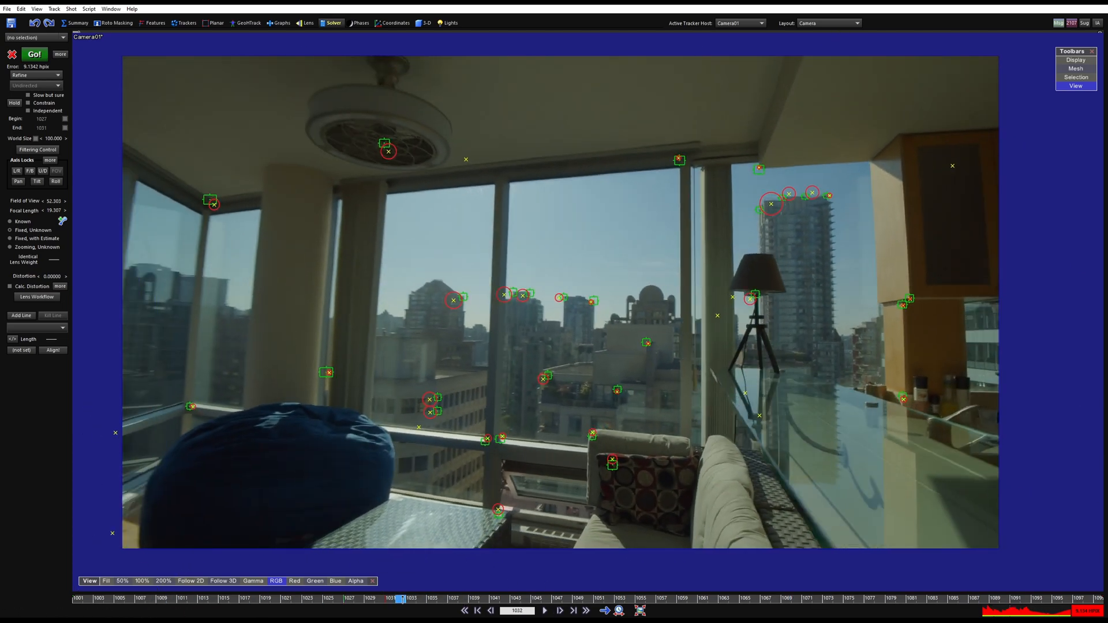
mouse_move(444, 306)
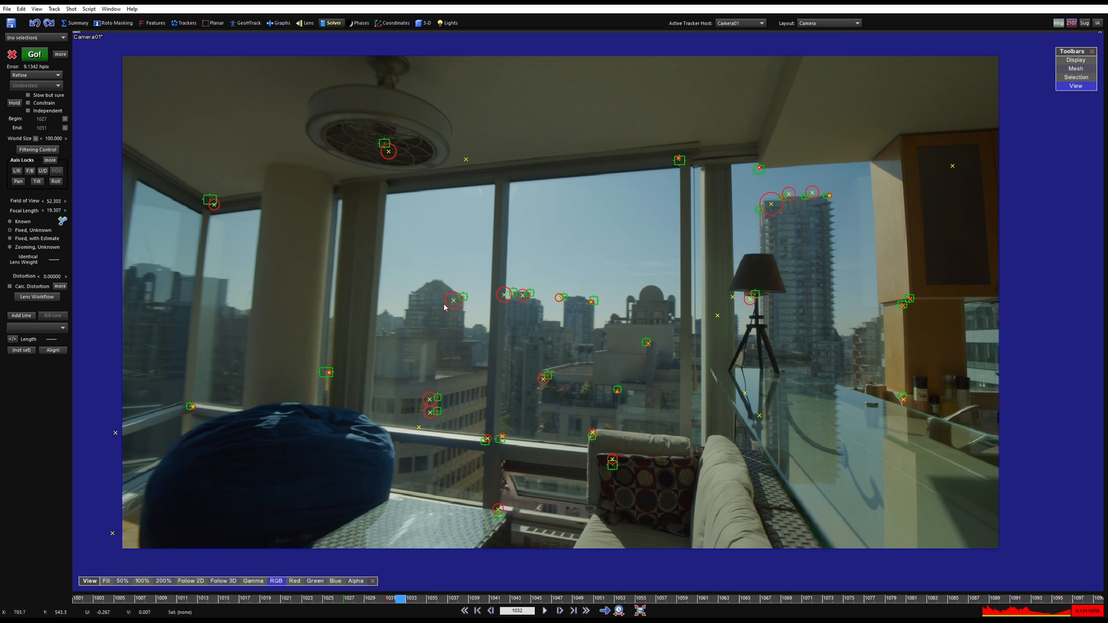
mouse_move(79, 130)
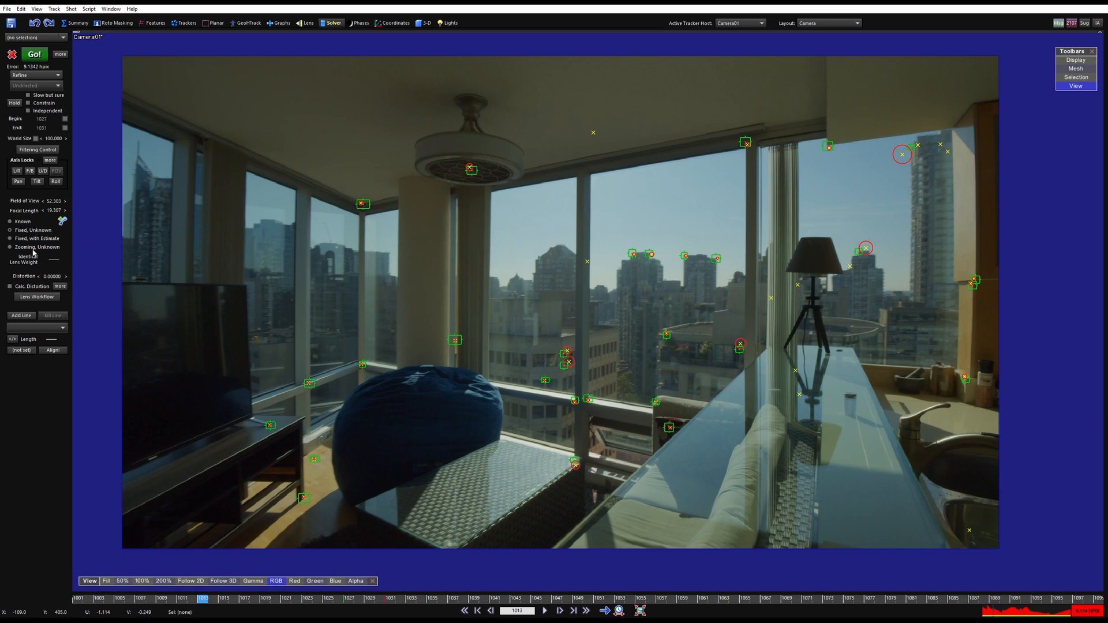
mouse_move(33, 54)
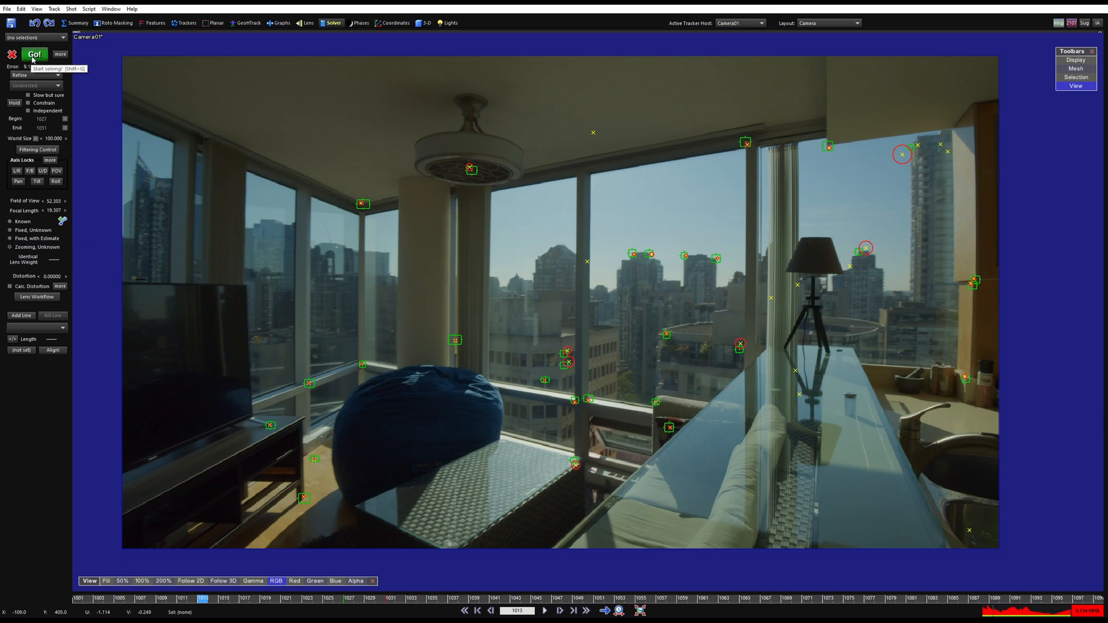
Re-solve the zooming camera to 1.1675 hpix, glancing at the Perspective view.
left_click(34, 54)
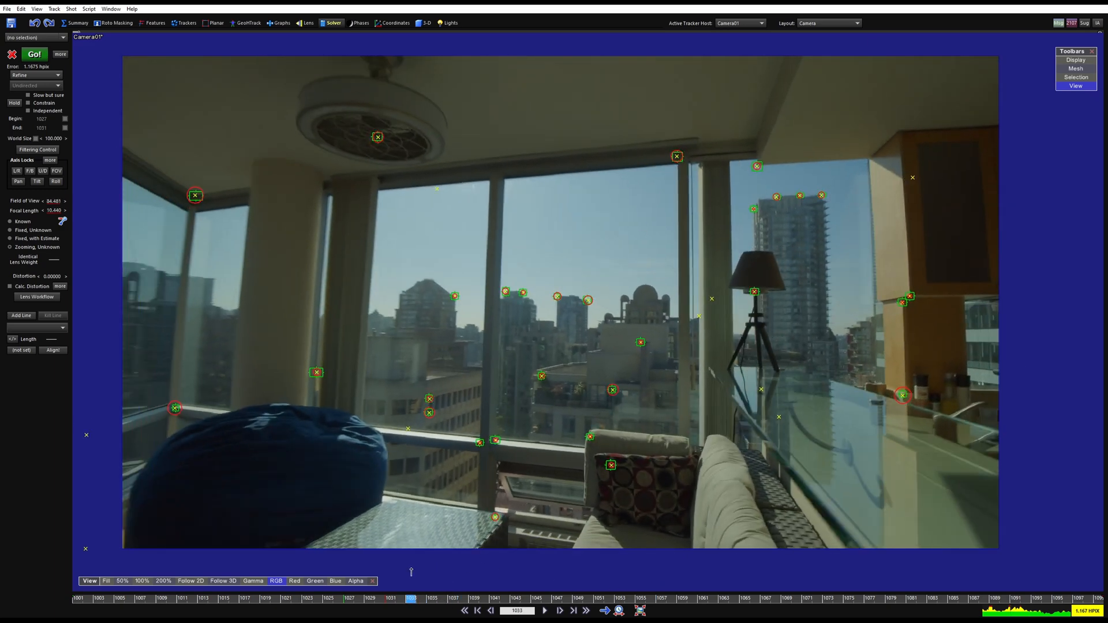
left_click(827, 23)
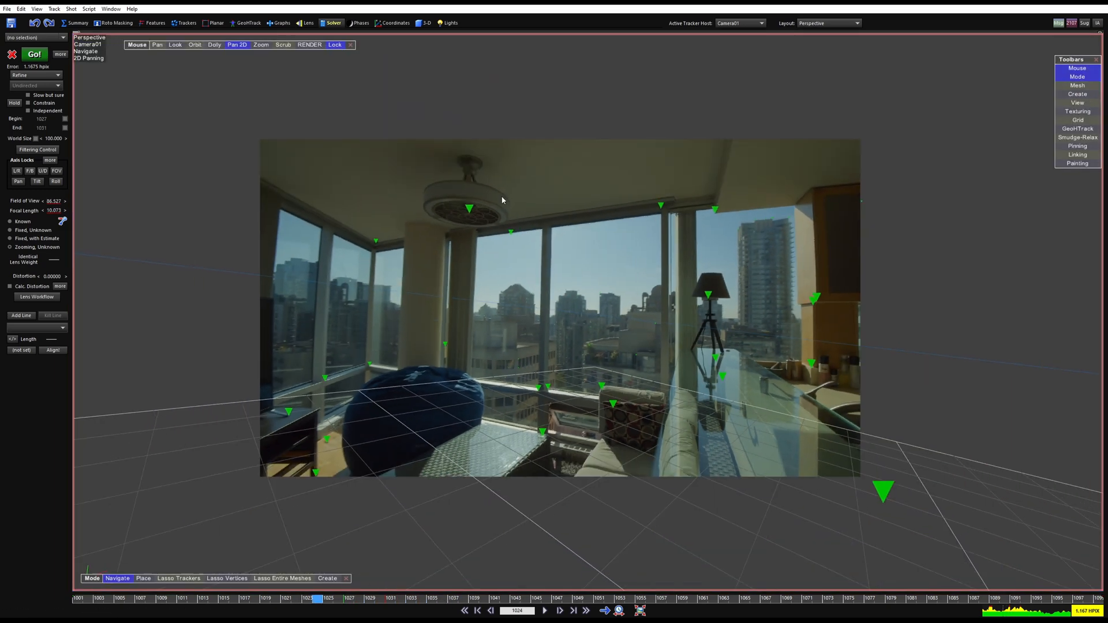
left_click(829, 23)
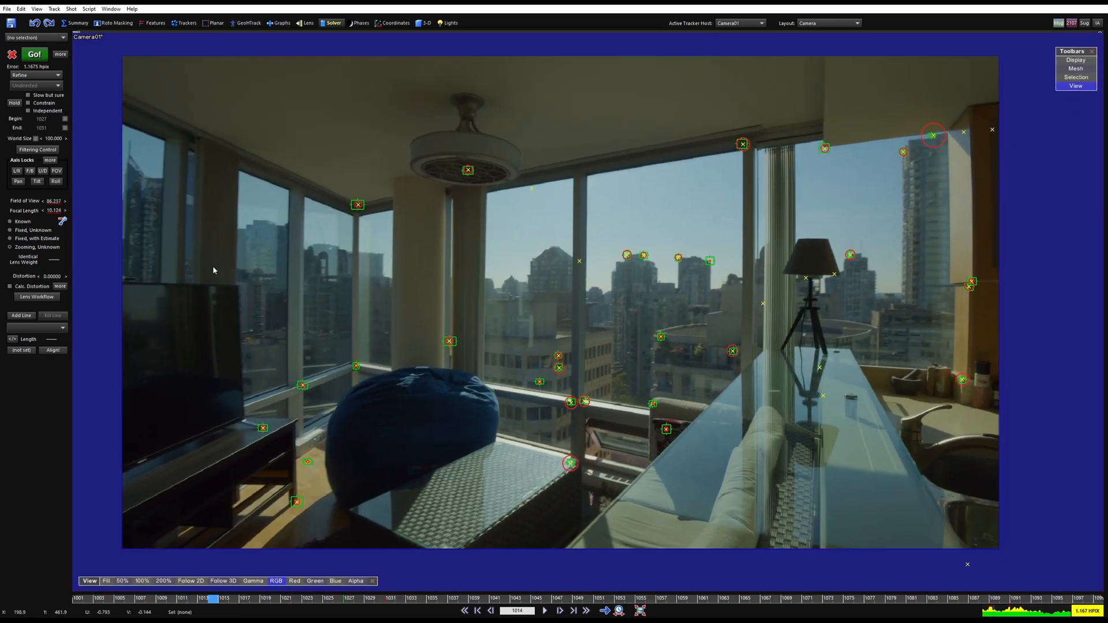
left_click(545, 610)
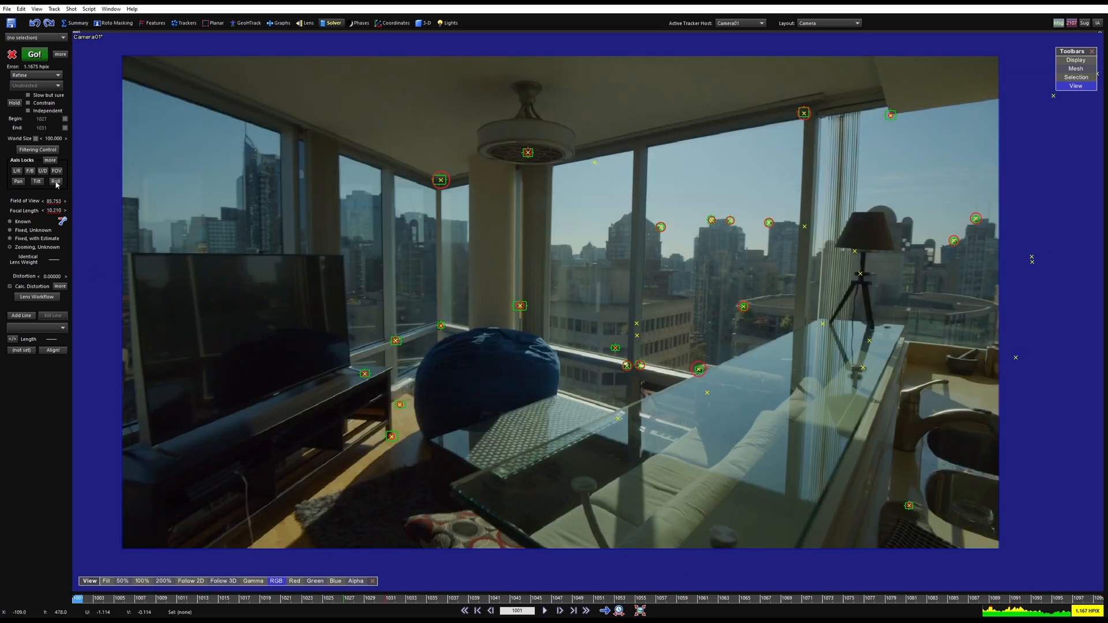
Solve with Calc. Distortion, reaching 1.0866 hpix and -0.00476 quadratic distortion.
left_click(33, 54)
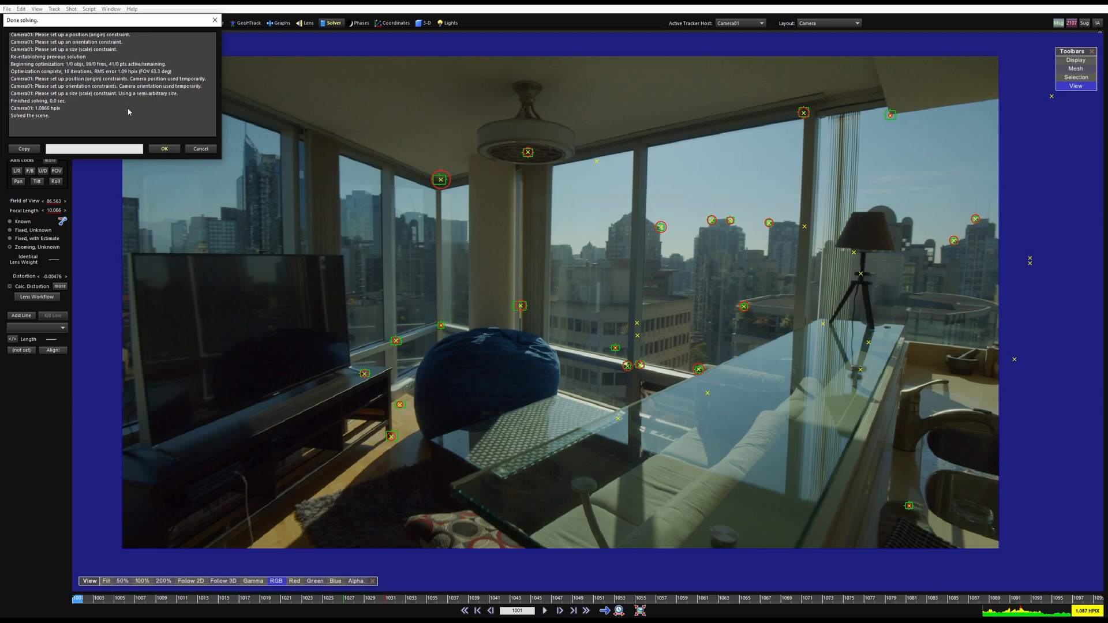
left_click(164, 148)
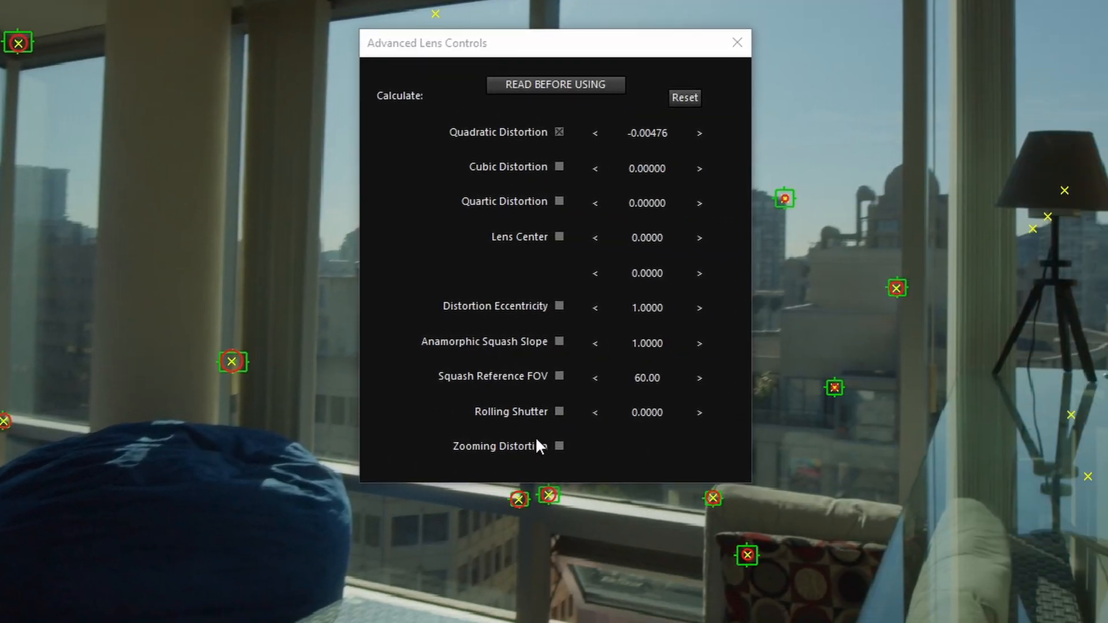
Re-solve to 0.8780 hpix with -0.01553 distortion and accept the Done solving dialog.
left_click(559, 446)
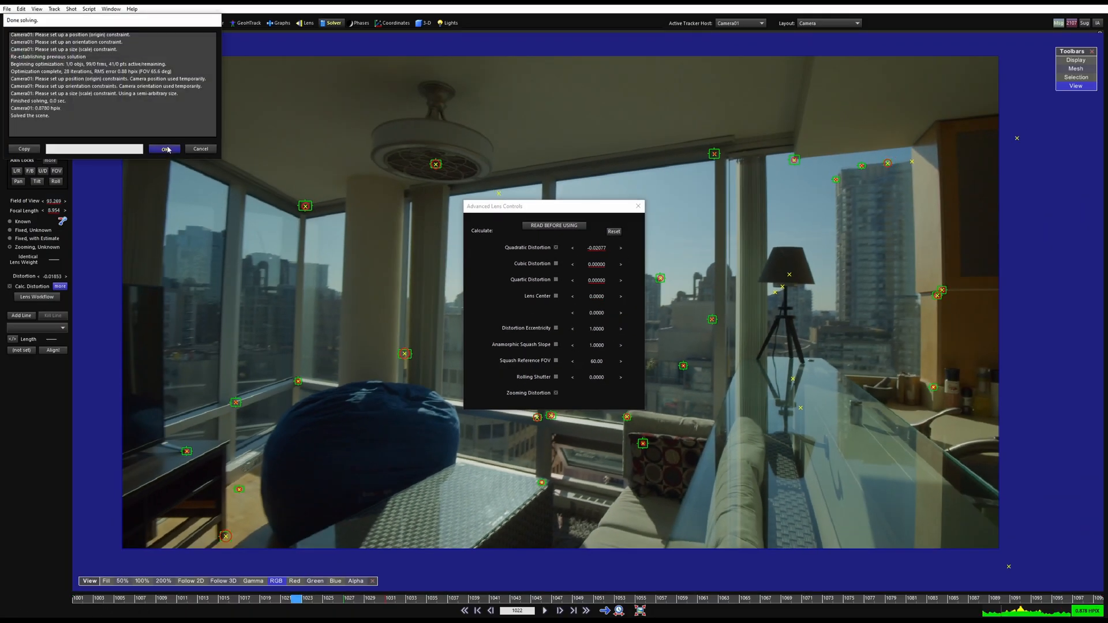
left_click(164, 149)
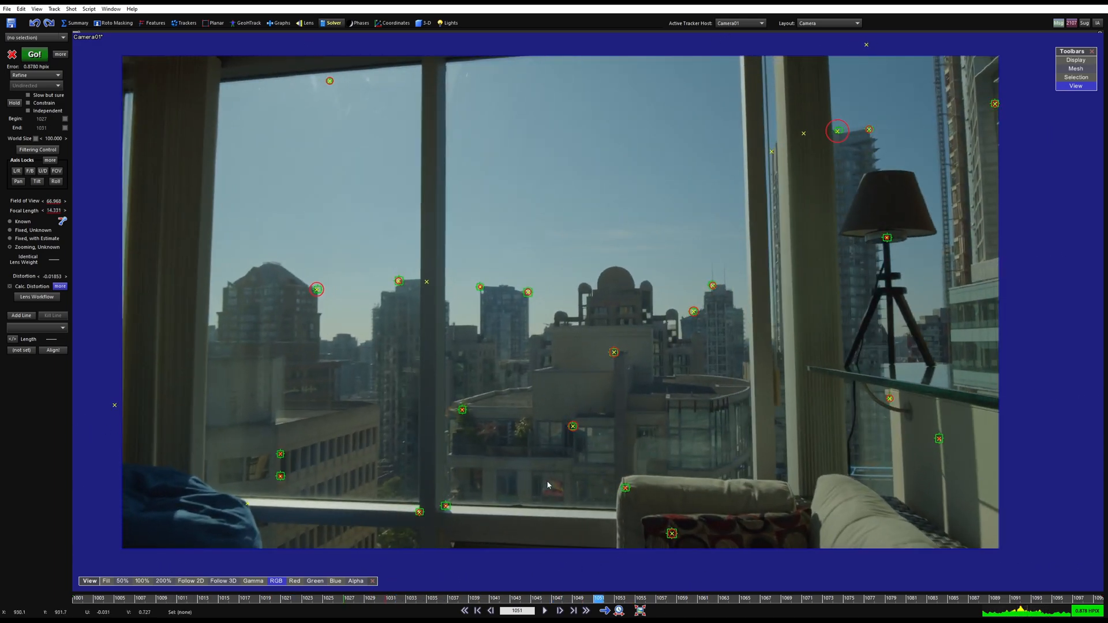
Switch to Perspective and apply the Lens Workflow undistortion, zeroing the distortion value.
left_click(828, 22)
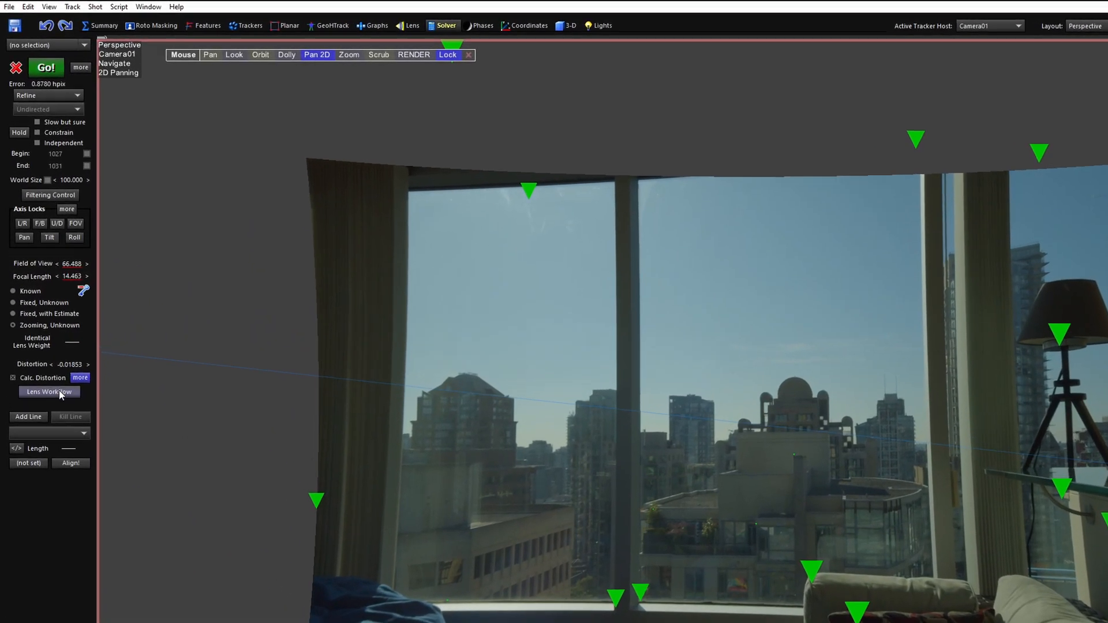
left_click(48, 392)
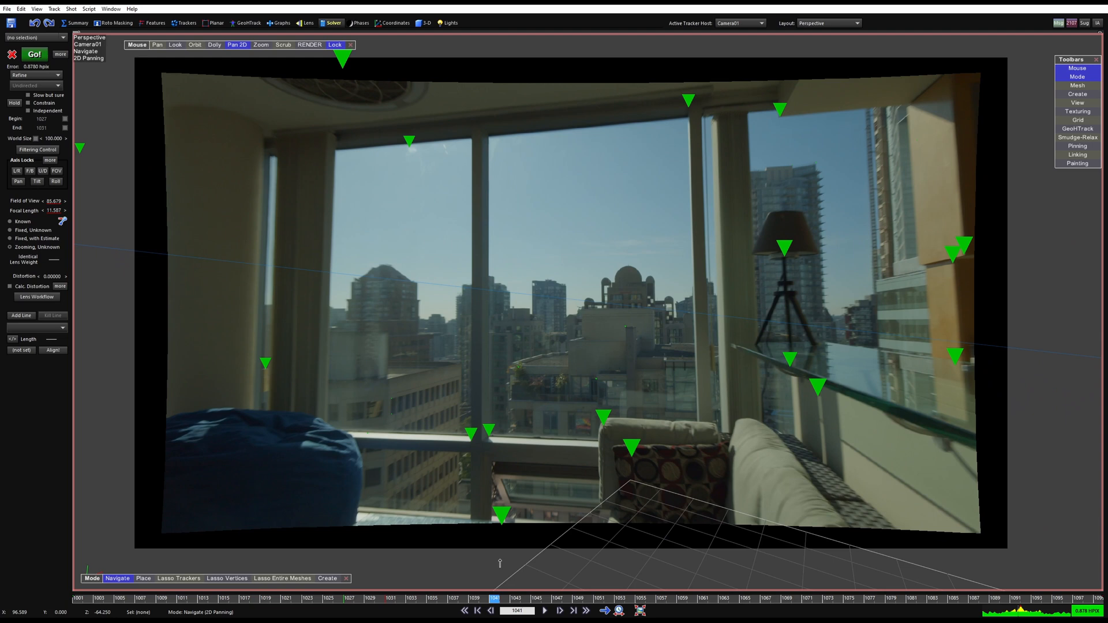
left_click(561, 611)
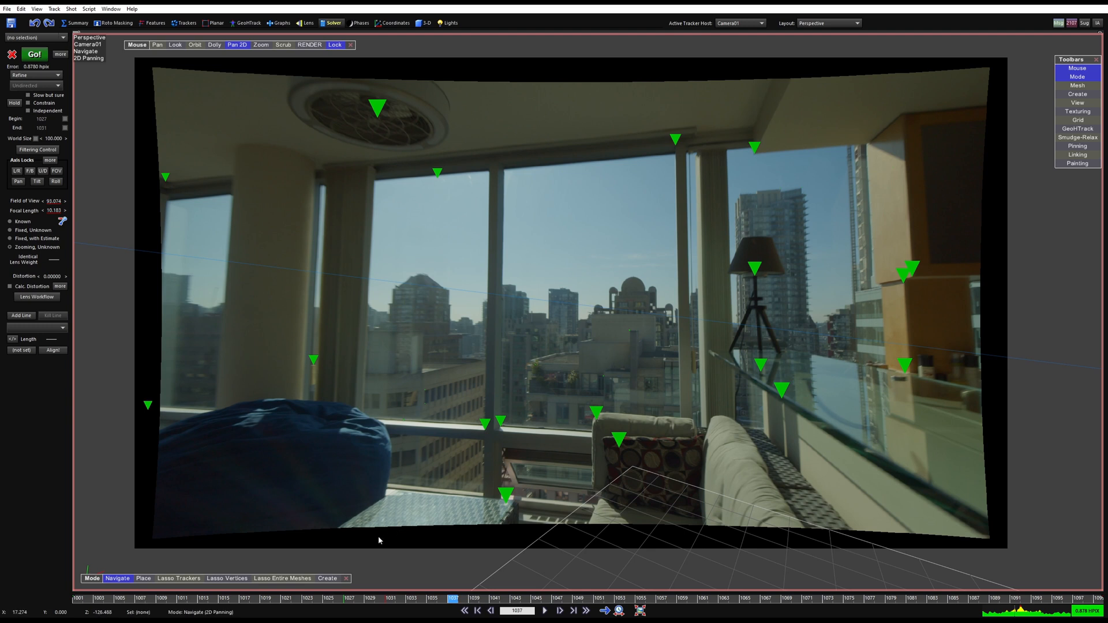
mouse_move(636, 357)
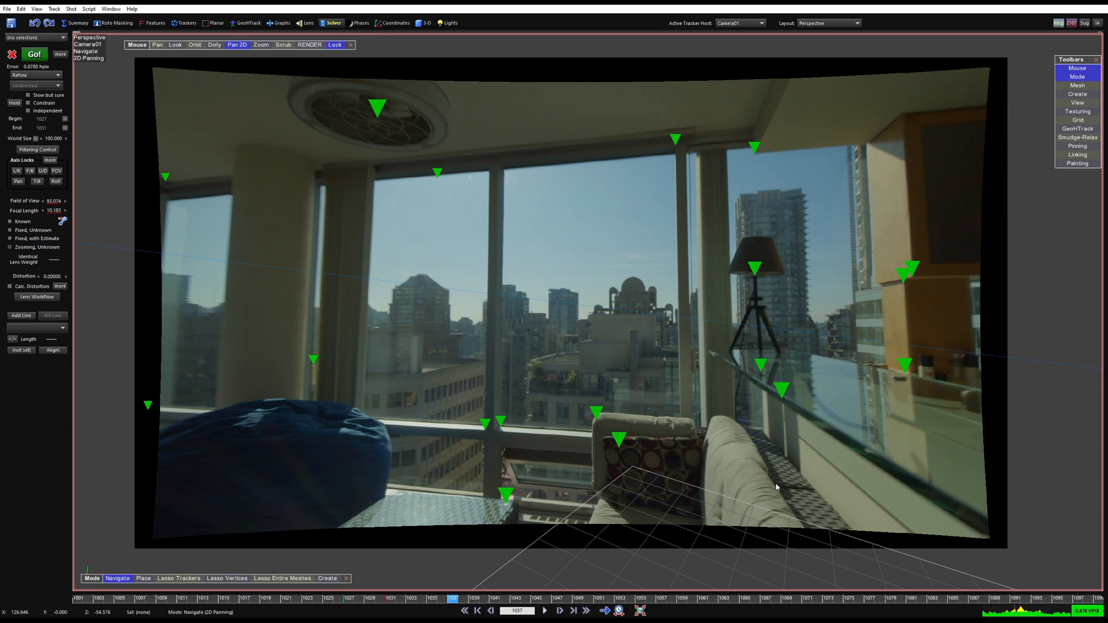
mouse_move(941, 544)
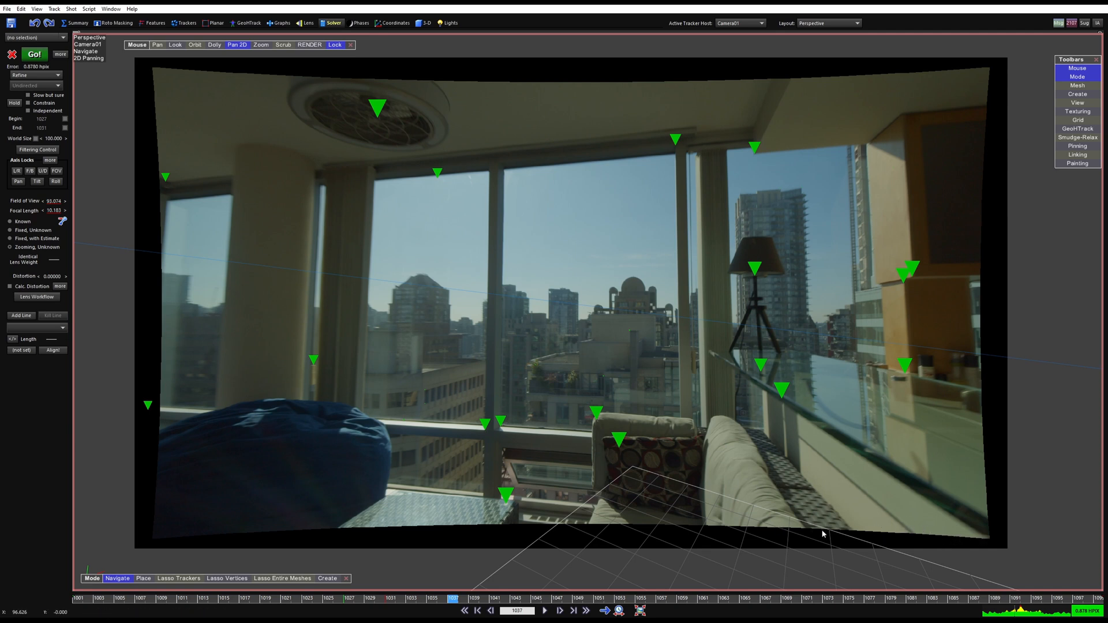
left_click(36, 298)
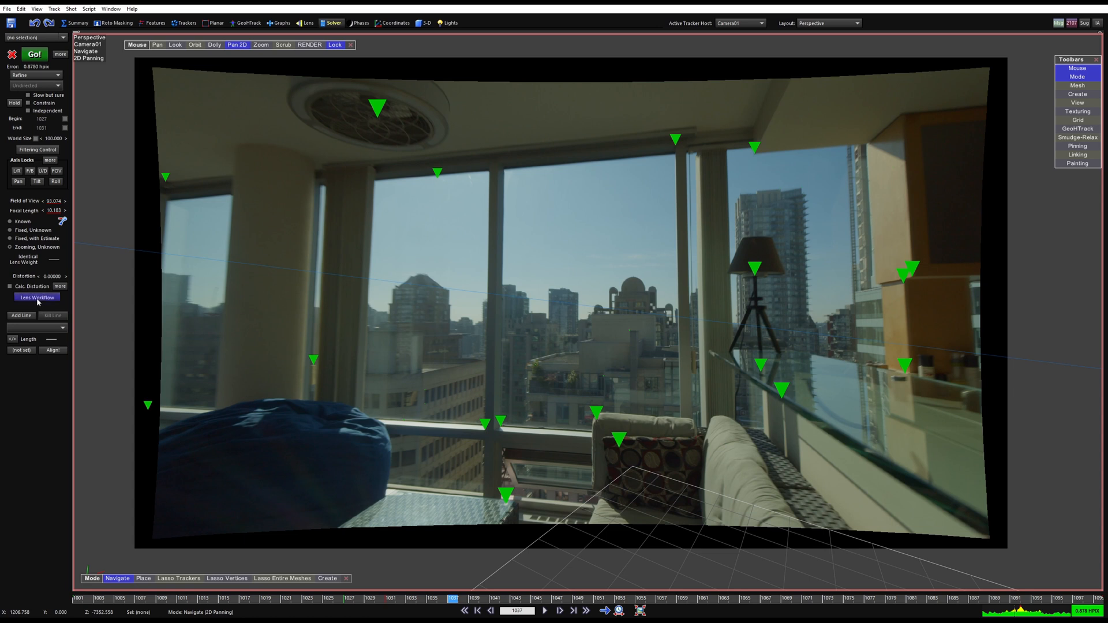
Undo the undistortion to restore -0.0155 distortion, then open the Graph Editor.
left_click(36, 297)
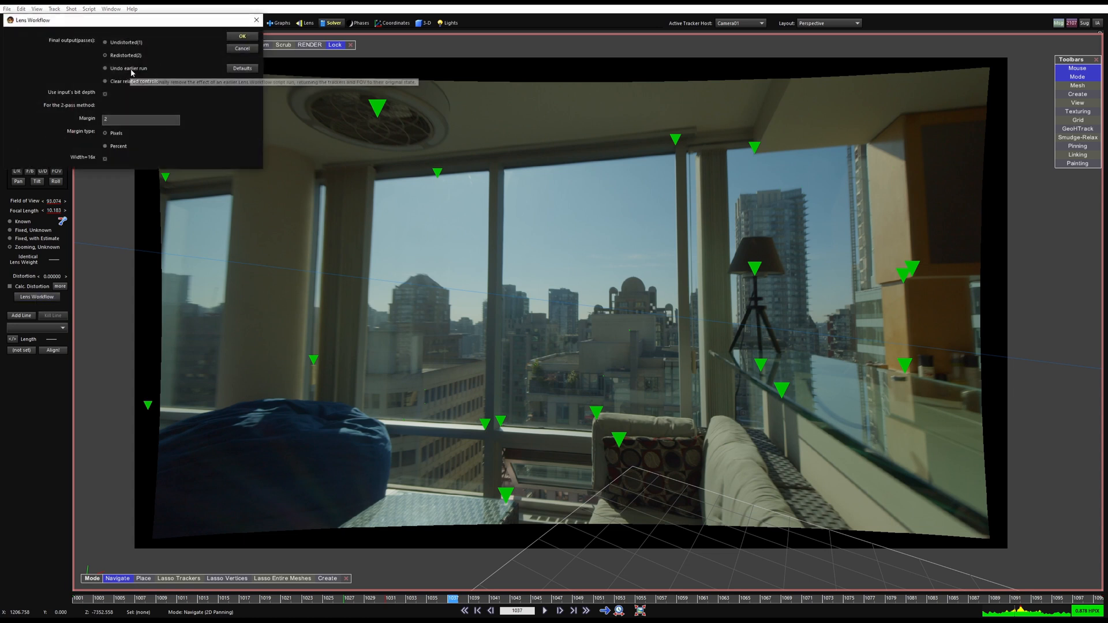
left_click(241, 36)
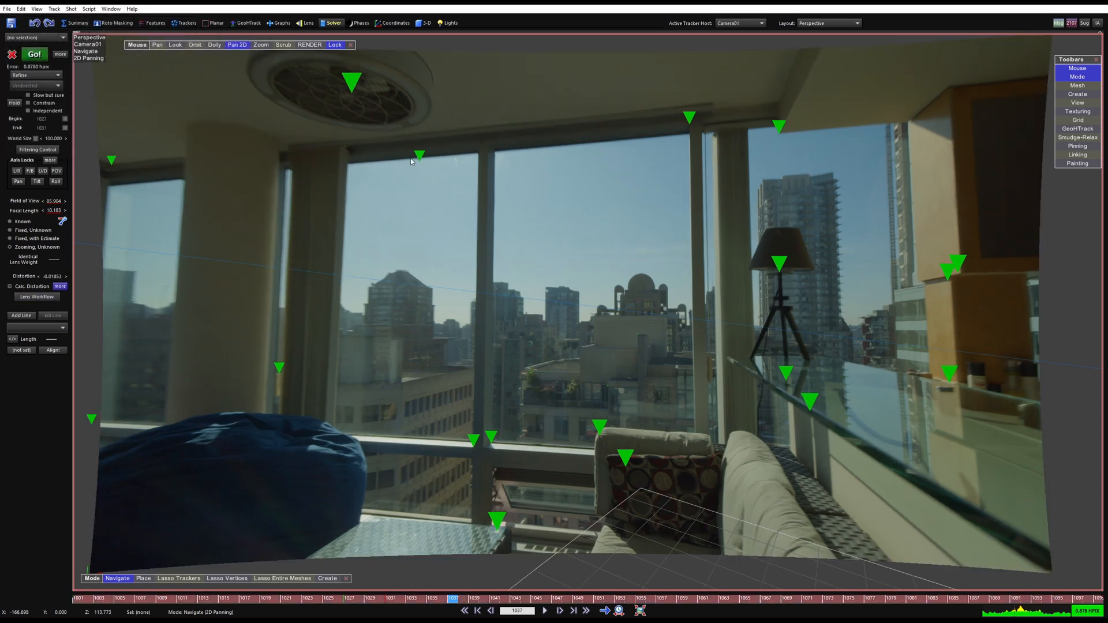
left_click(60, 286)
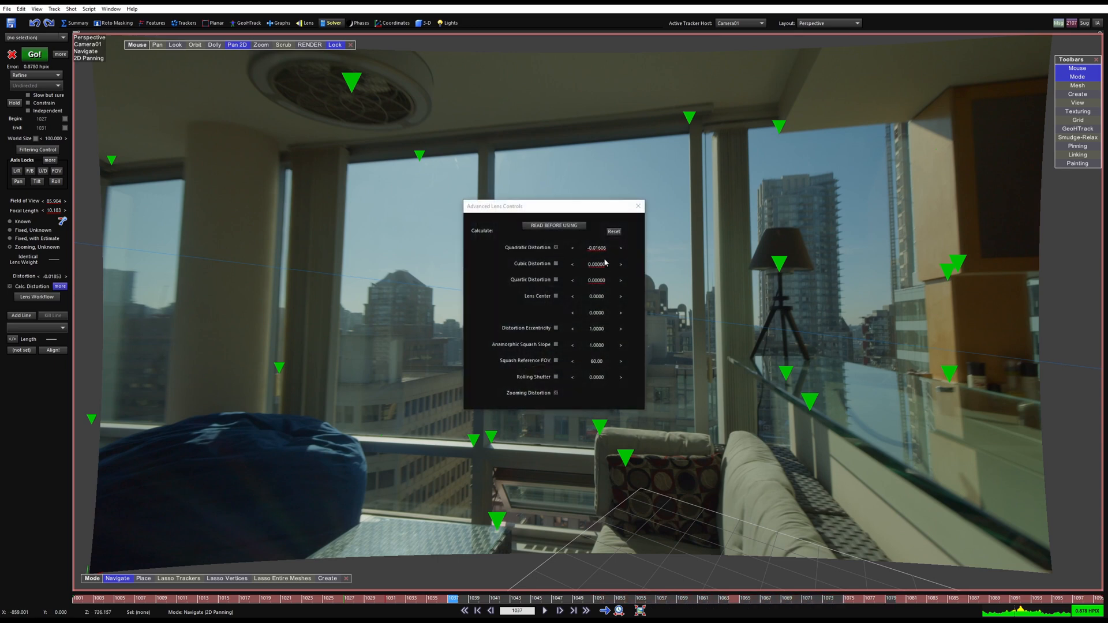
left_click(639, 205)
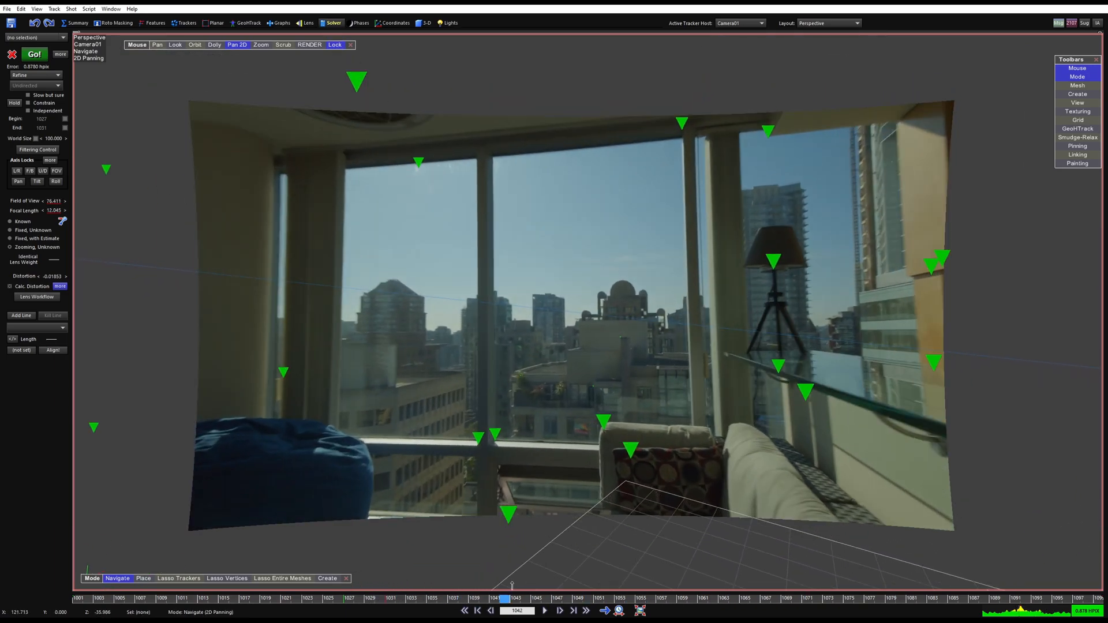
left_click(490, 610)
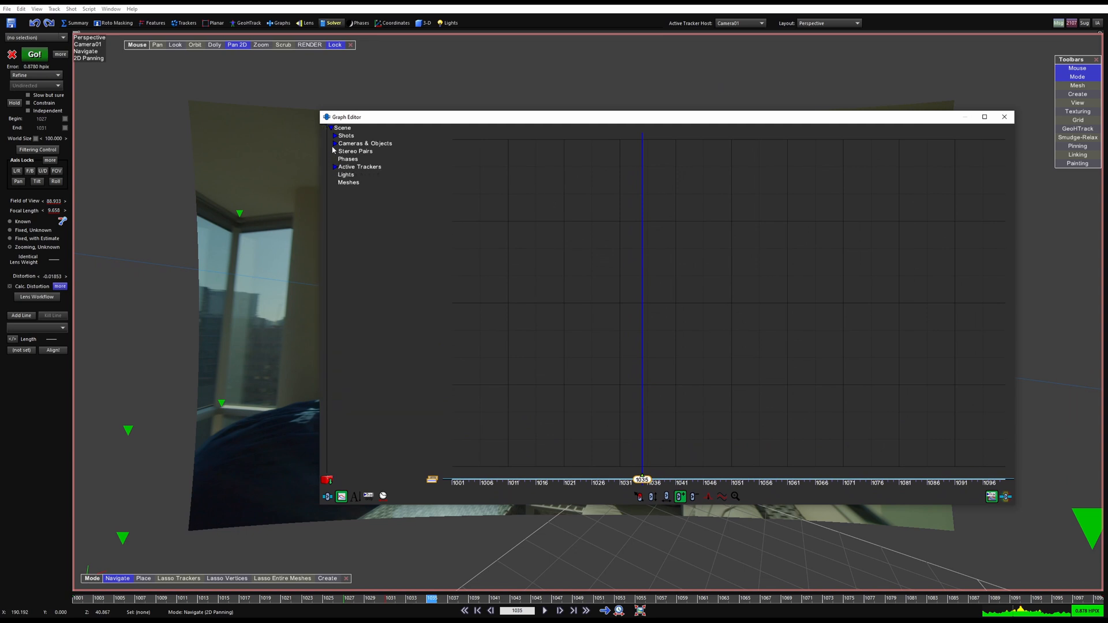
Show only Camera01's Solved Path FOV curve, scrub the shot, and open Filtering Control.
left_click(335, 144)
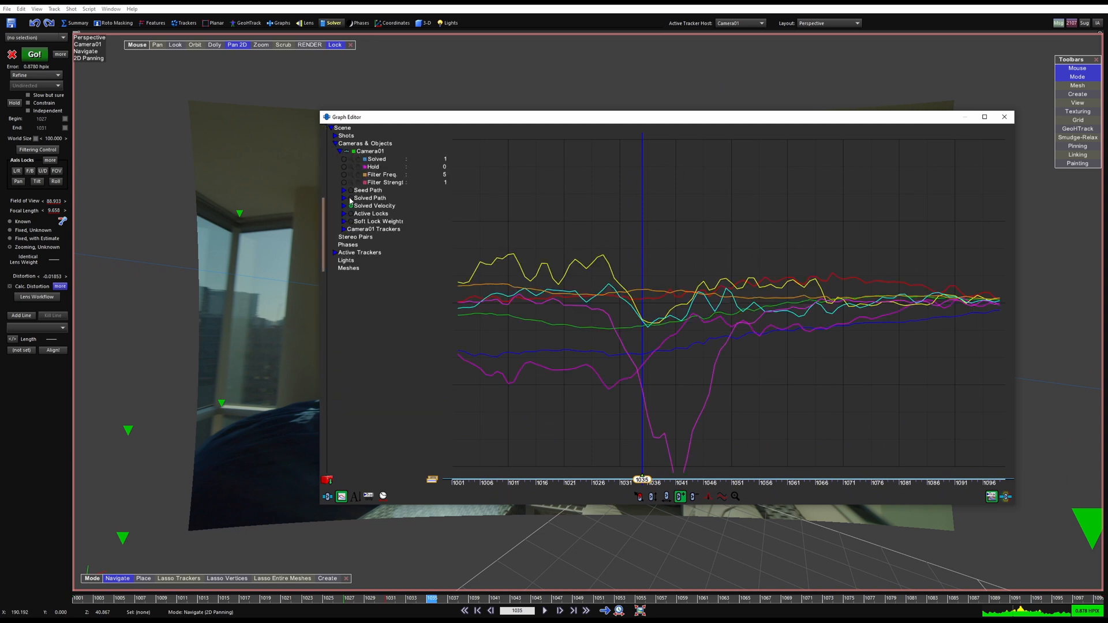
left_click(344, 198)
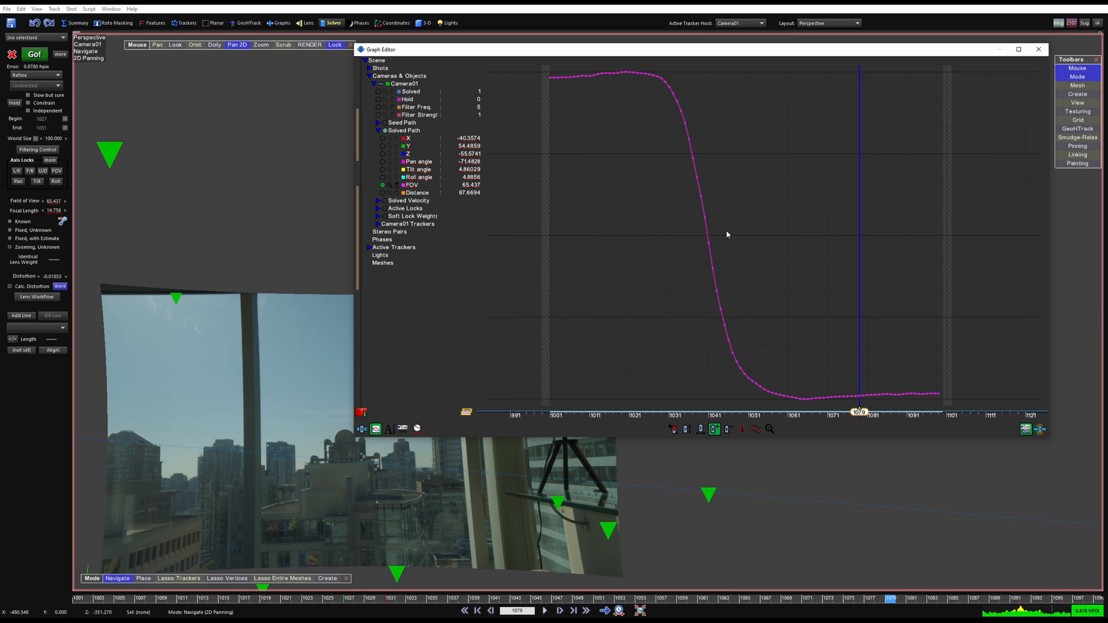
left_click(733, 412)
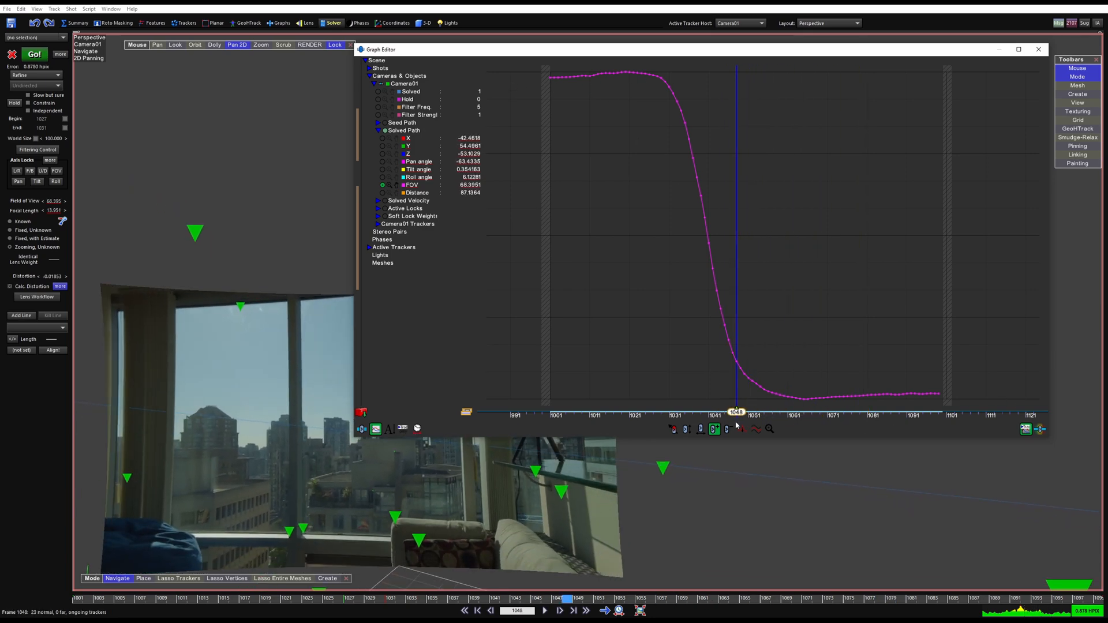
left_click_drag(737, 414, 797, 413)
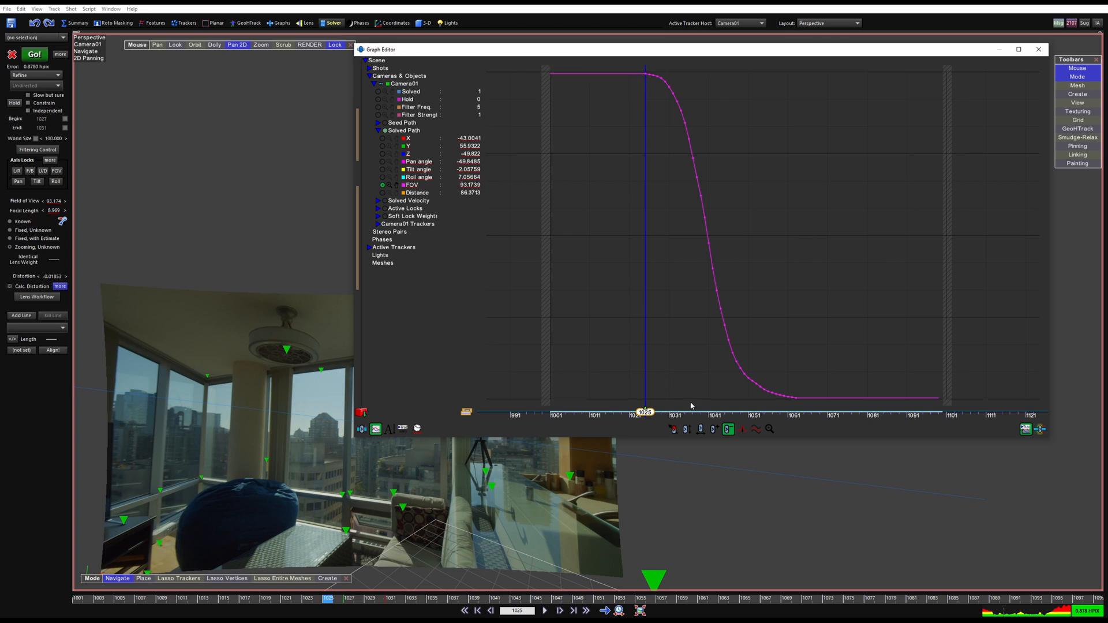
left_click(714, 428)
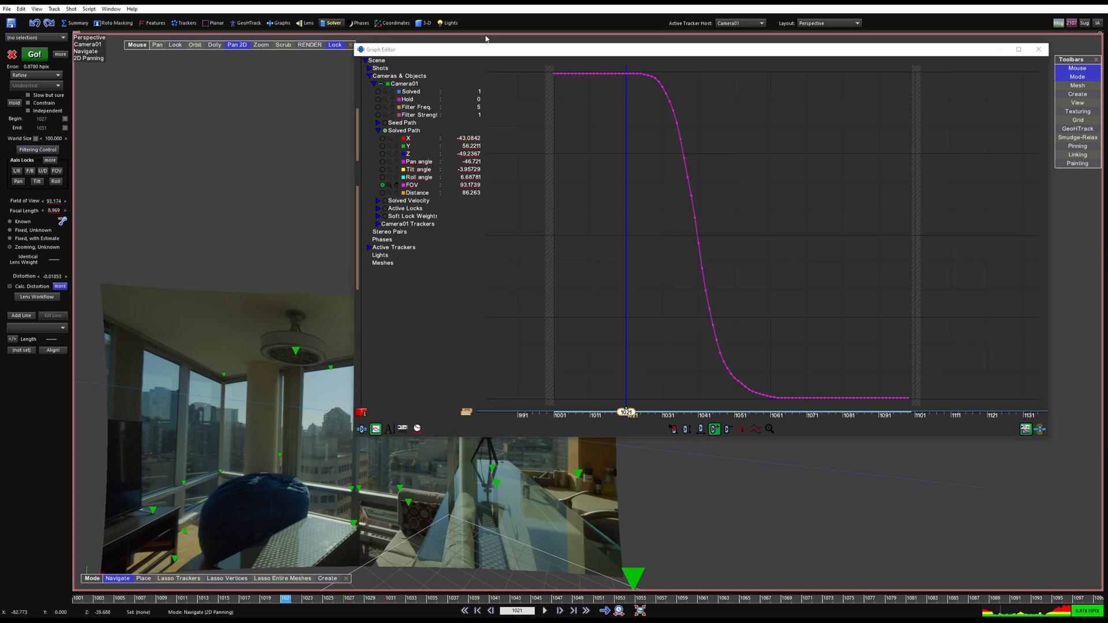
left_click(37, 149)
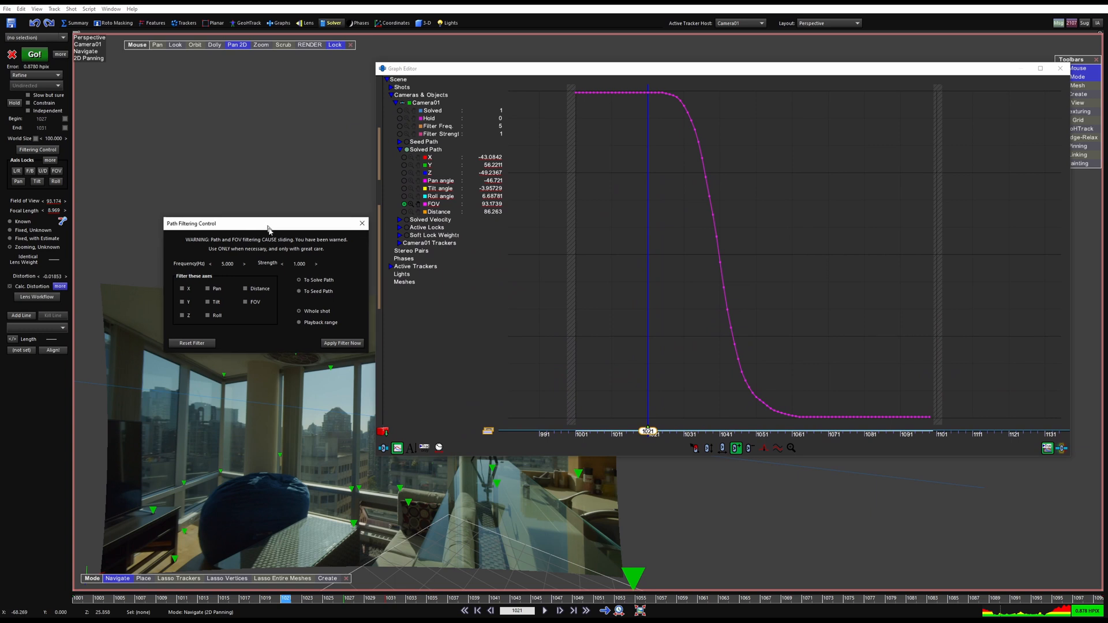
left_click_drag(267, 223, 267, 217)
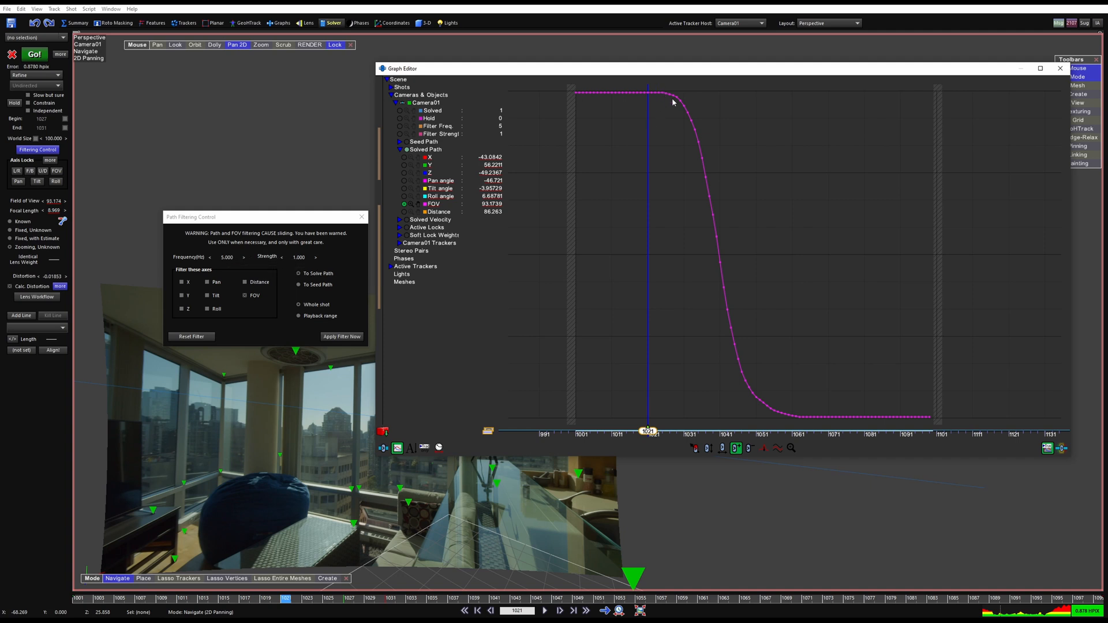
mouse_move(735, 276)
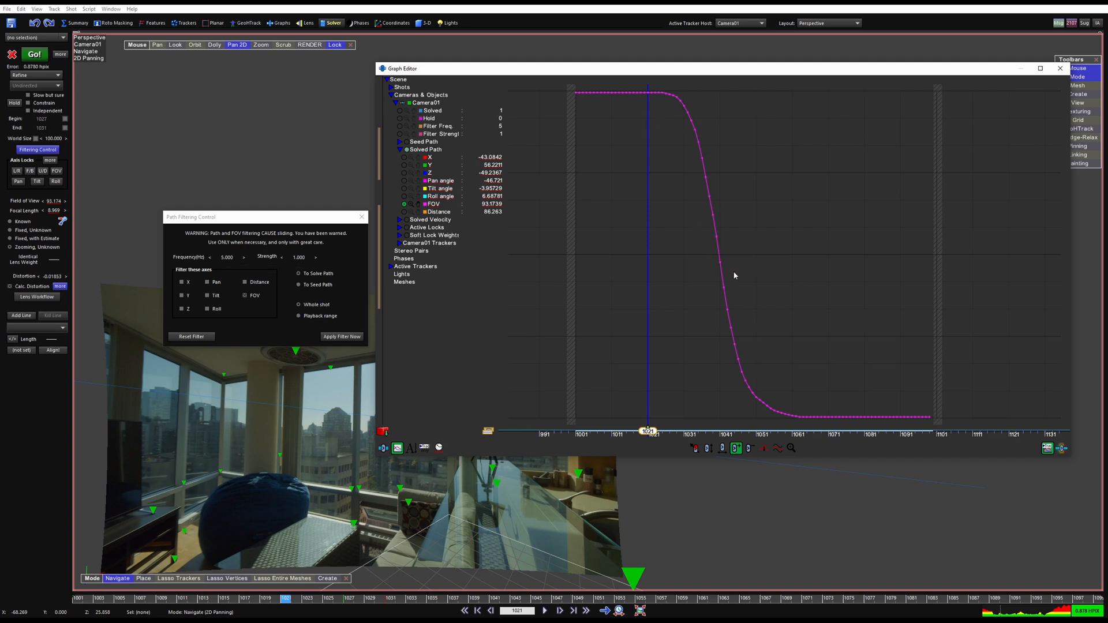
mouse_move(268, 319)
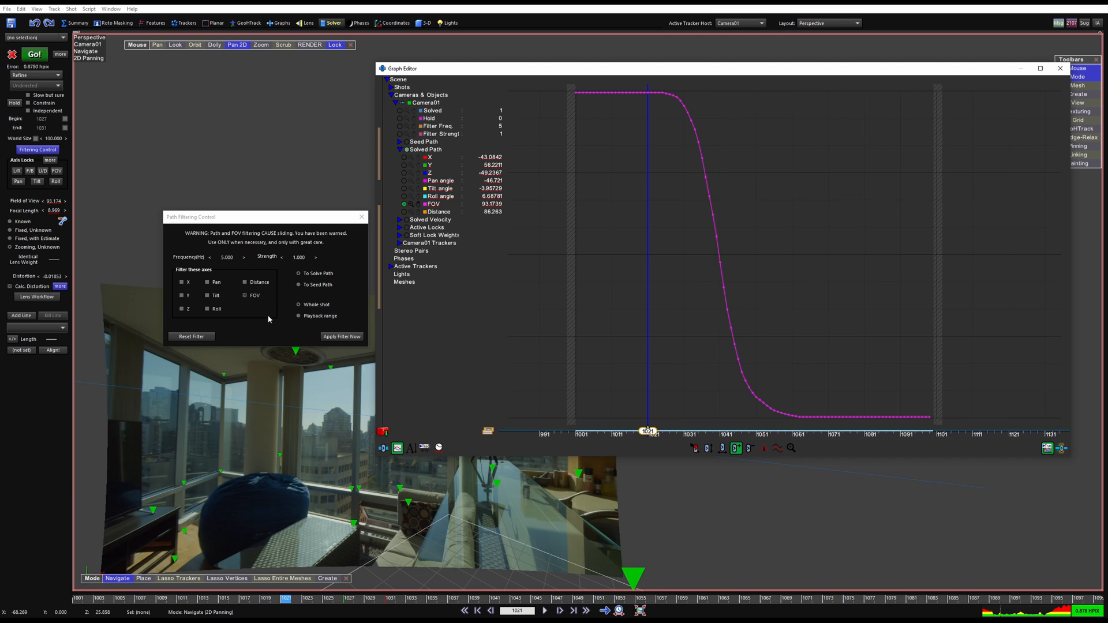
mouse_move(681, 250)
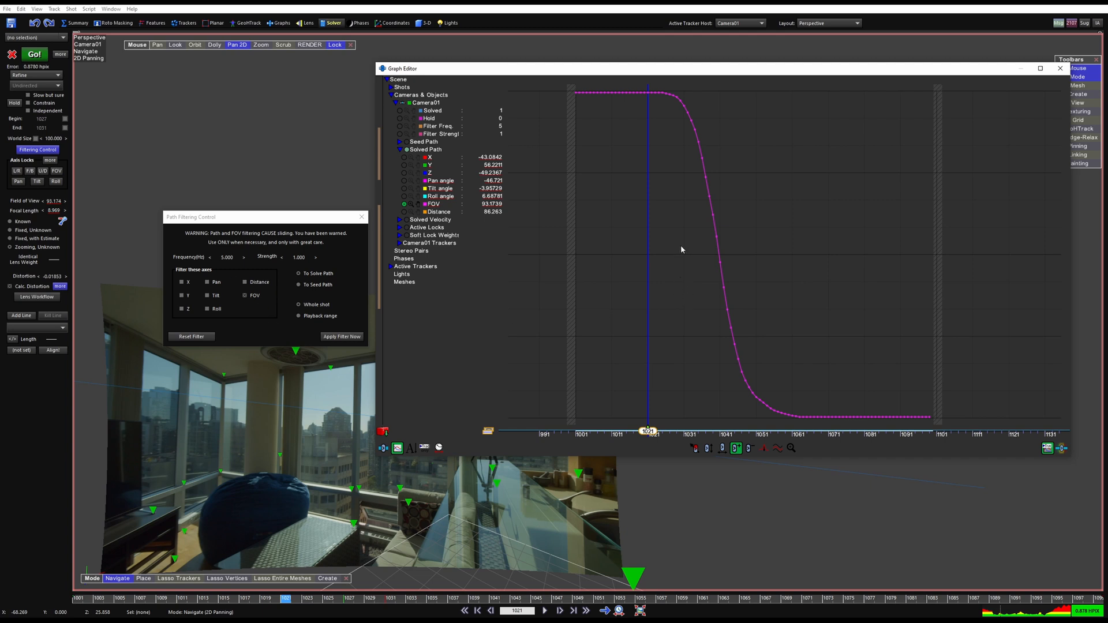
mouse_move(712, 318)
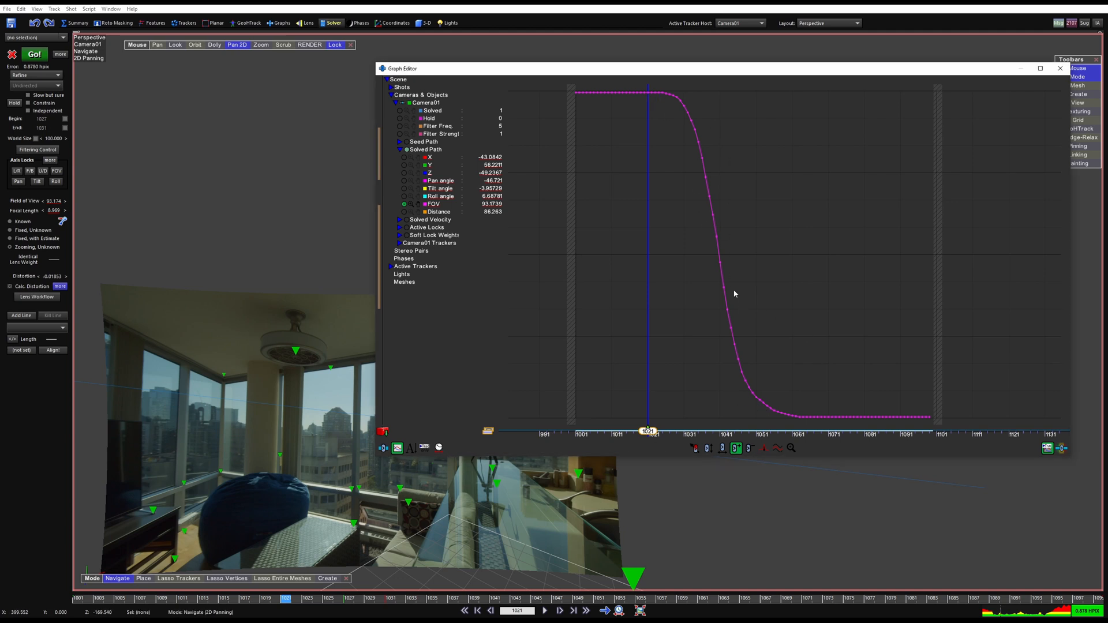
mouse_move(771, 404)
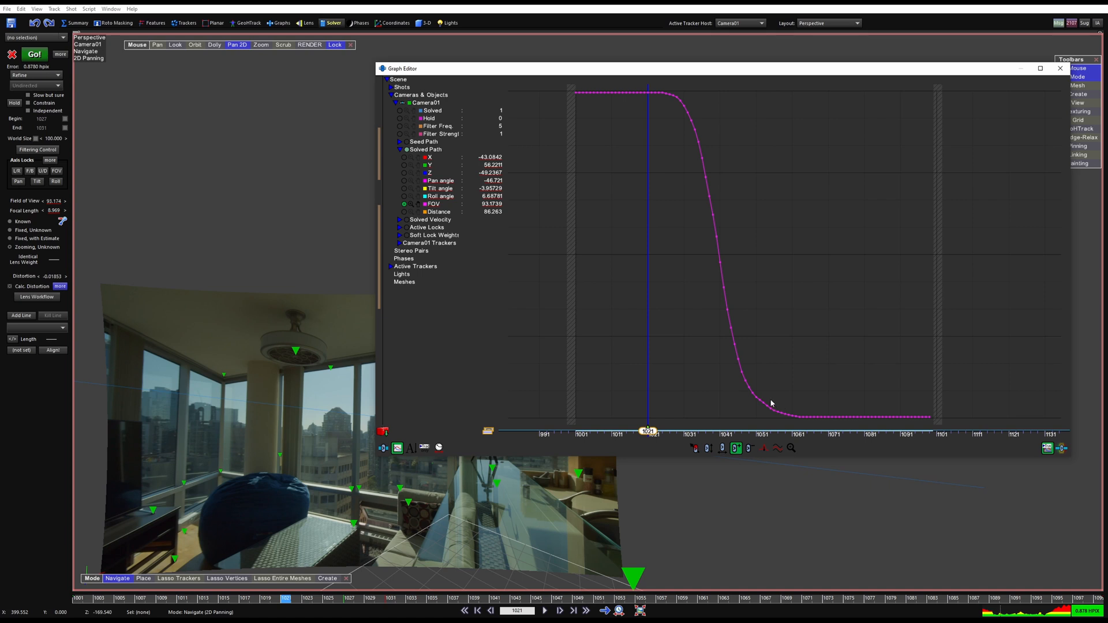
mouse_move(830, 362)
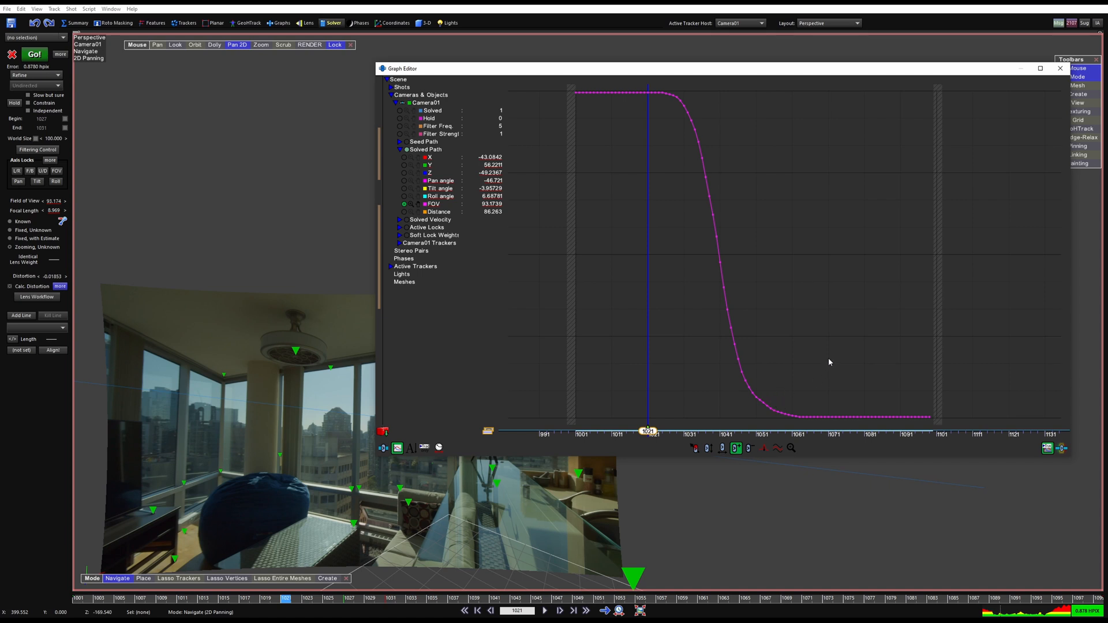
mouse_move(915, 361)
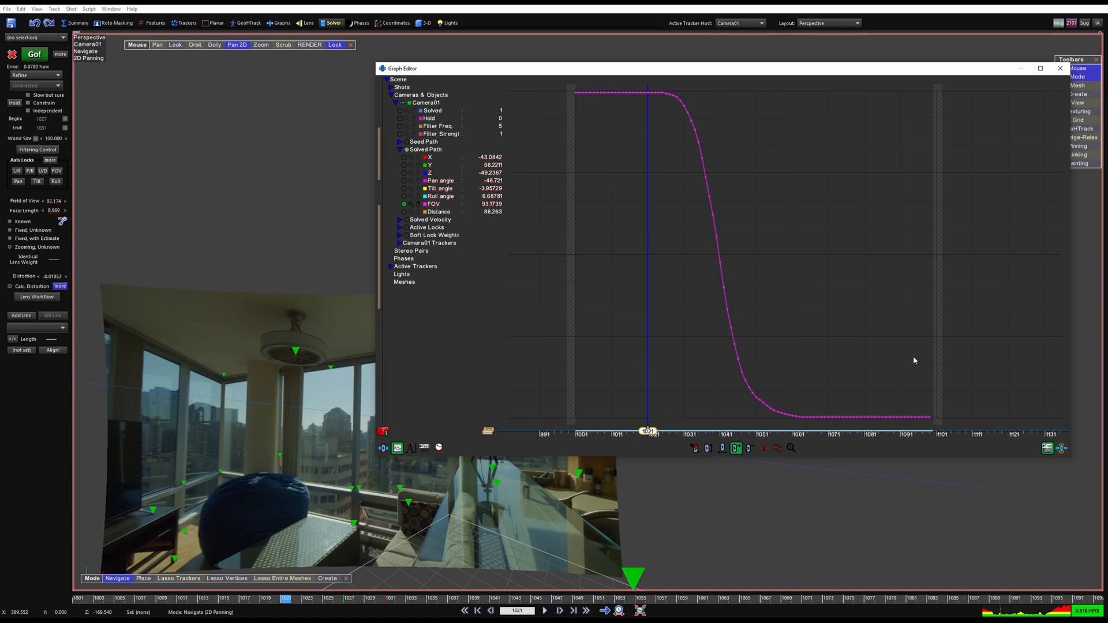
mouse_move(545, 142)
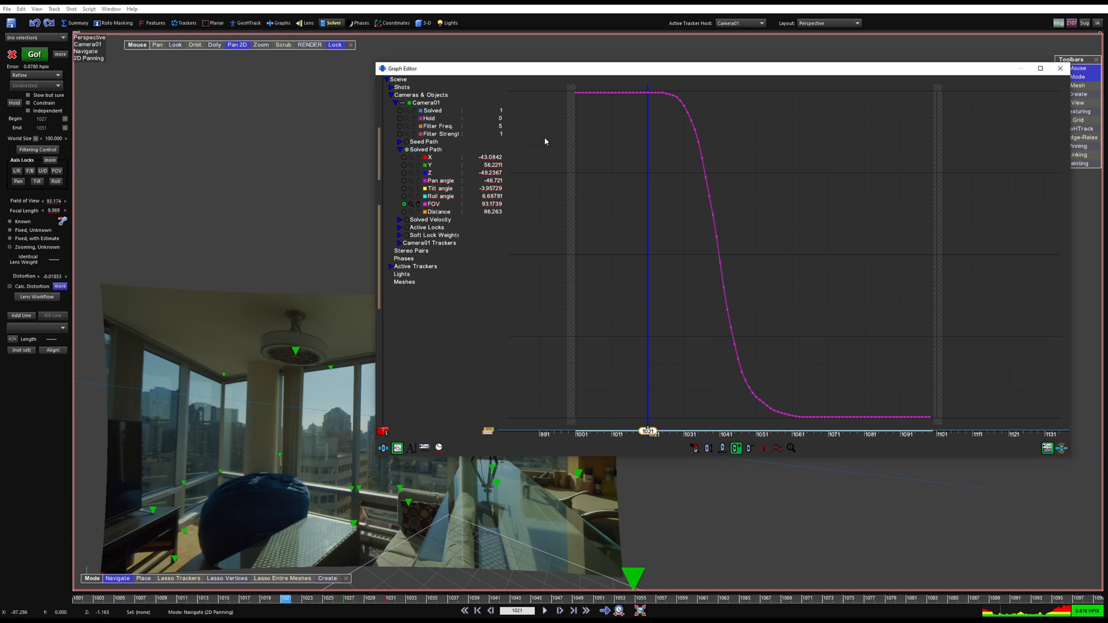
mouse_move(717, 304)
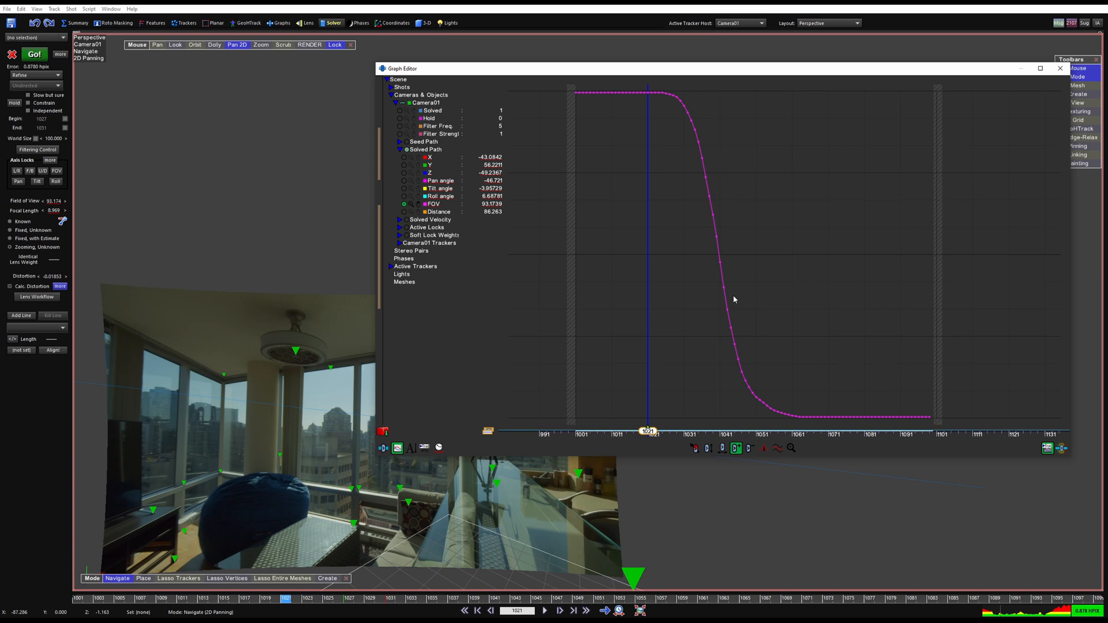
mouse_move(631, 98)
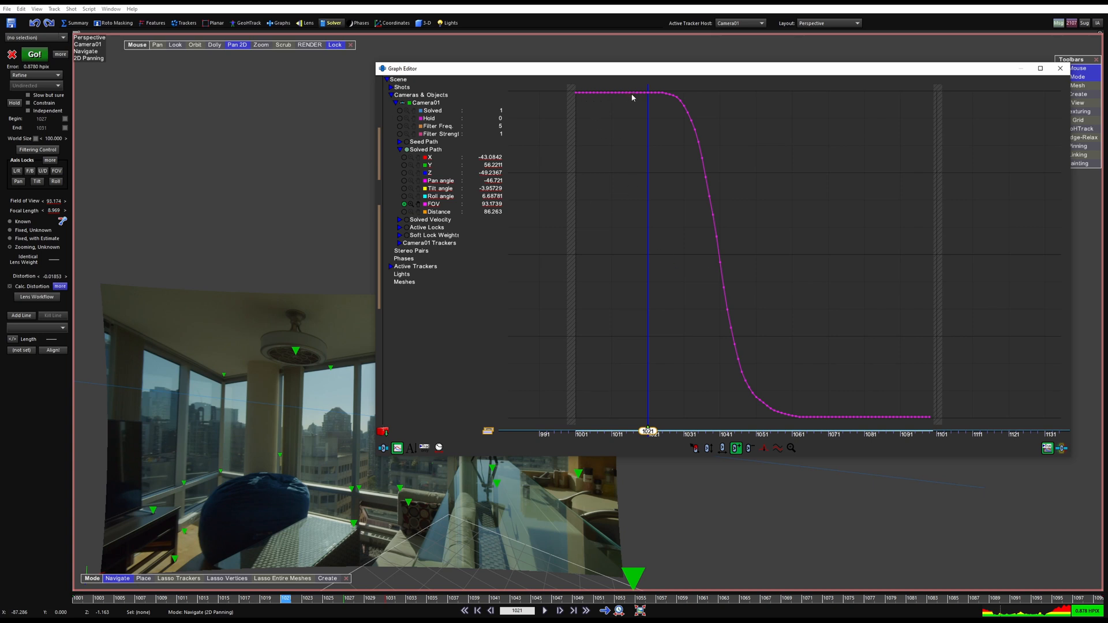
mouse_move(403, 179)
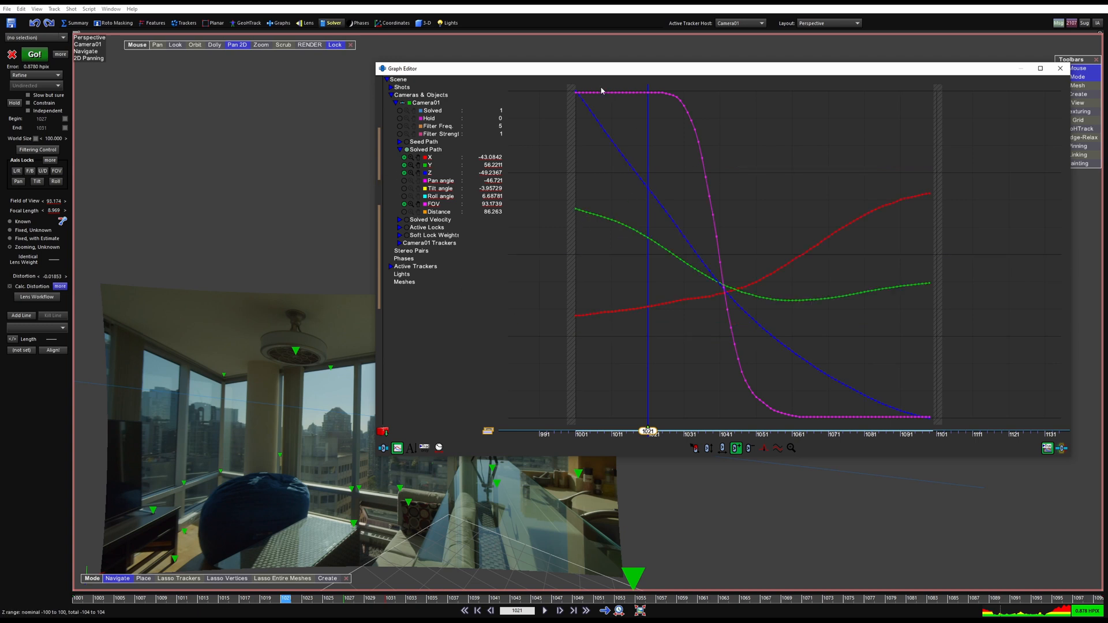
mouse_move(637, 139)
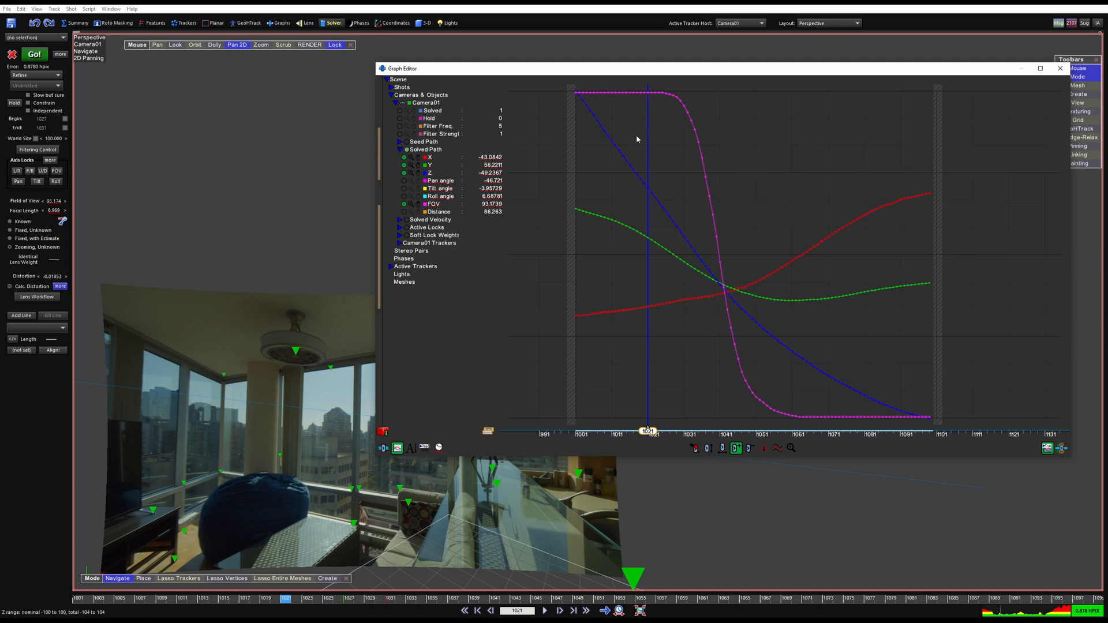
mouse_move(597, 222)
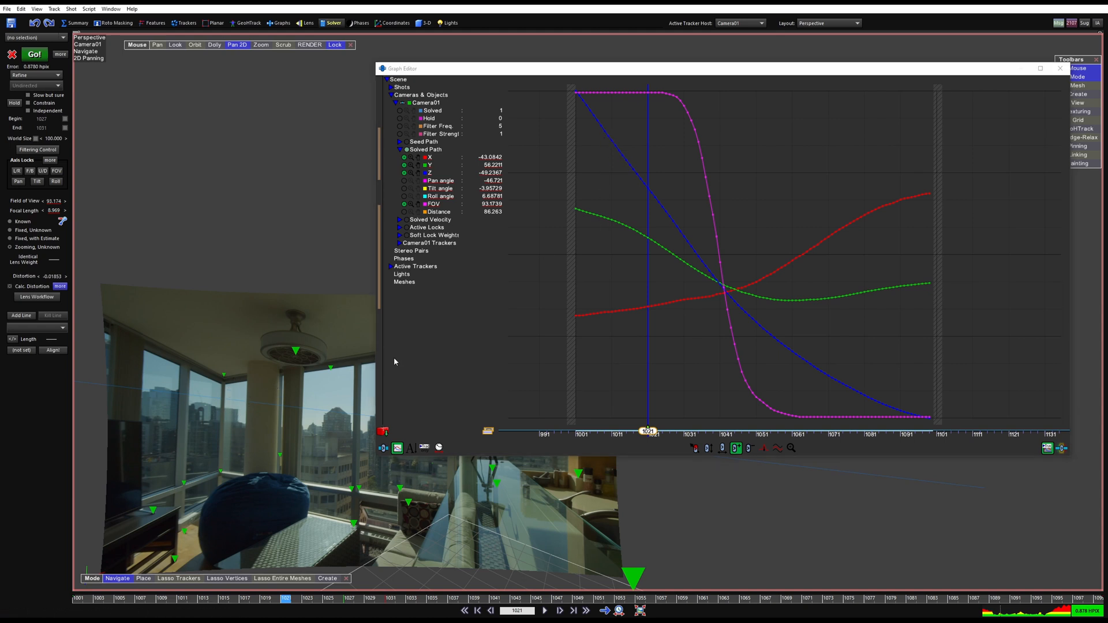
mouse_move(612, 160)
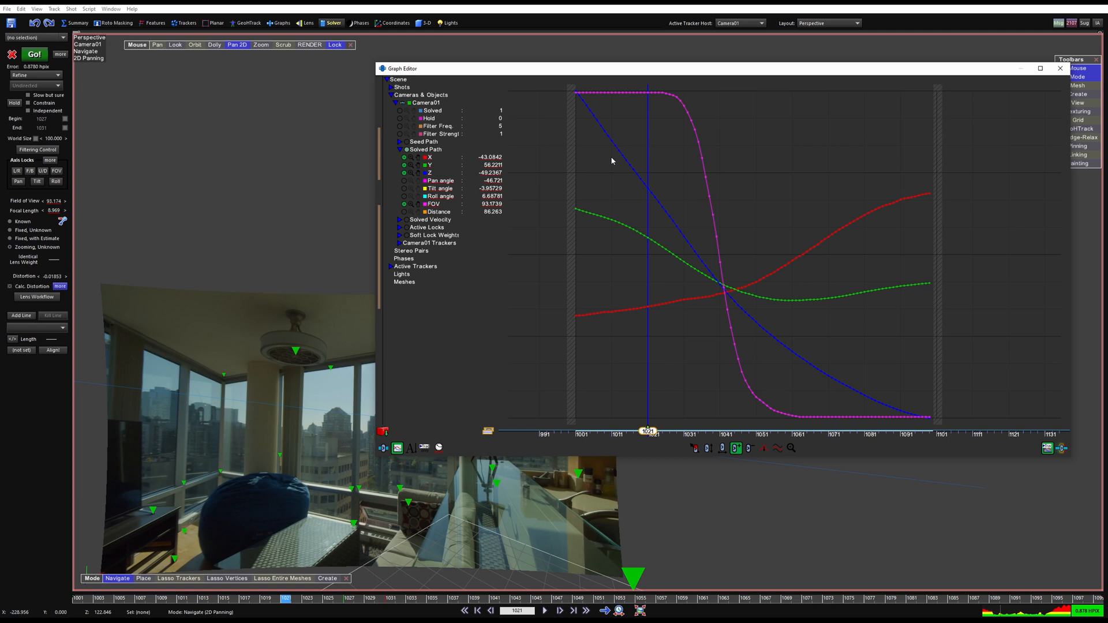
mouse_move(645, 191)
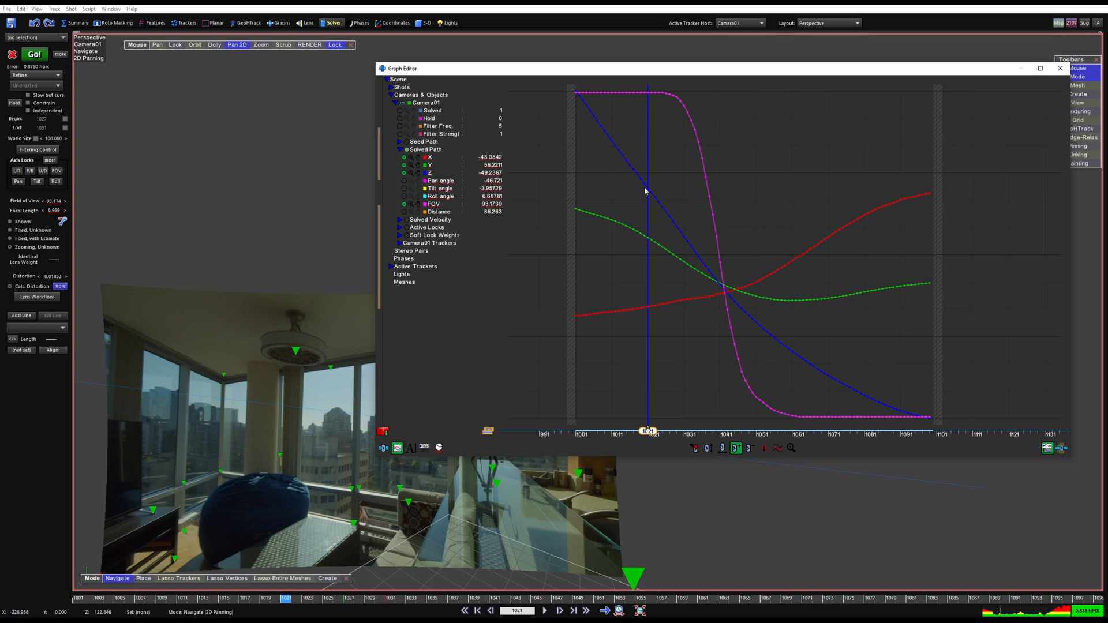
mouse_move(623, 151)
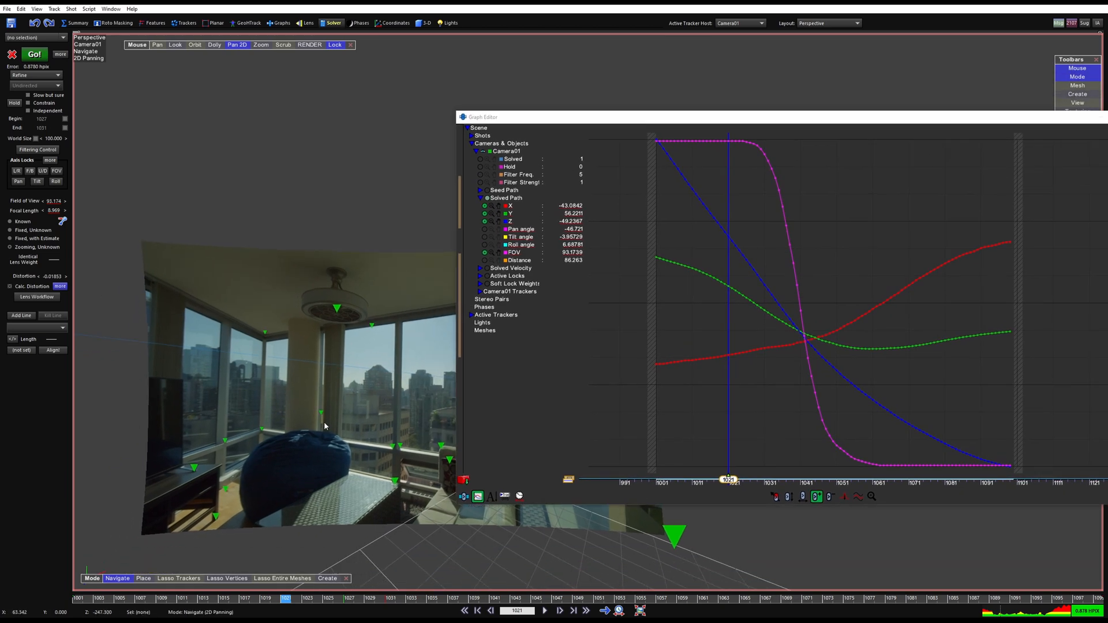
Close the Graph Editor, clear the tracker selection, and switch to the Solver room views.
left_click(828, 23)
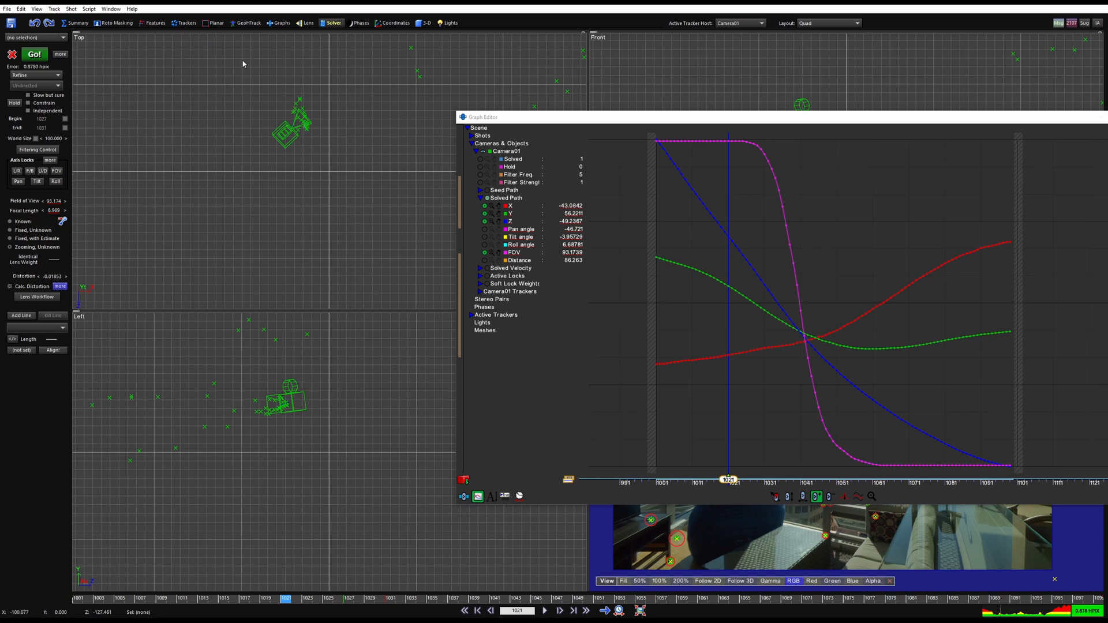
mouse_move(711, 288)
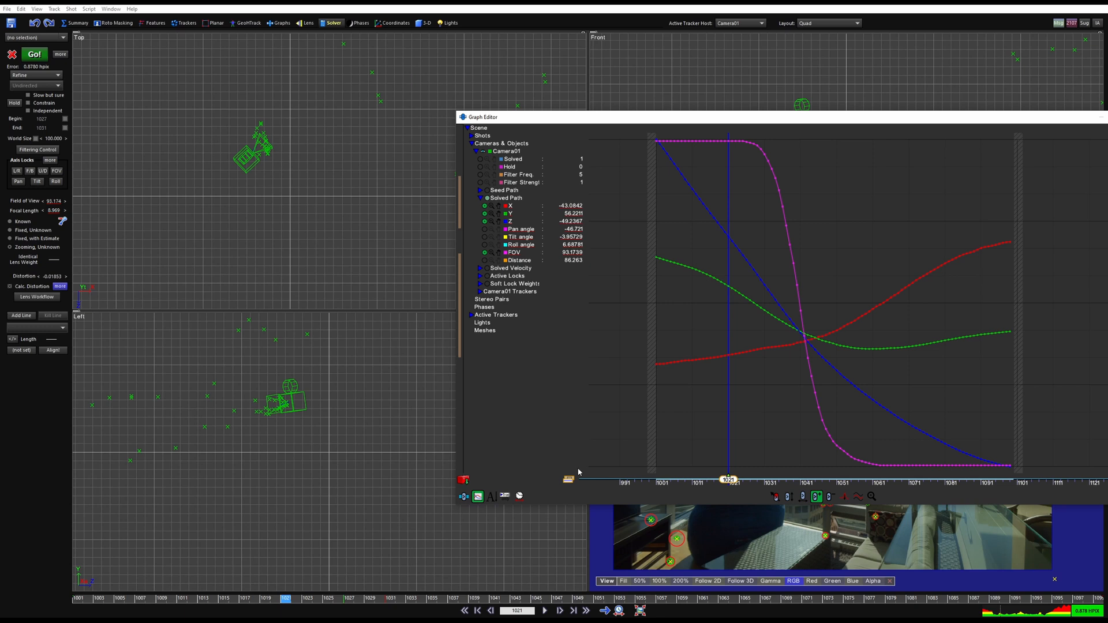
mouse_move(666, 157)
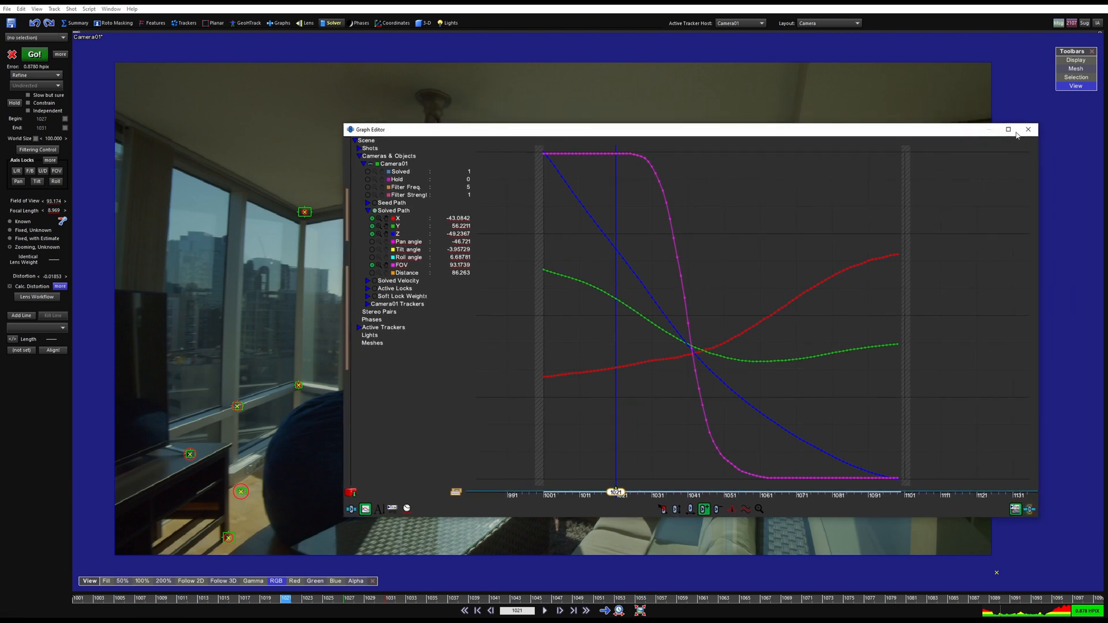
left_click(1027, 129)
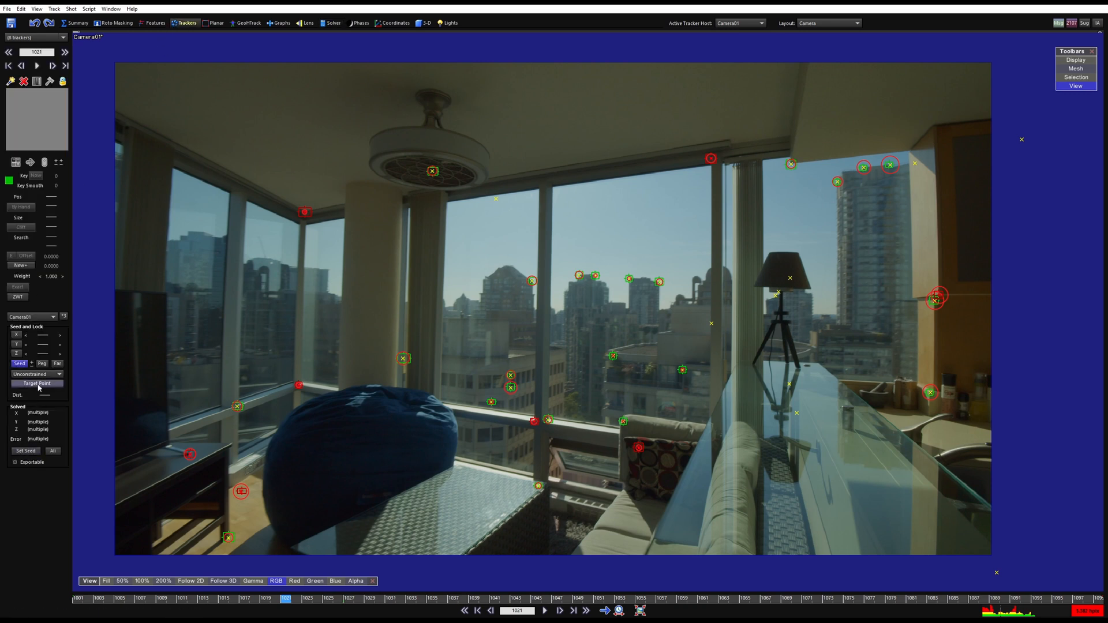
left_click(37, 374)
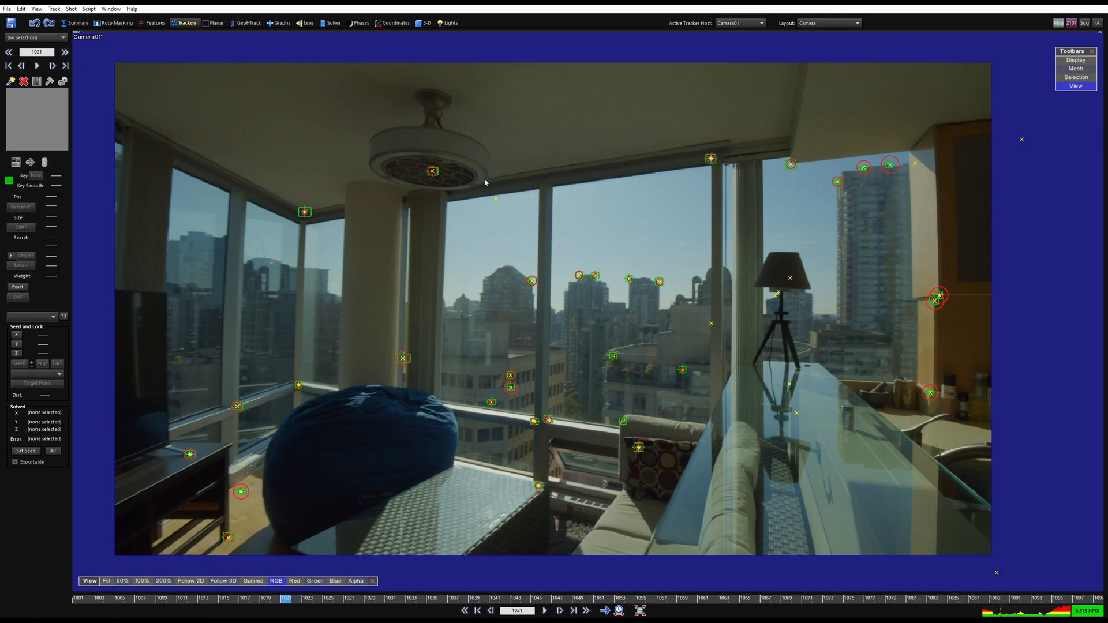
left_click(332, 23)
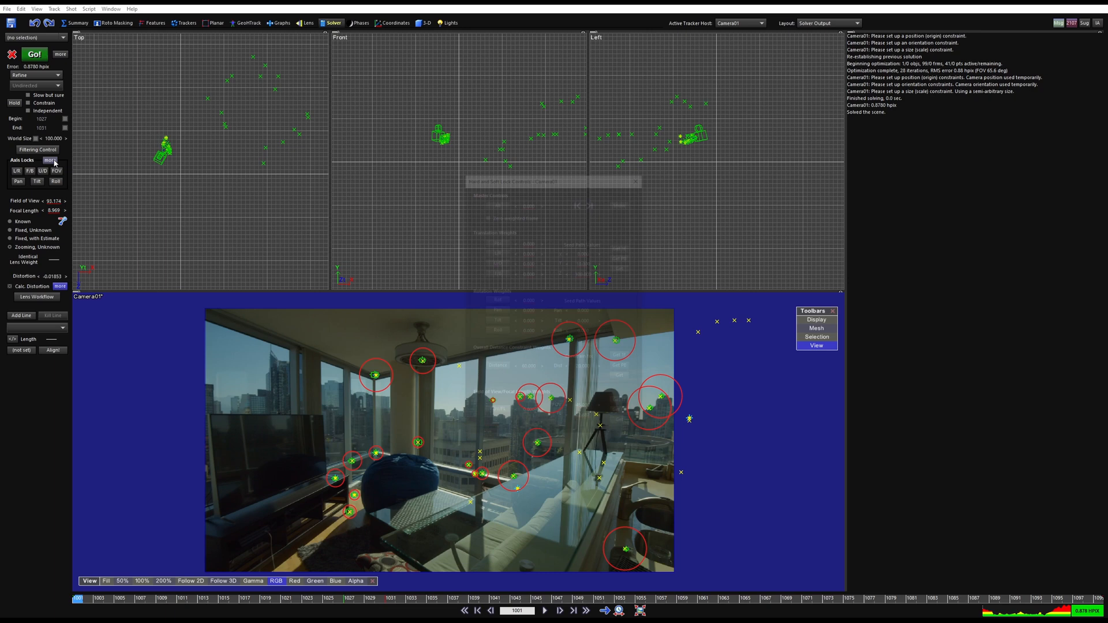
Enable FOV locking on Camera01 and seed it with the solved FOV of 93.174.
left_click(50, 160)
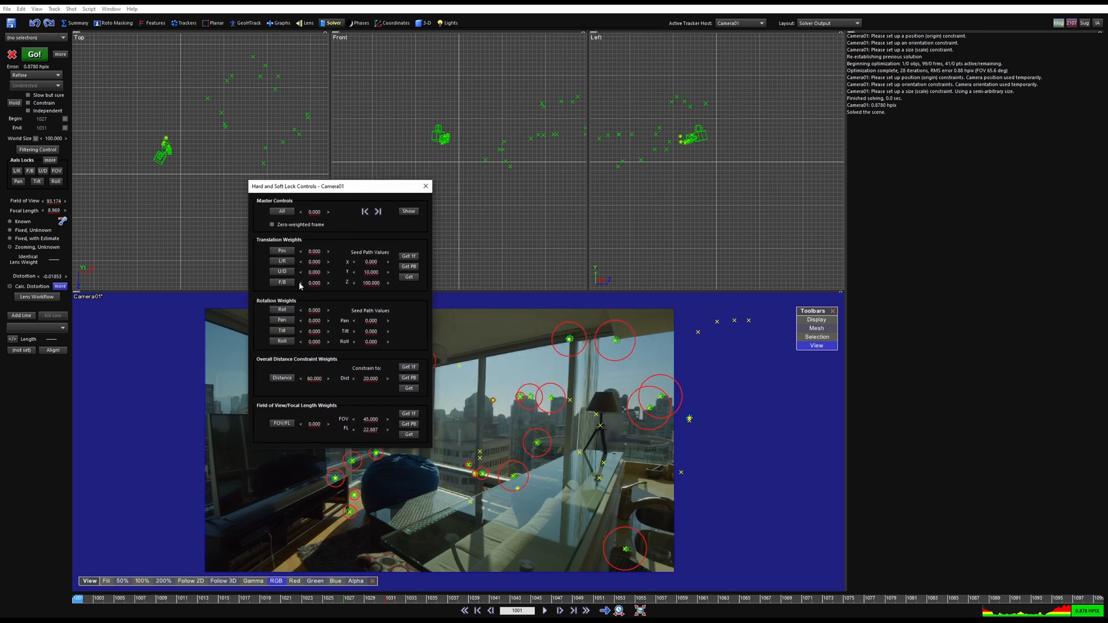
left_click(281, 424)
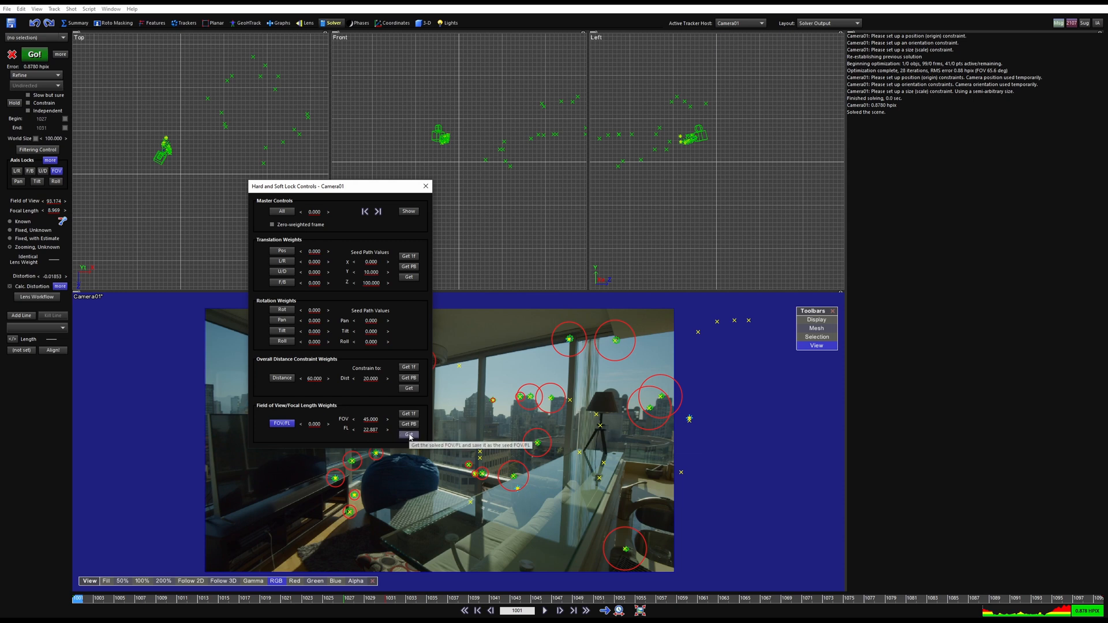
left_click(408, 434)
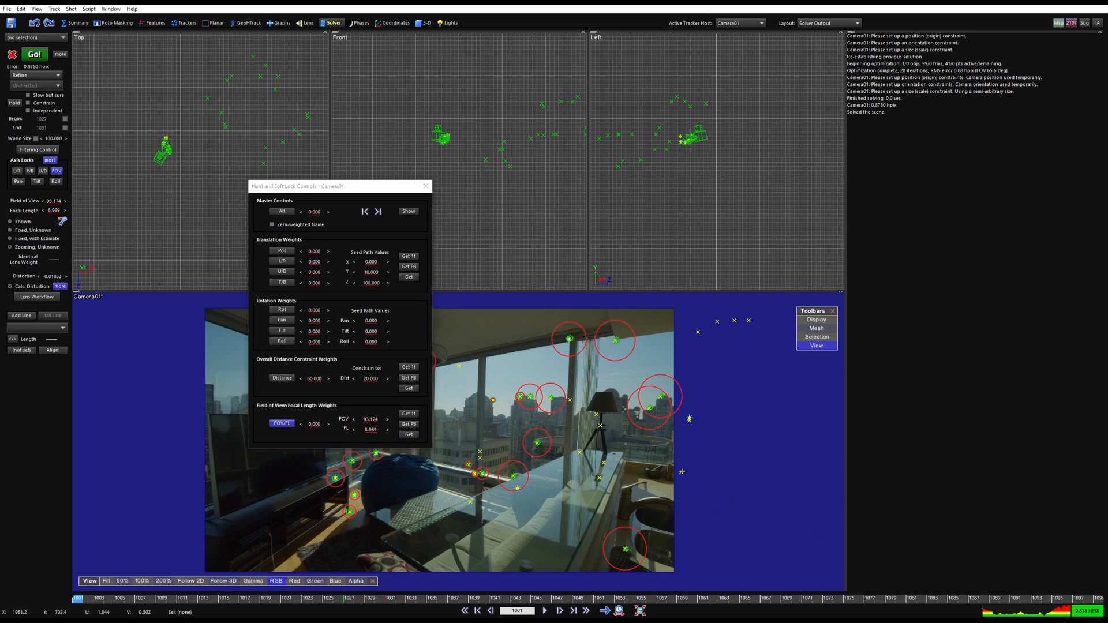
mouse_move(744, 474)
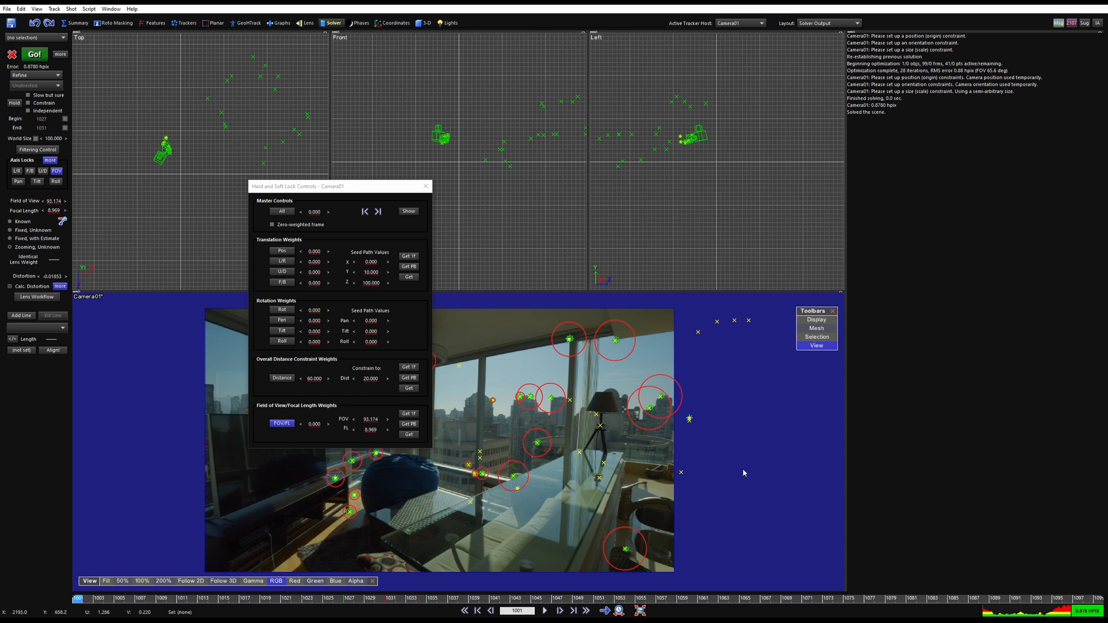
mouse_move(368, 419)
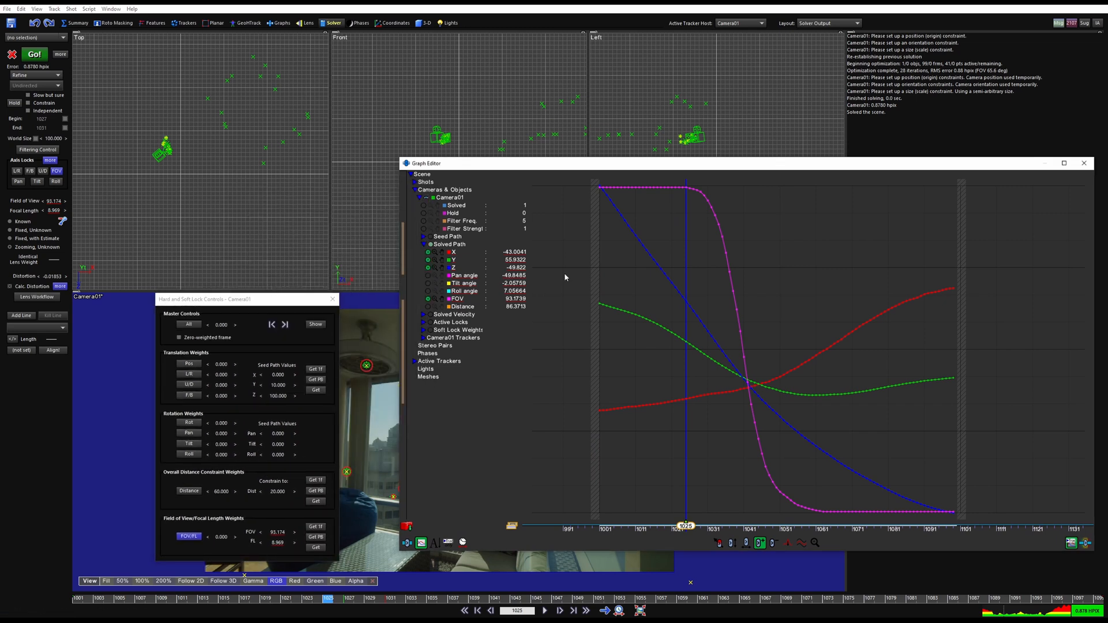
mouse_move(635, 317)
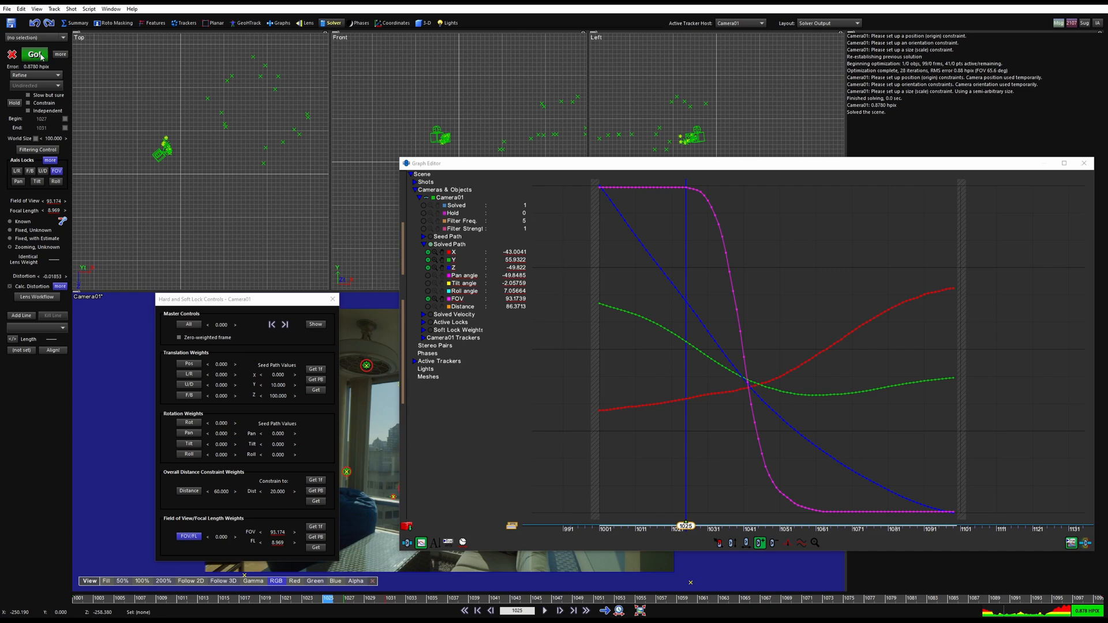
Re-solve with locked FOV (about 1.05 hpix), isolate the FOV curve, and compare solves via undo/redo.
left_click(33, 54)
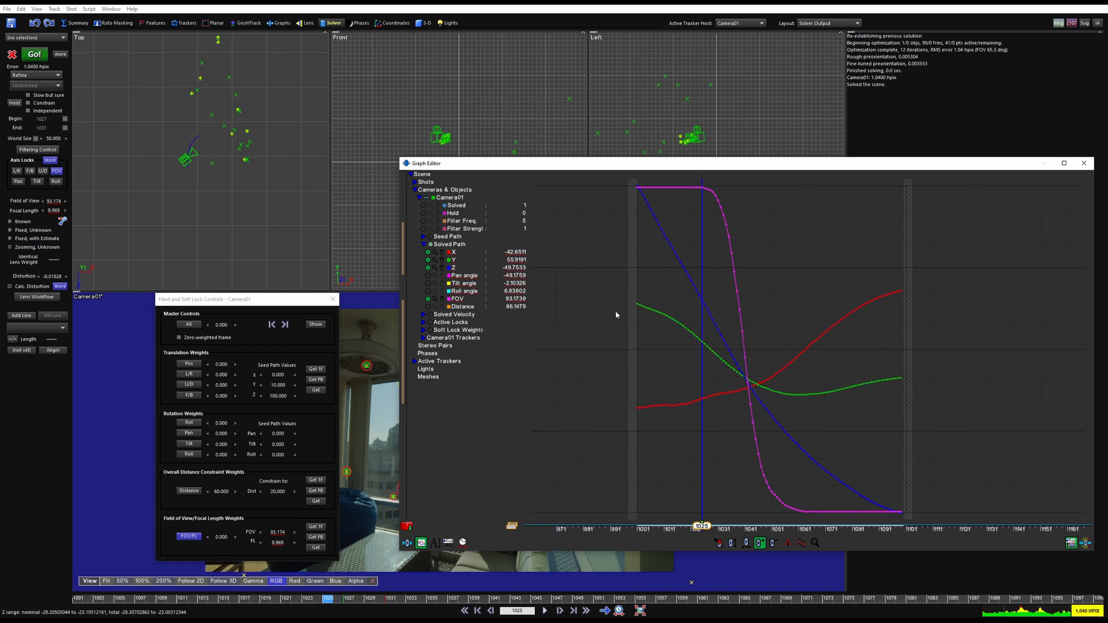
mouse_move(722, 368)
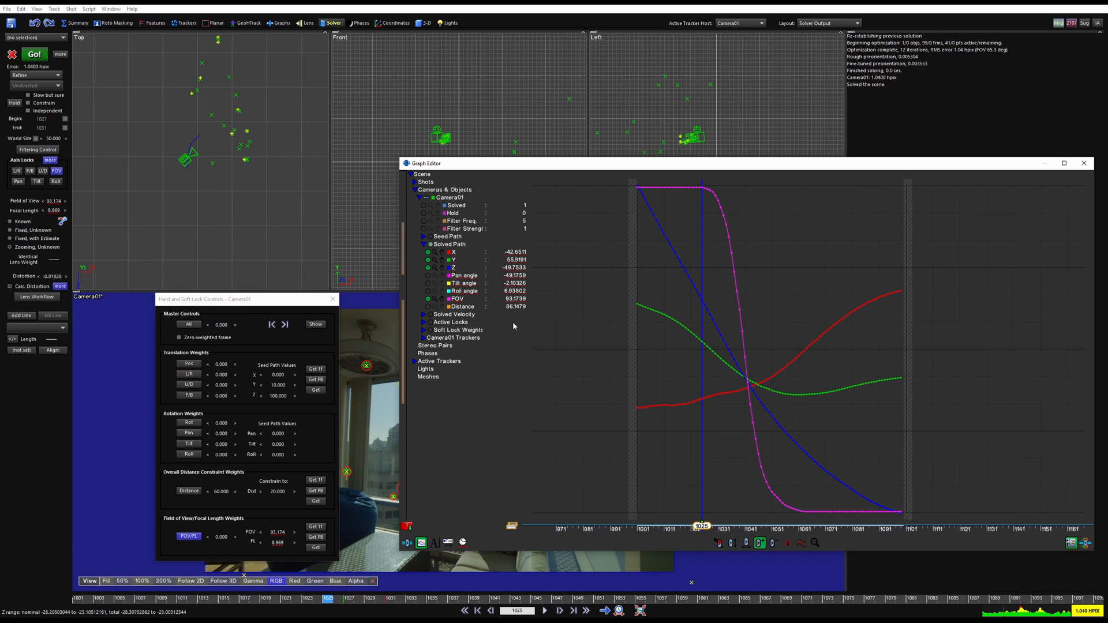
left_click(34, 55)
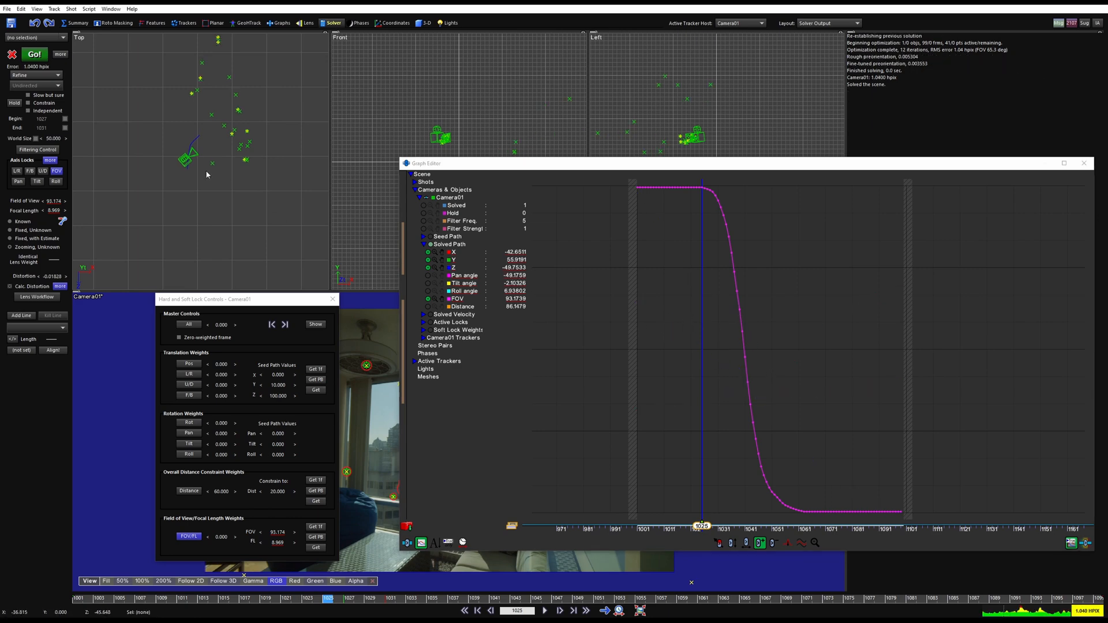
left_click(33, 55)
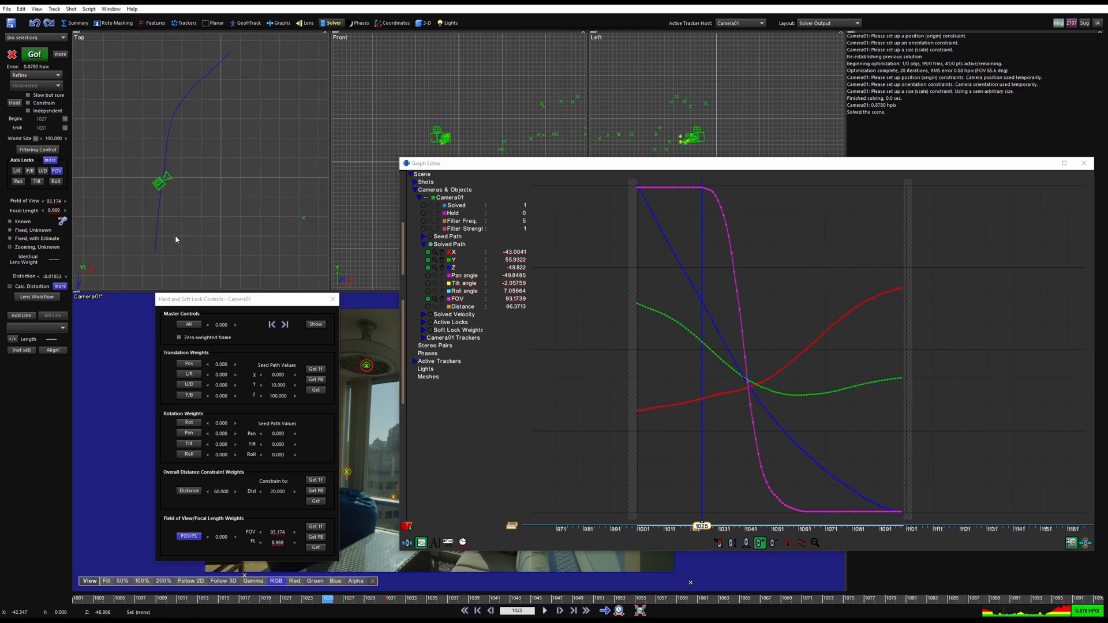
left_click(33, 54)
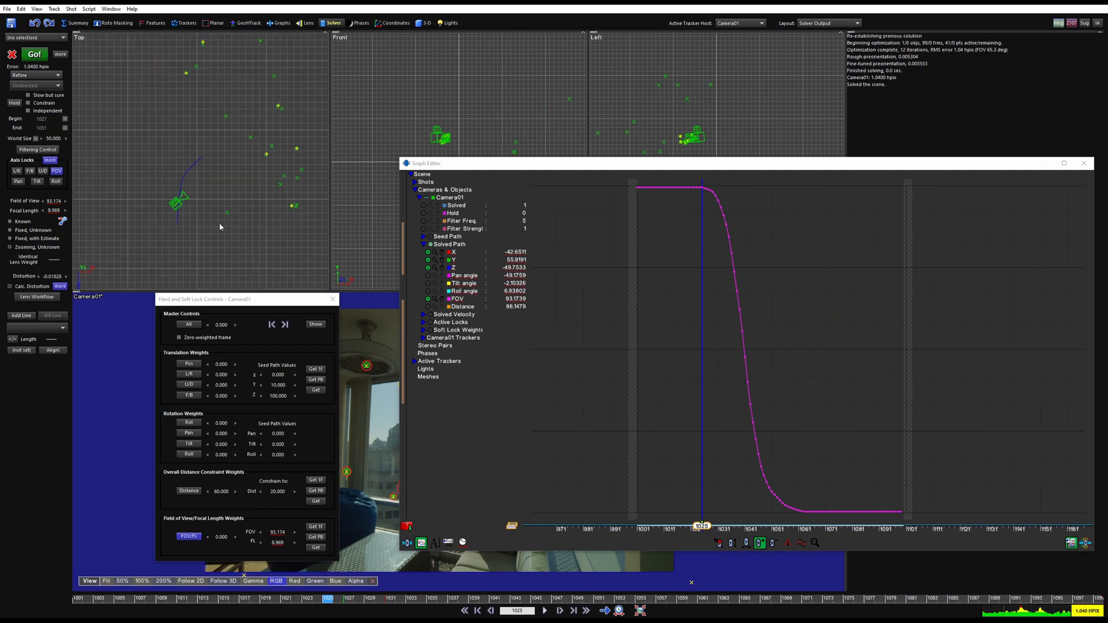
left_click(34, 54)
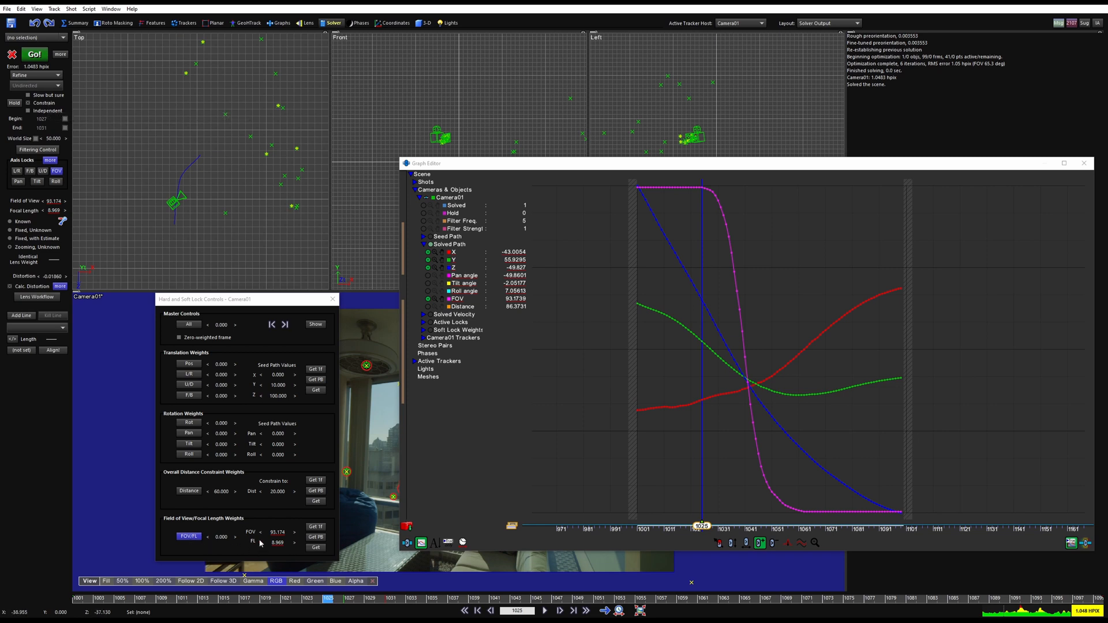
mouse_move(278, 198)
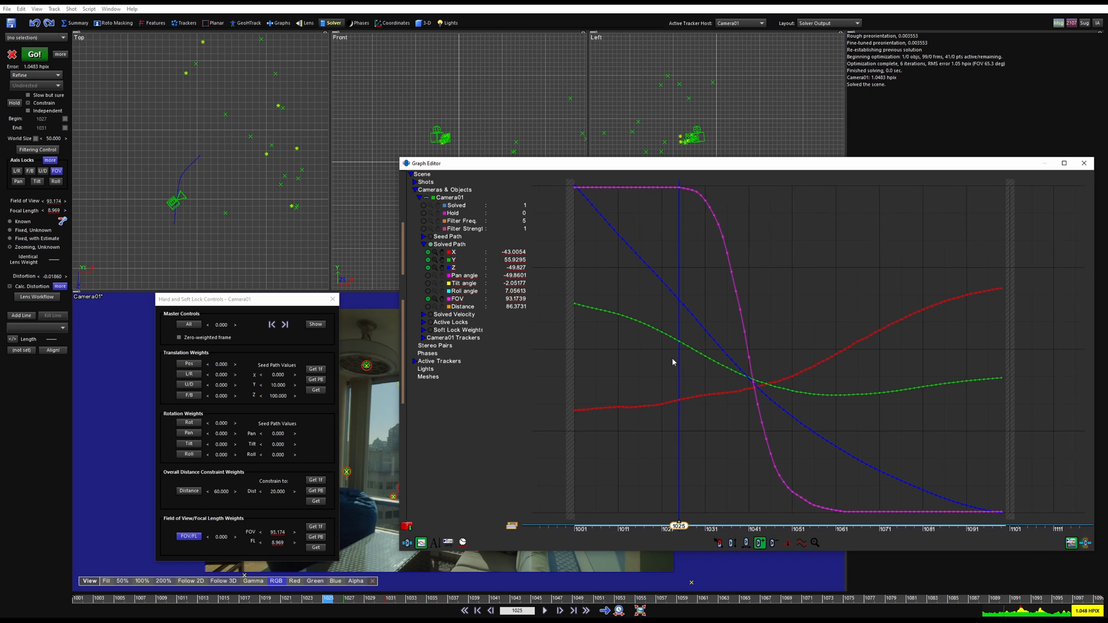
mouse_move(648, 340)
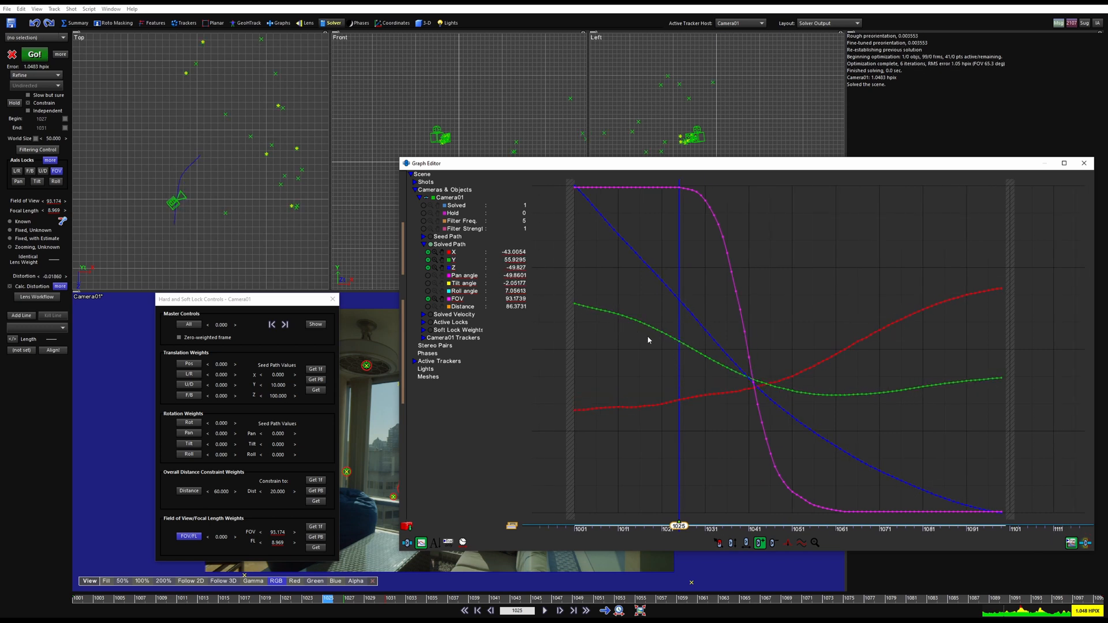
left_click(33, 54)
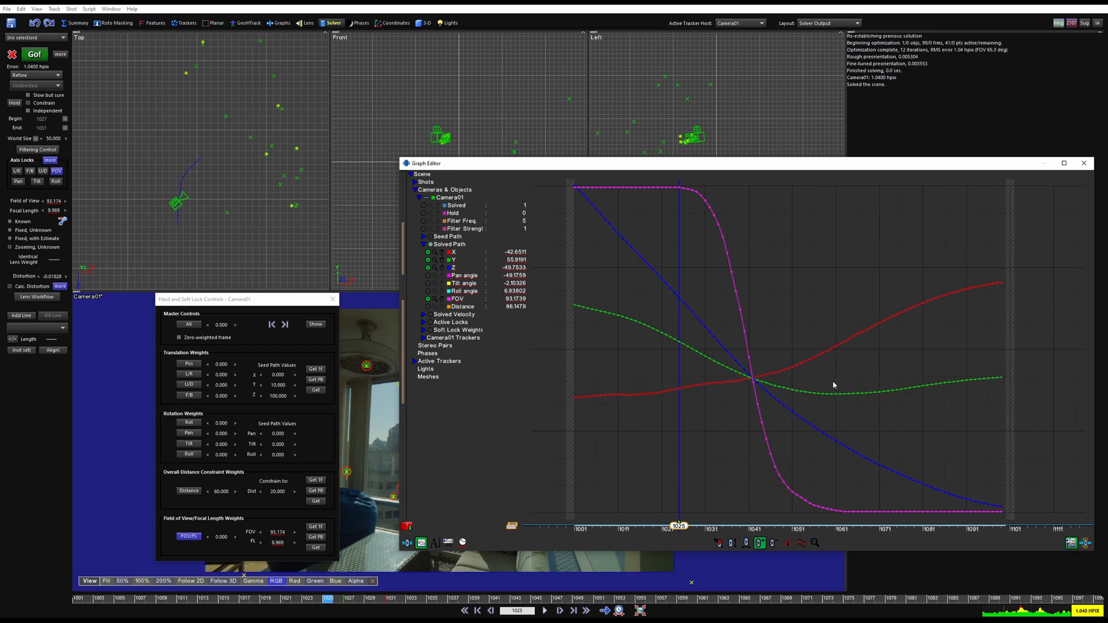
mouse_move(619, 316)
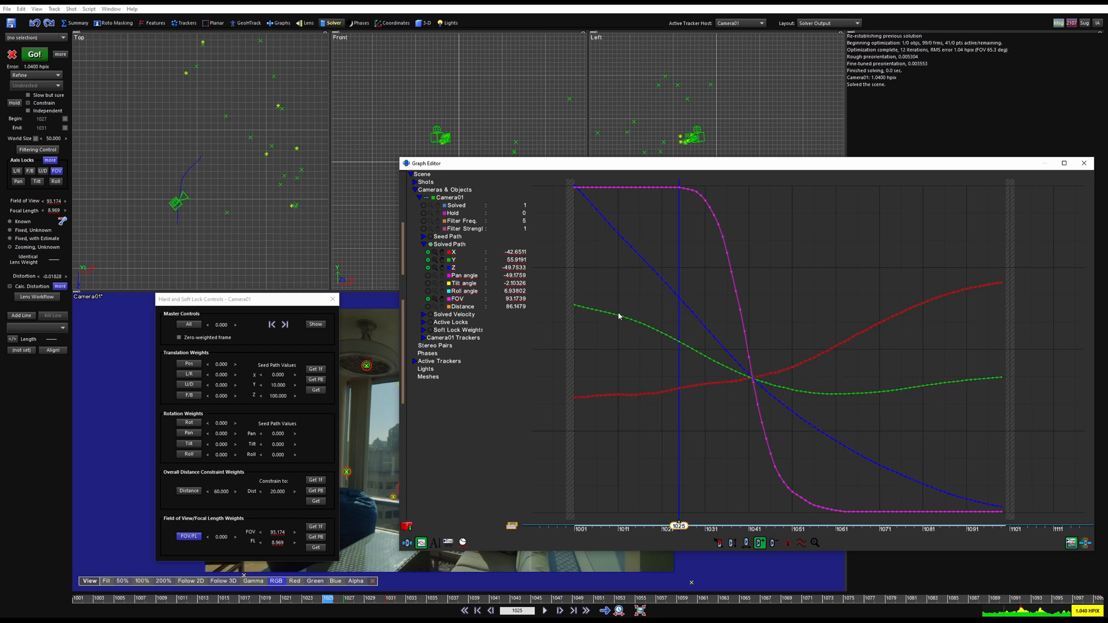
left_click(34, 54)
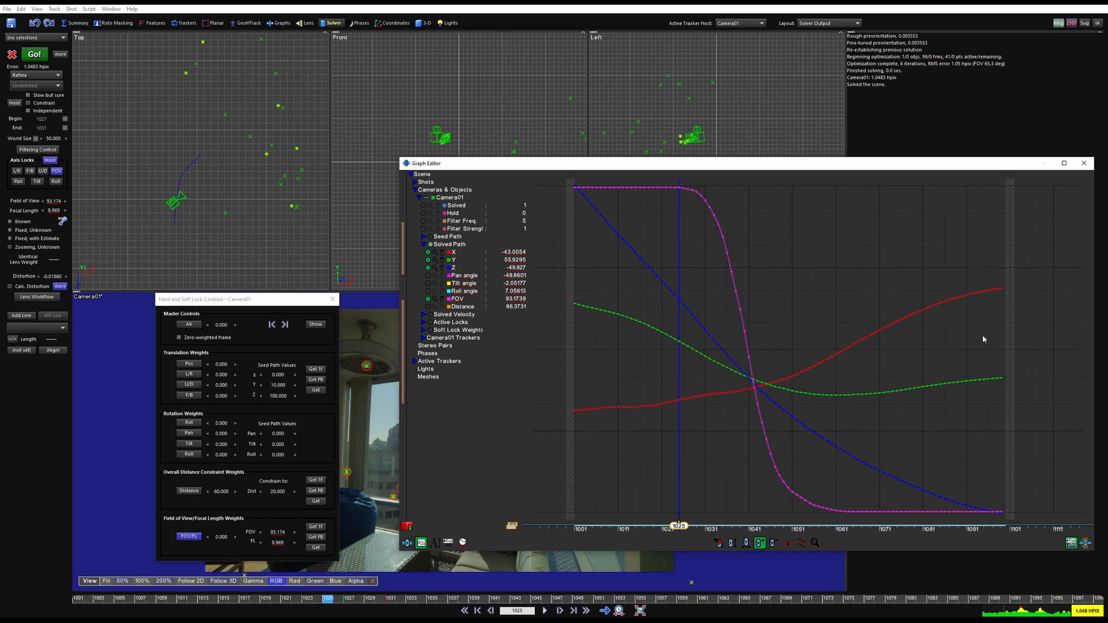
mouse_move(881, 319)
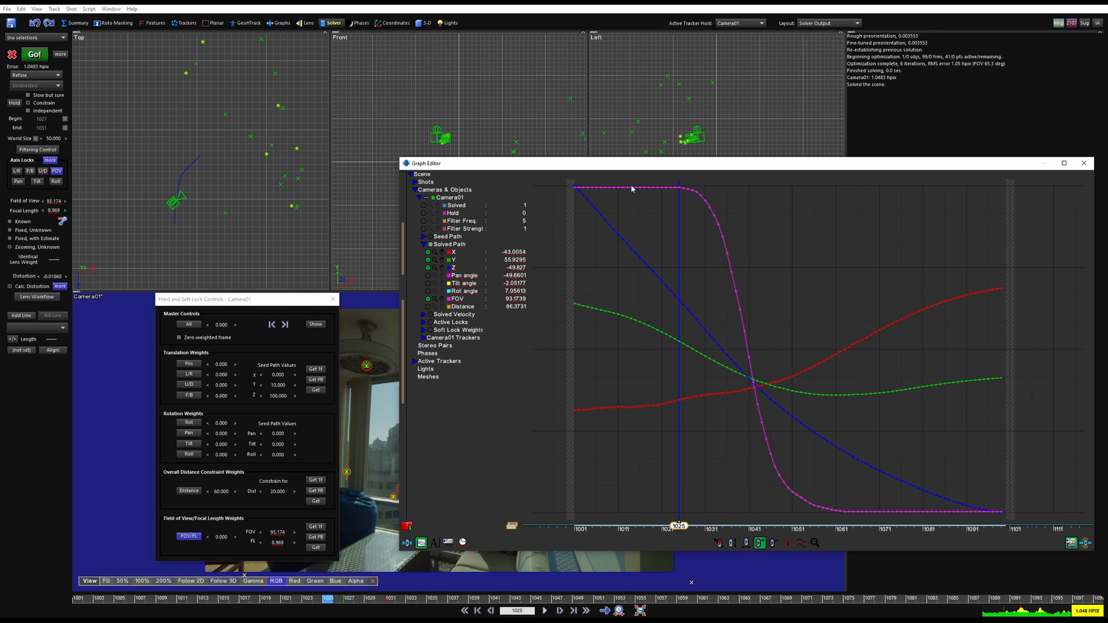
mouse_move(666, 287)
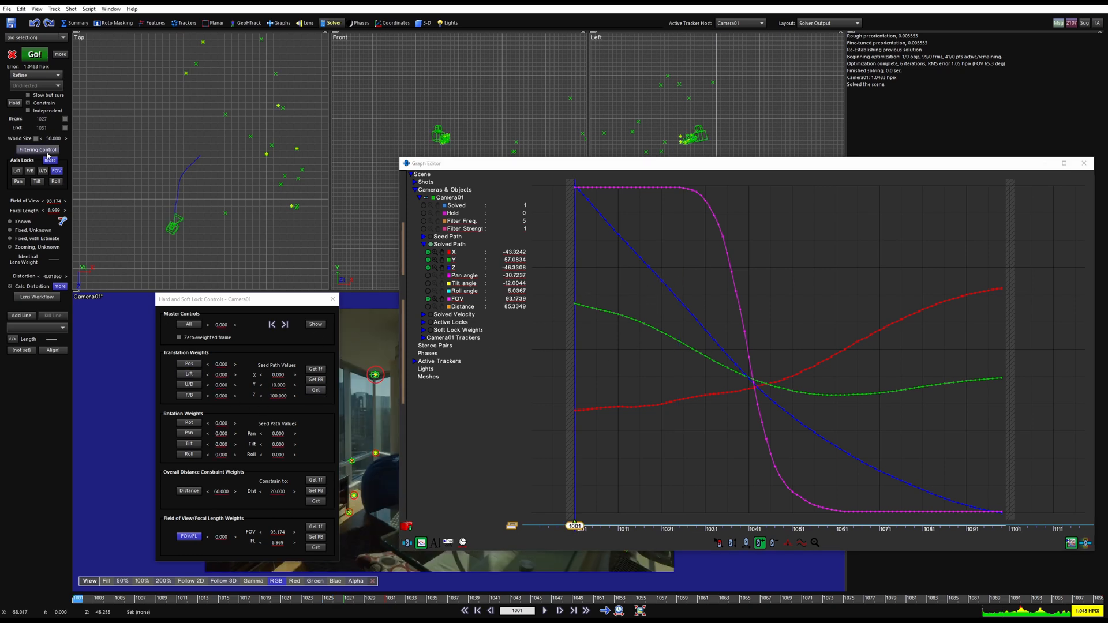
Set the path filter frequency to 15 and apply it to the FOV axis.
left_click(37, 150)
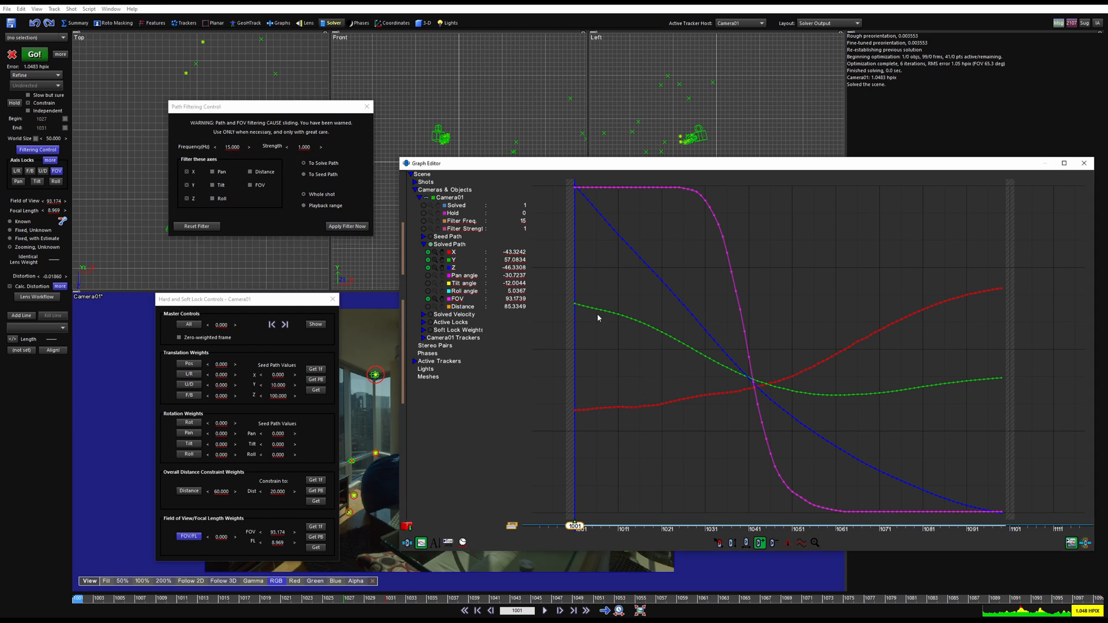
mouse_move(668, 353)
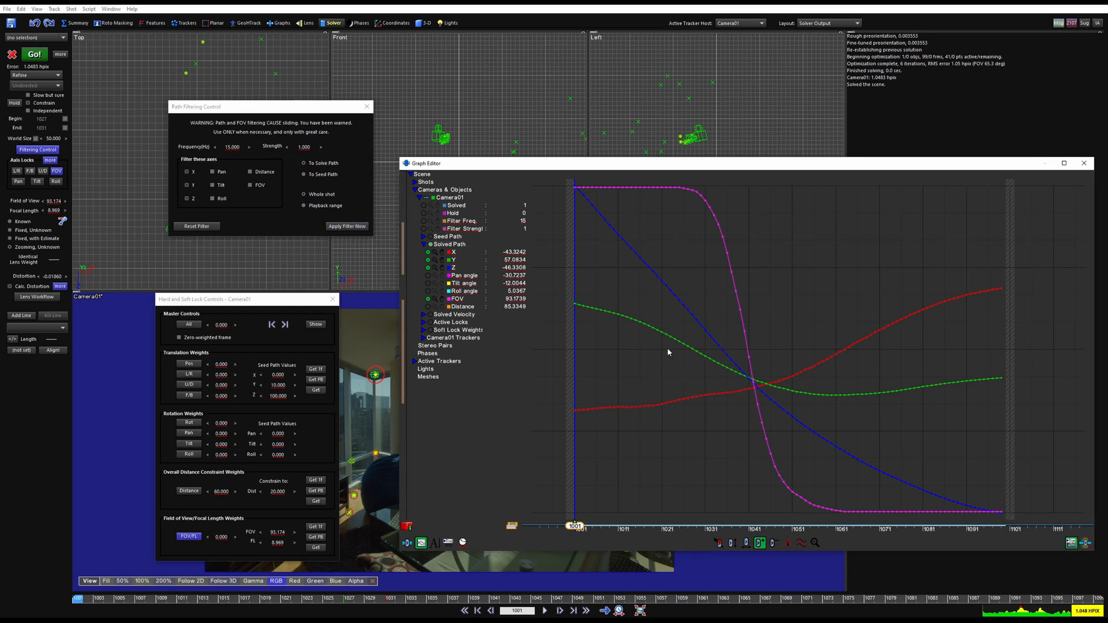
mouse_move(658, 358)
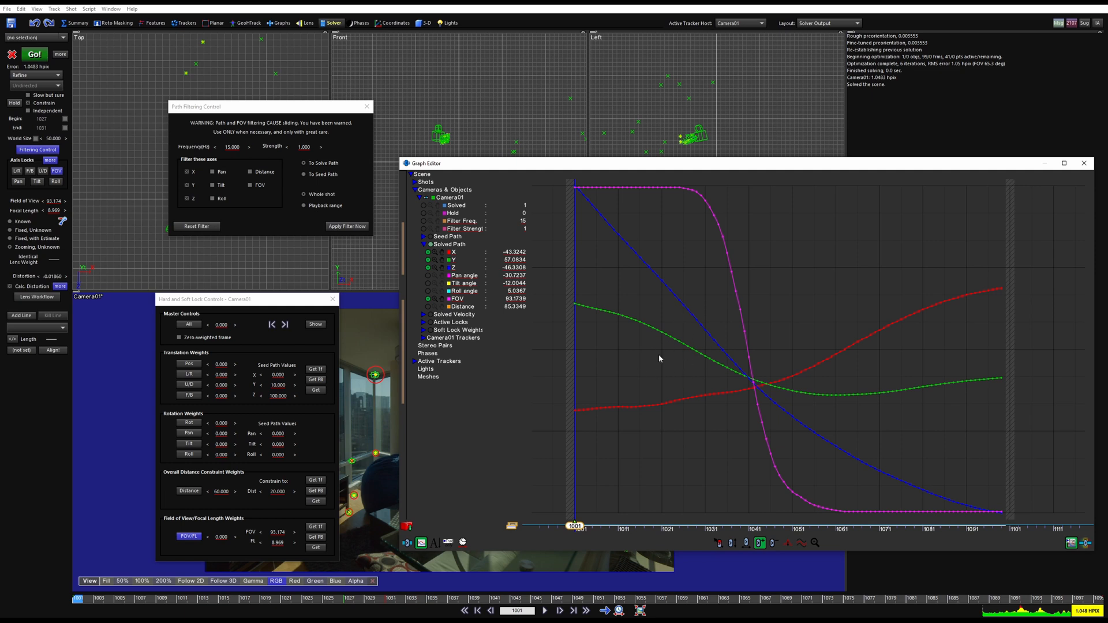
left_click(197, 227)
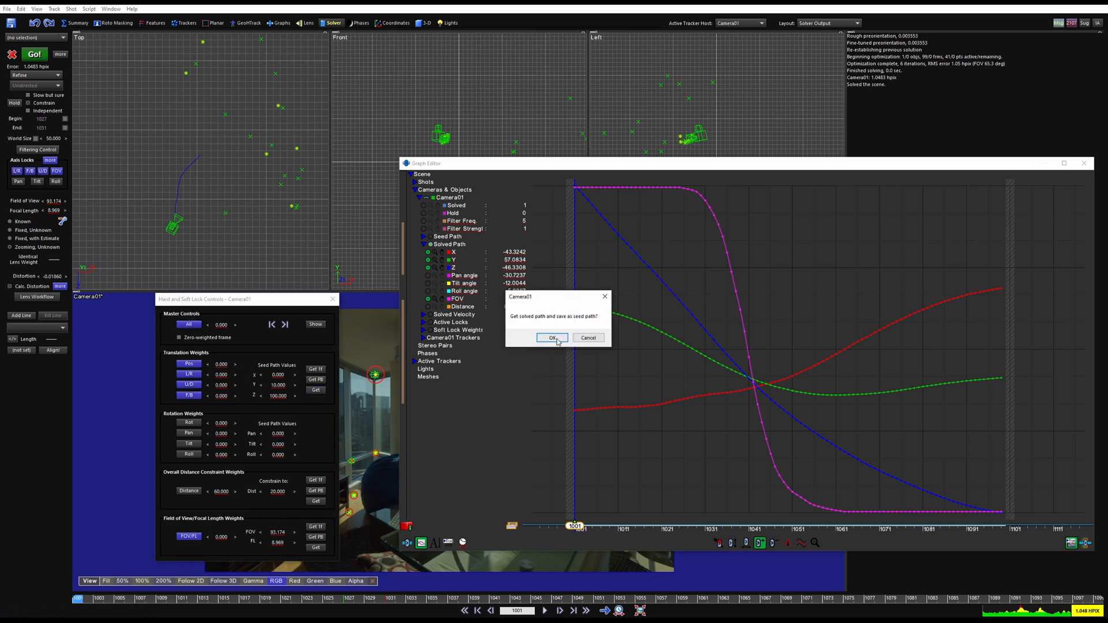
Save the solved path as seed path and re-solve to about 1.052 hpix error.
left_click(554, 338)
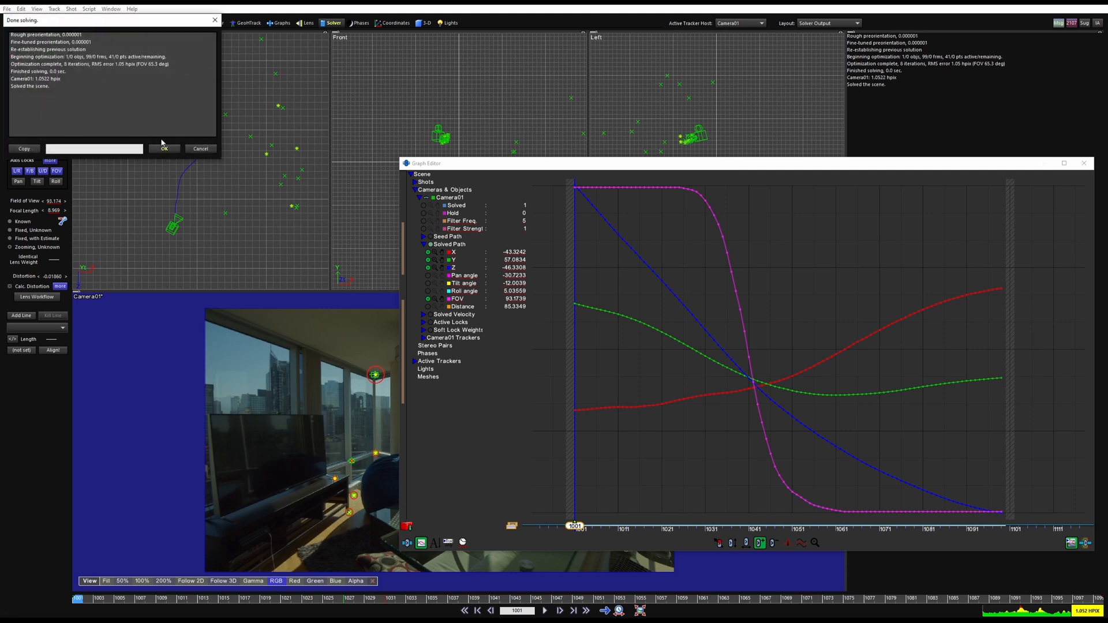
left_click(163, 148)
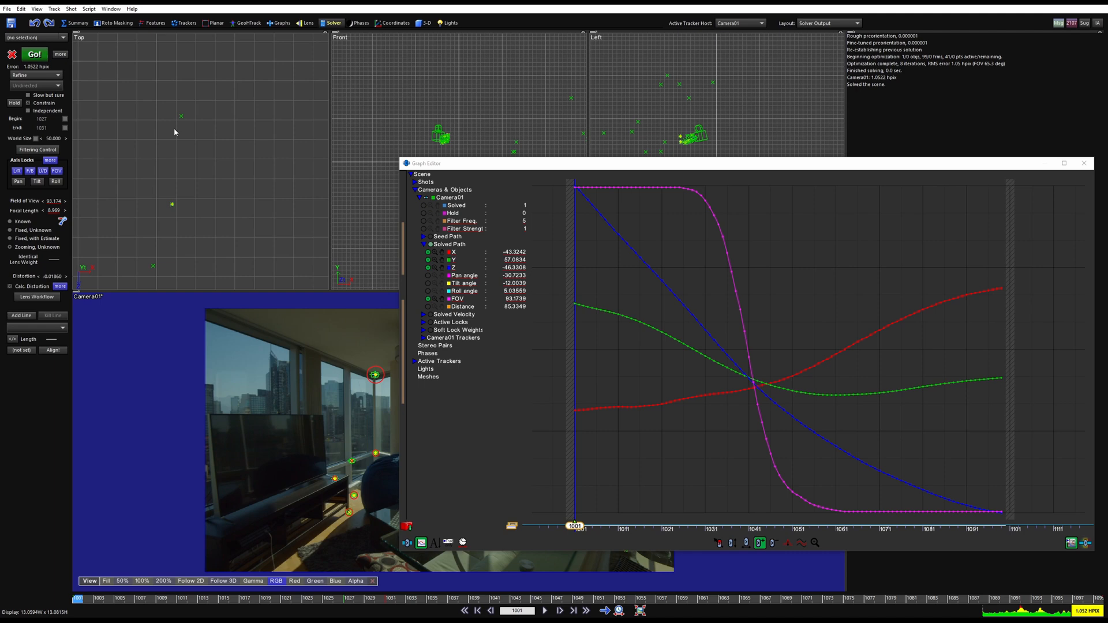
mouse_move(293, 176)
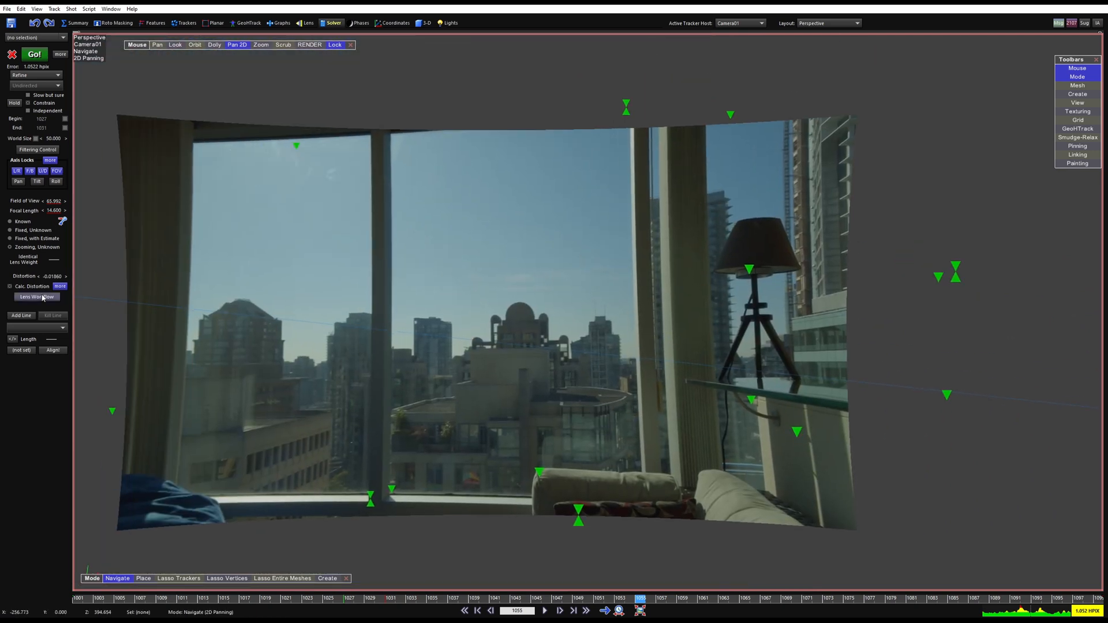
Apply the Undistorted lens workflow so distortion reads zero, then show the Quad Perspective layout.
left_click(36, 296)
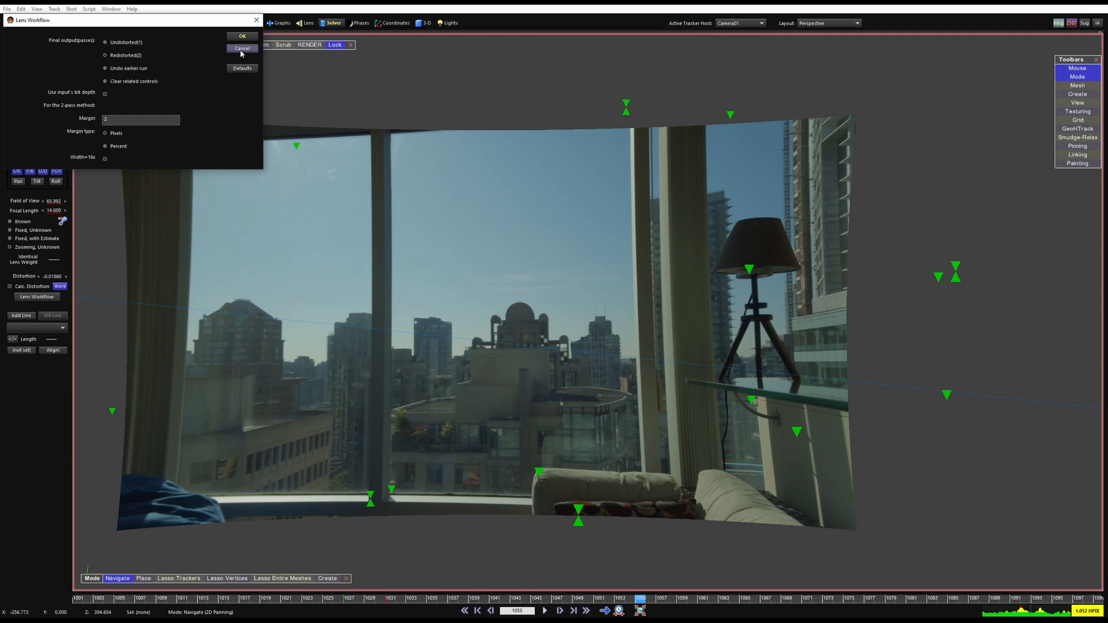
left_click(241, 48)
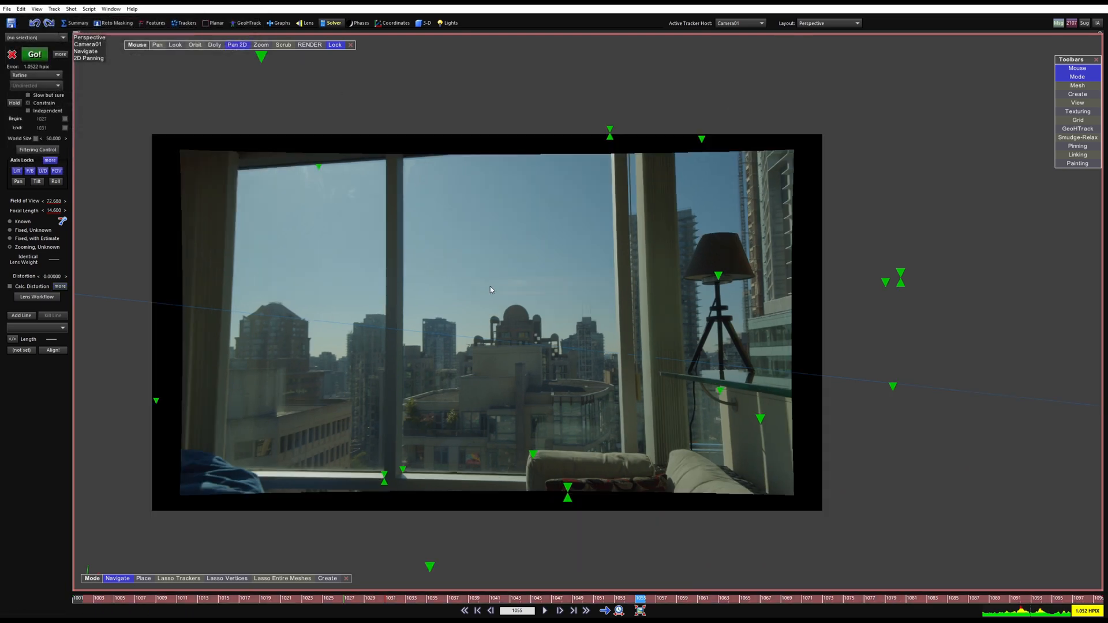
left_click_drag(490, 290, 547, 394)
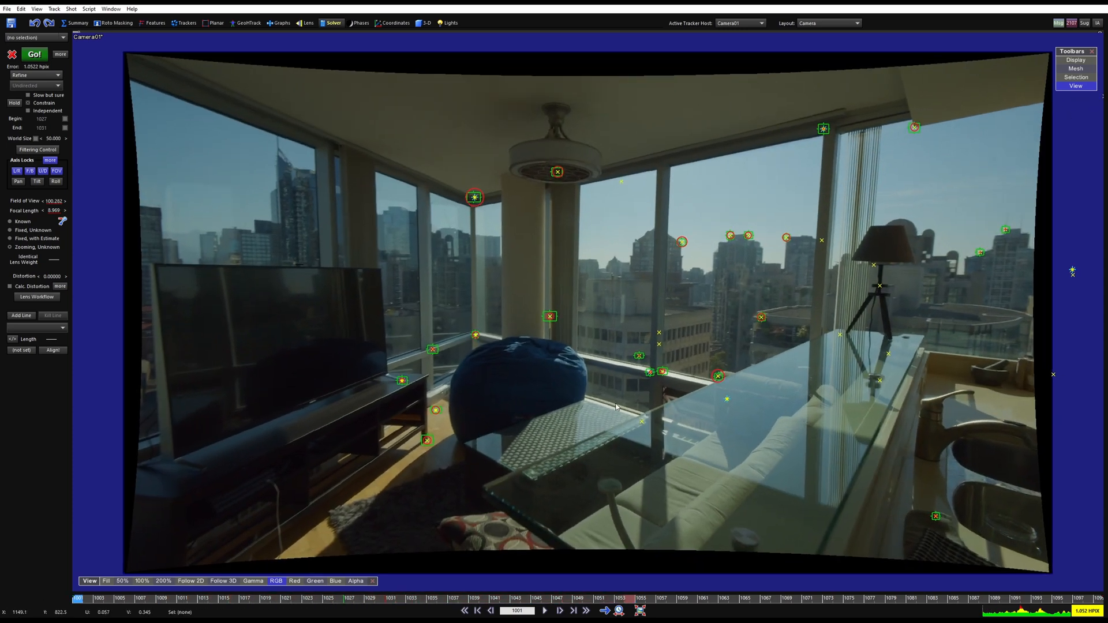
left_click(829, 23)
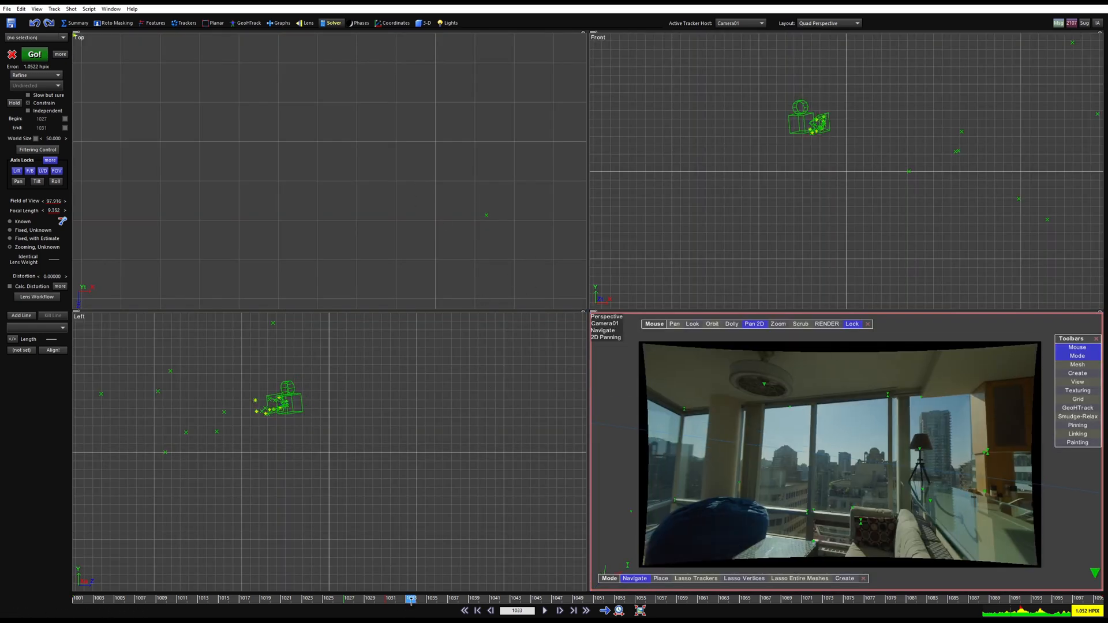
Create the Matrix01 test mesh in the 3D panel, sized to surround the camera path.
left_click(424, 22)
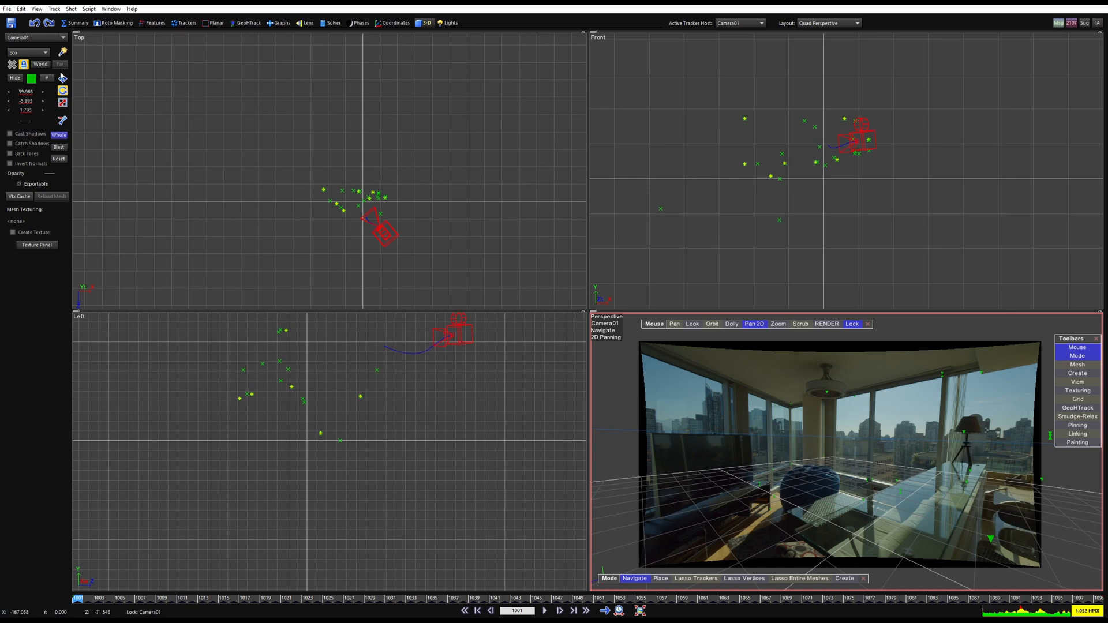
left_click(27, 52)
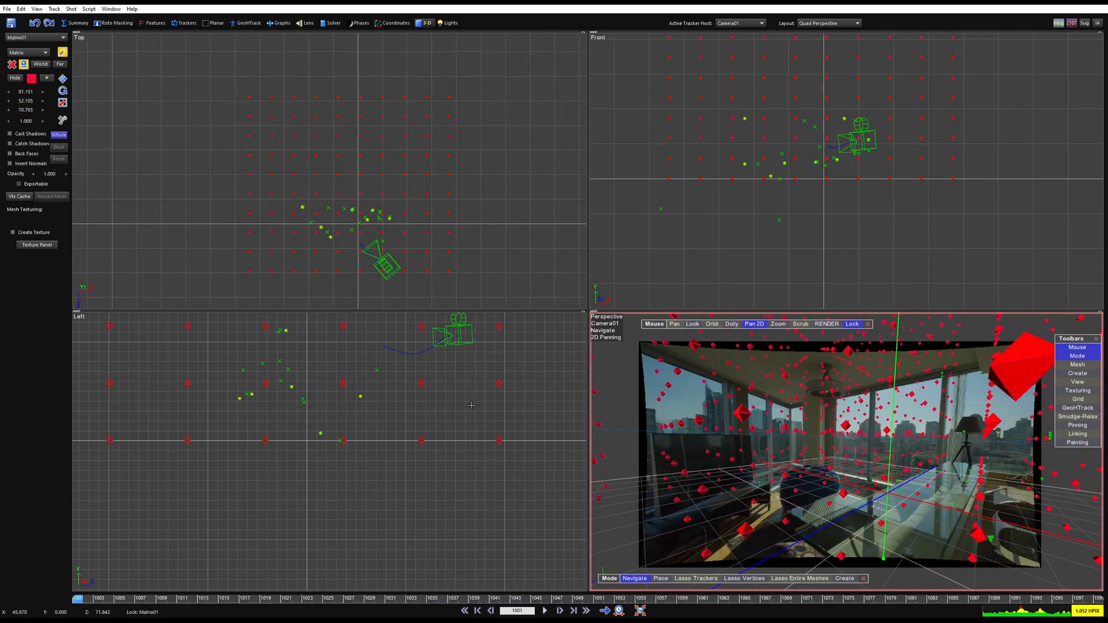
Inspect the red Matrix01 markers through the solved camera in the Camera layout, then open Solver.
left_click(829, 23)
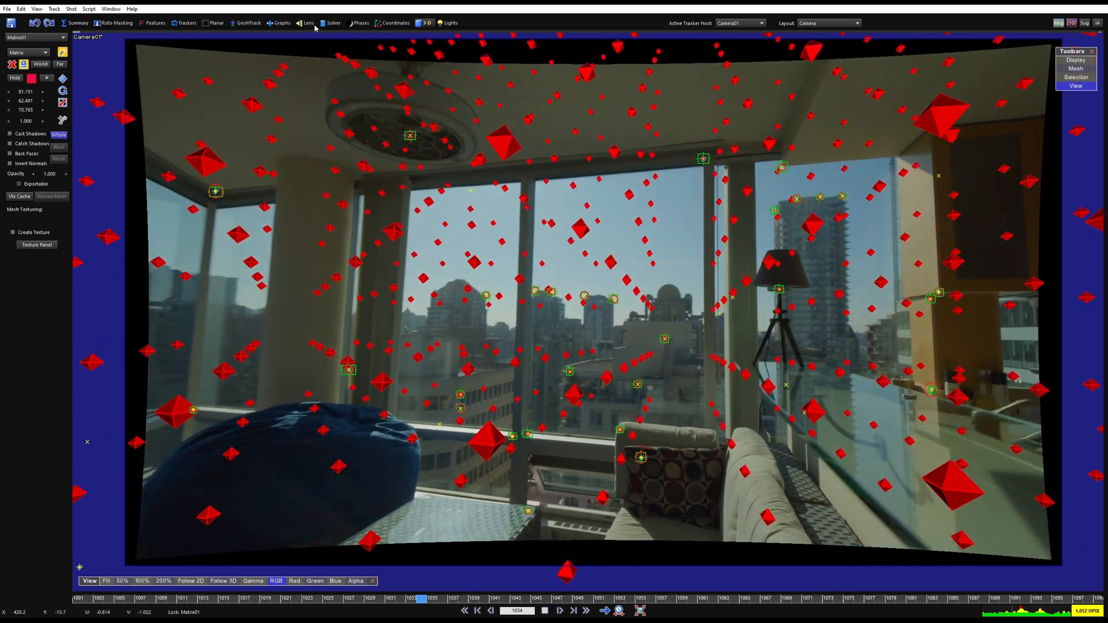
left_click(332, 23)
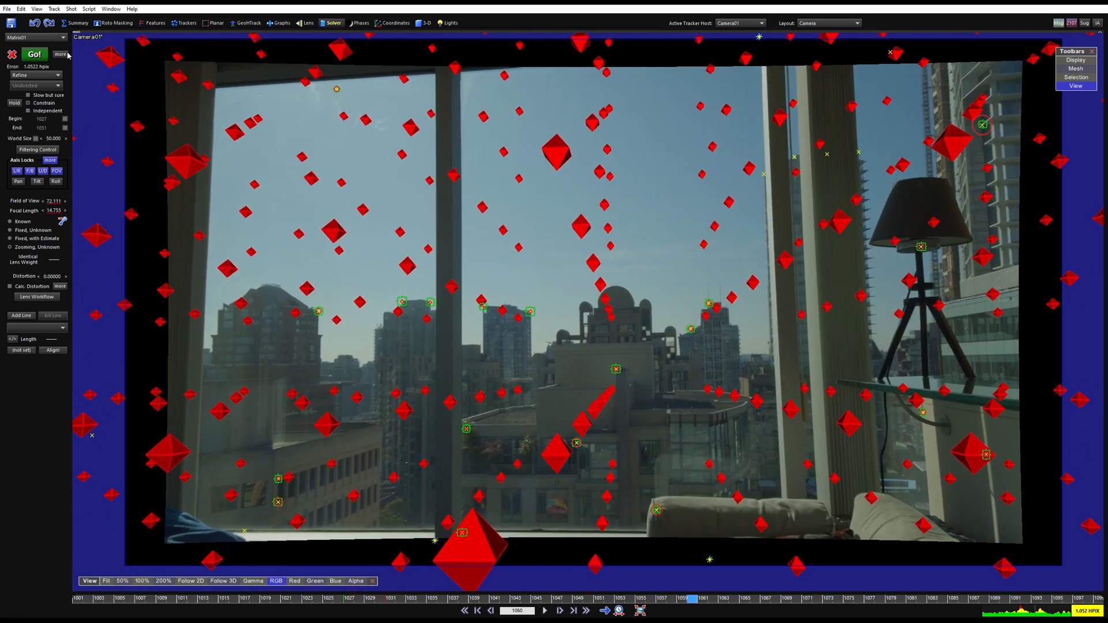
Preview the Save Sequence export at 2176x1224 over 99 frames and close it unsaved.
left_click(7, 8)
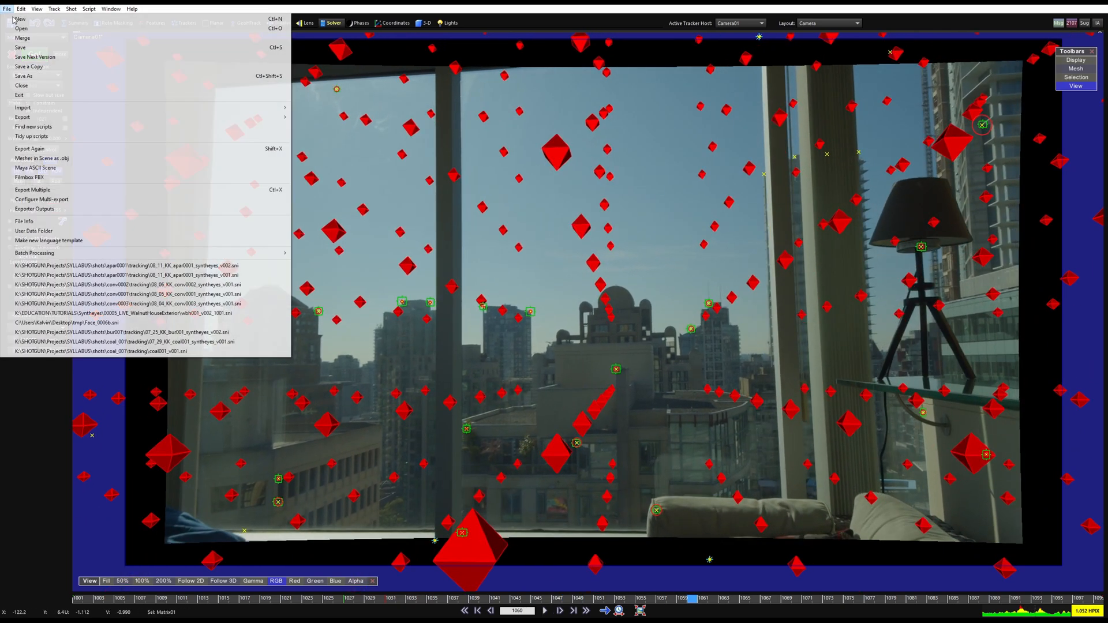
mouse_move(243, 171)
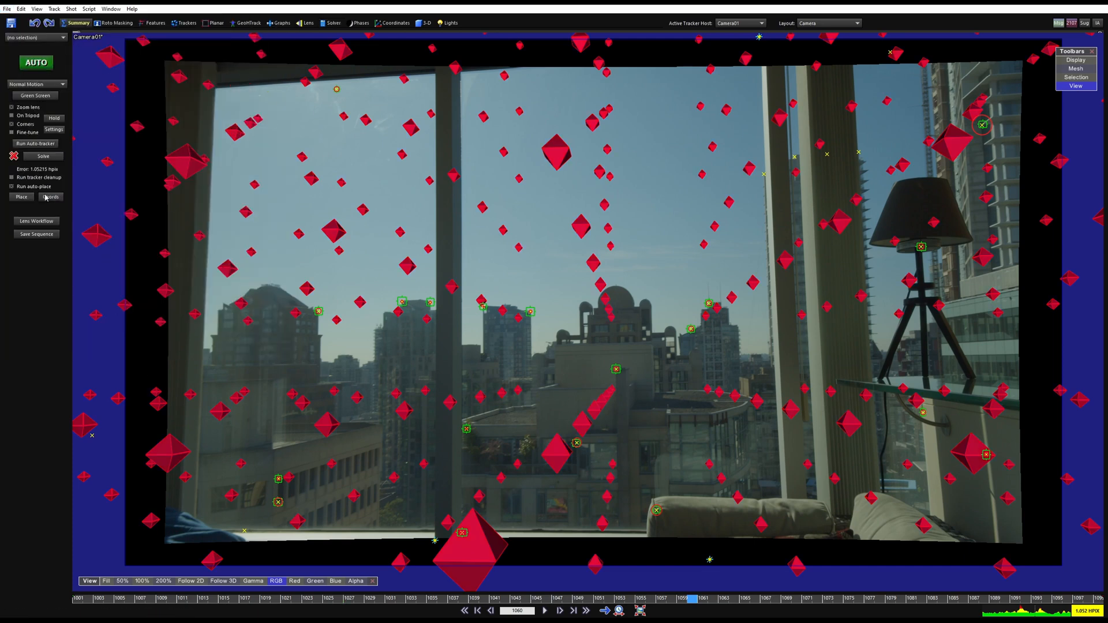
left_click(36, 234)
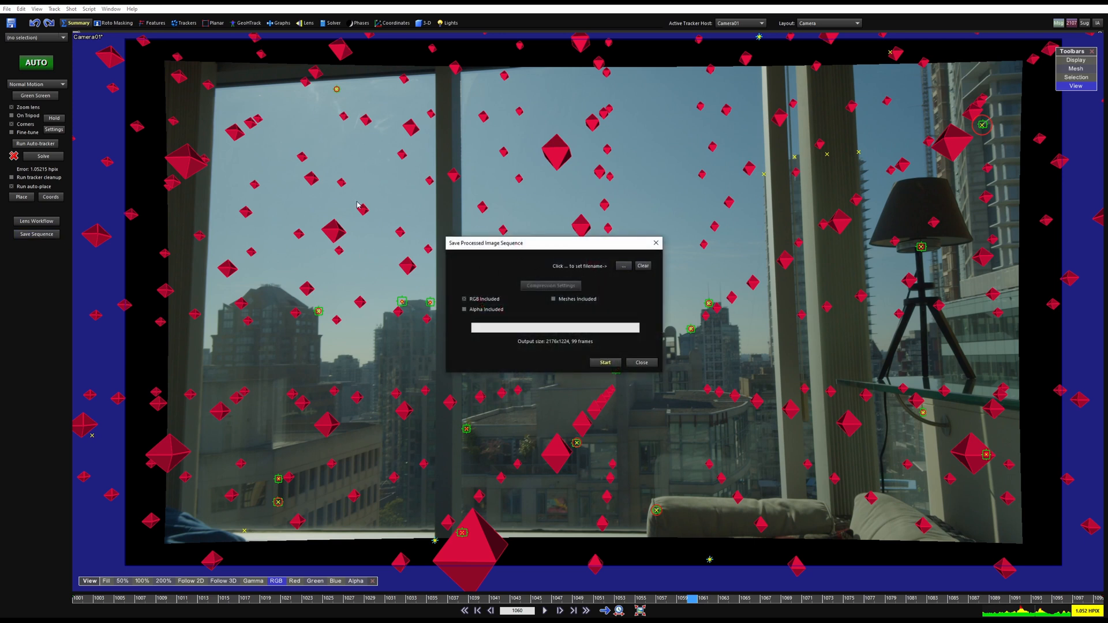
mouse_move(853, 542)
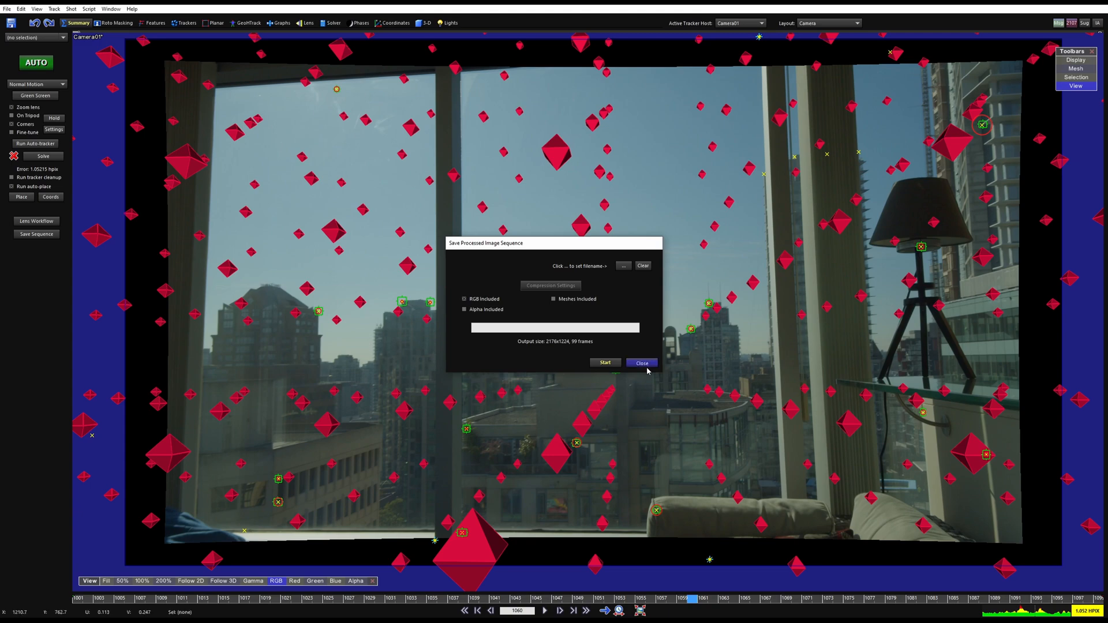
left_click(640, 362)
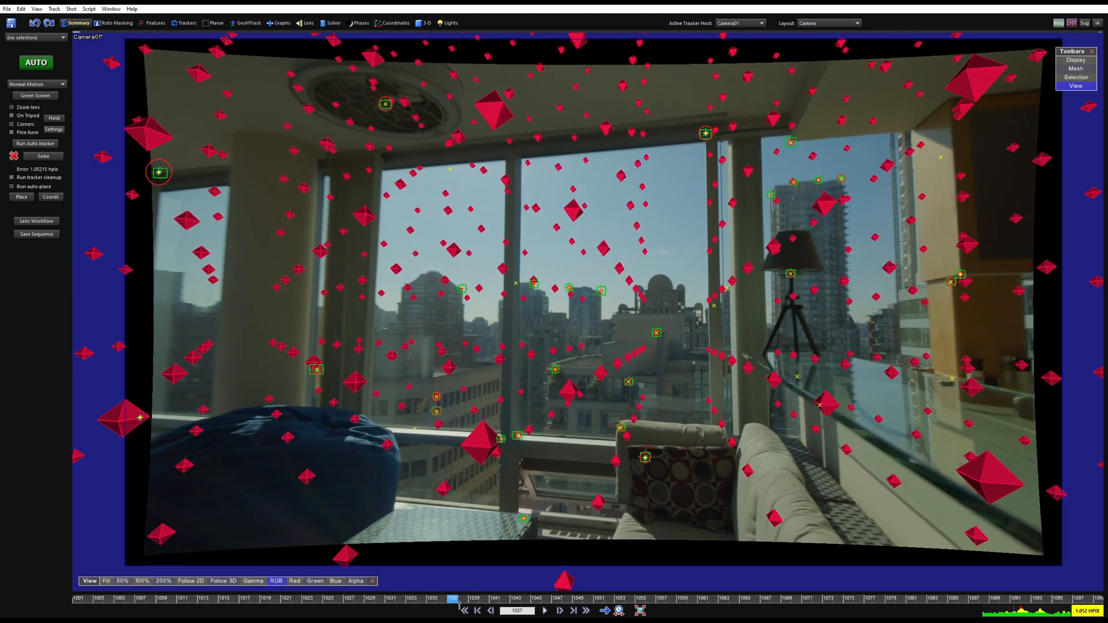
left_click(544, 610)
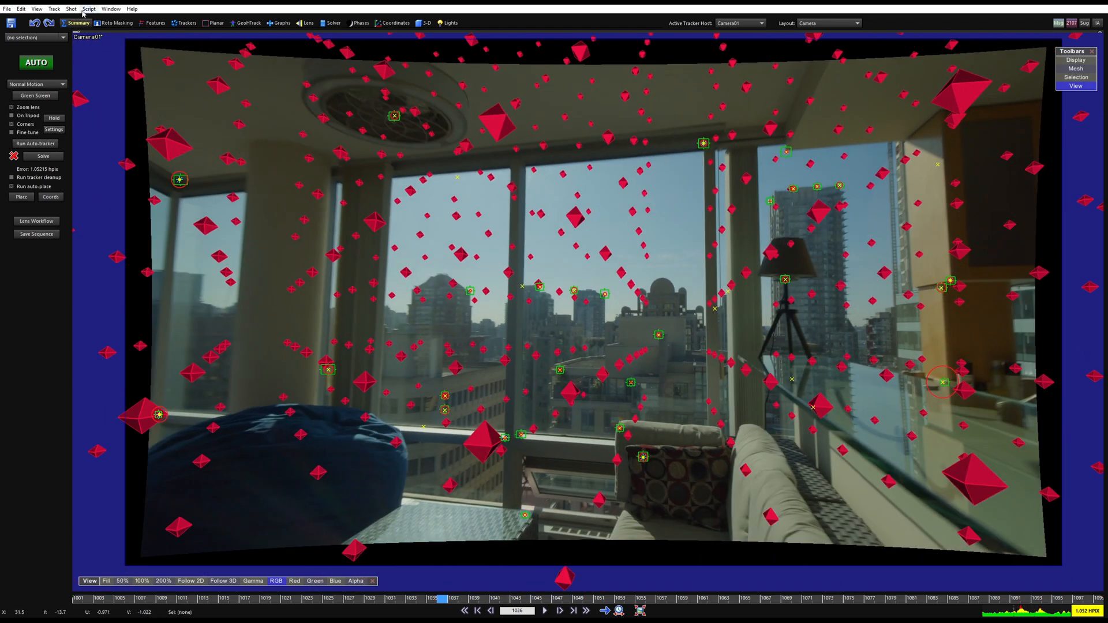
Write the undistortion map as lensUD.1001.exr into a new lens folder inside apar0001.
left_click(70, 9)
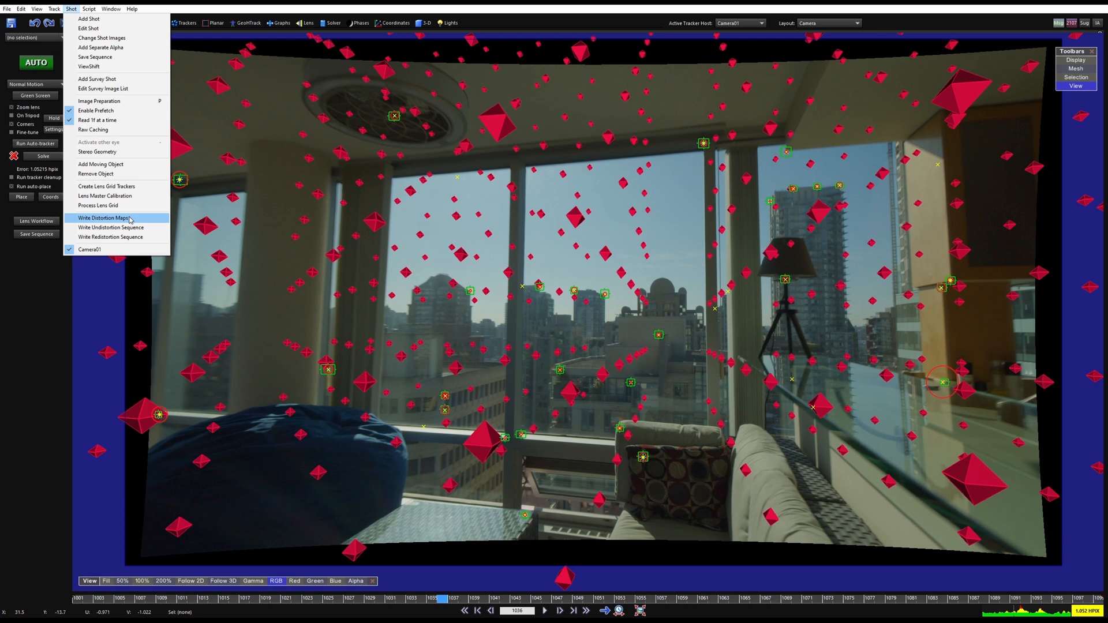
left_click(103, 218)
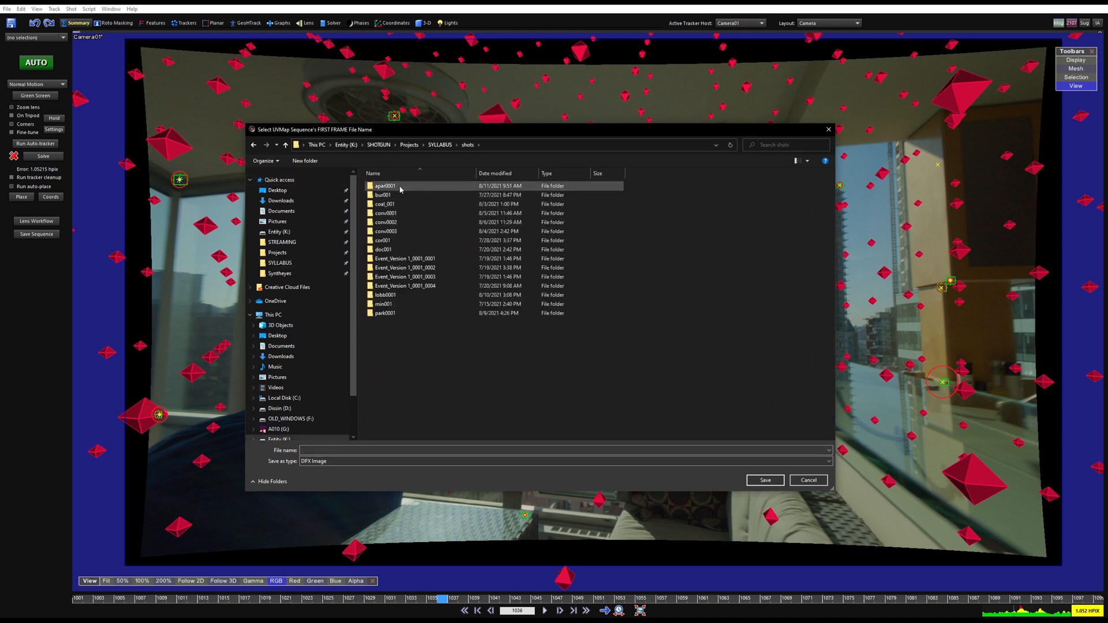
double_click(384, 186)
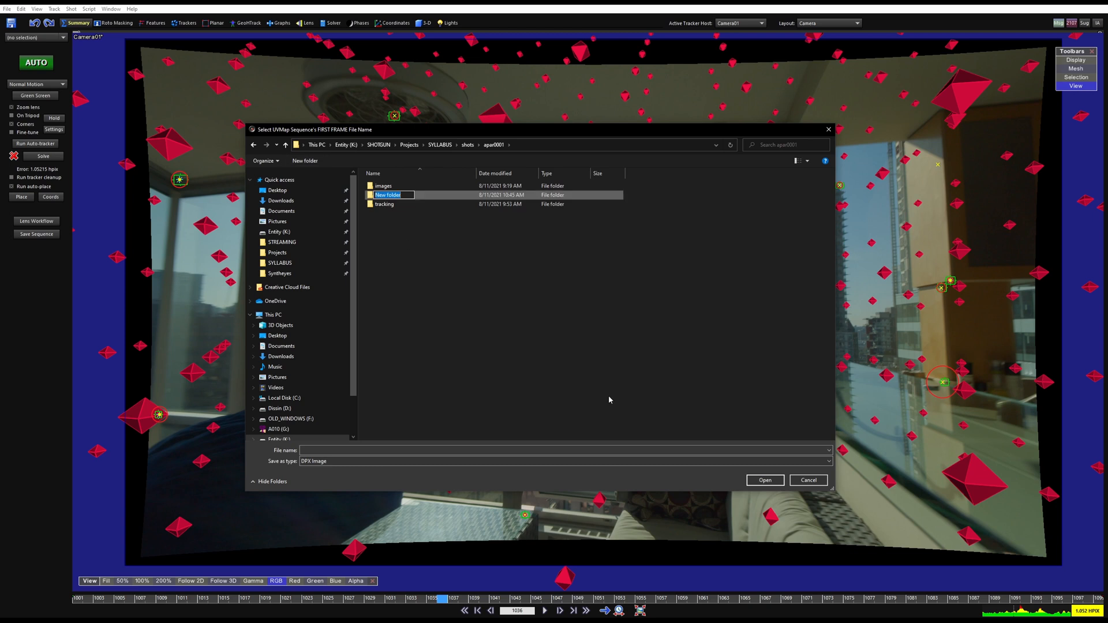
type("lens")
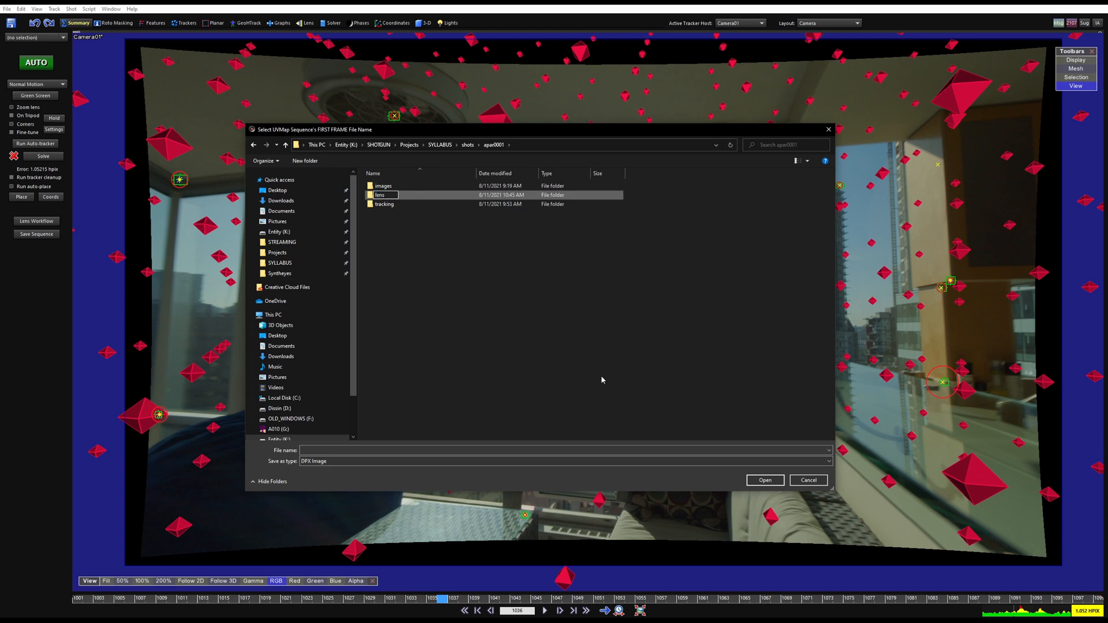
double_click(380, 195)
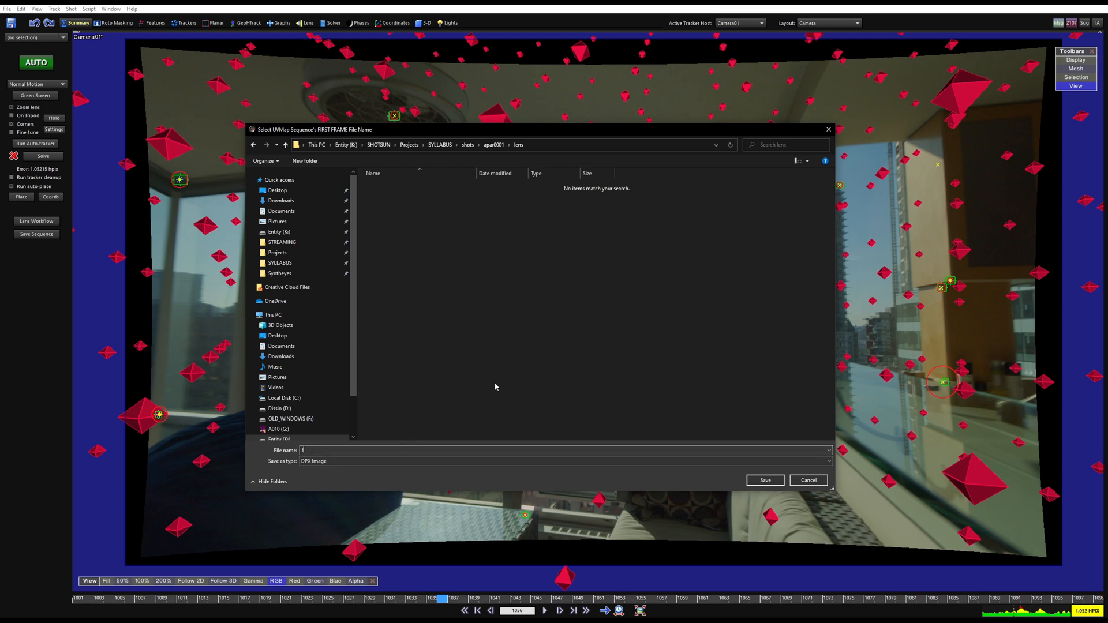
type("lensUV.1001.exr")
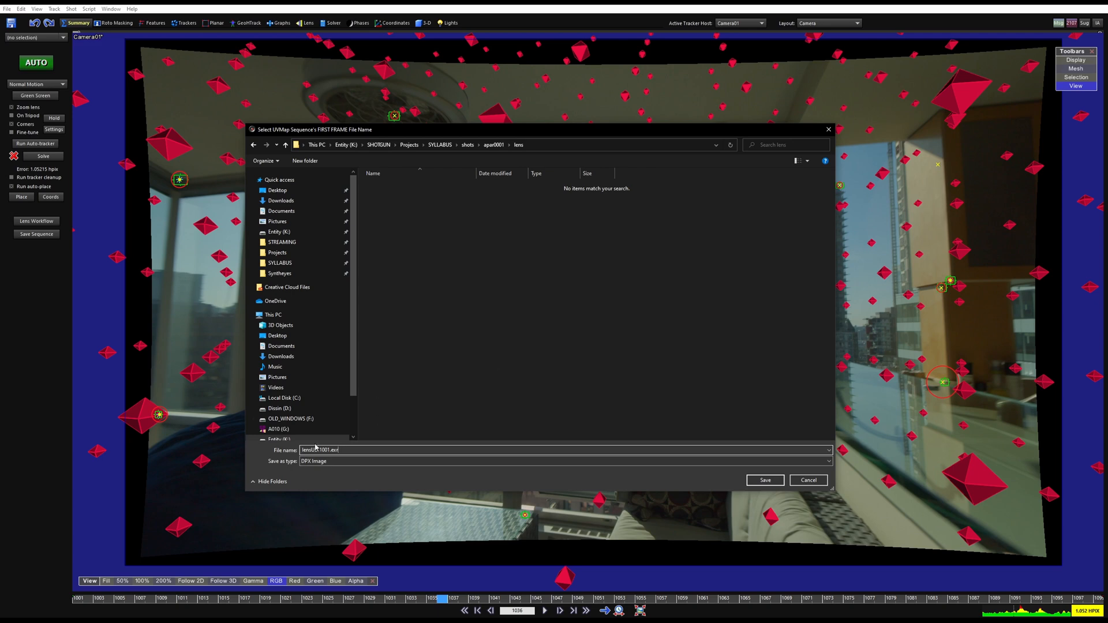
left_click(764, 481)
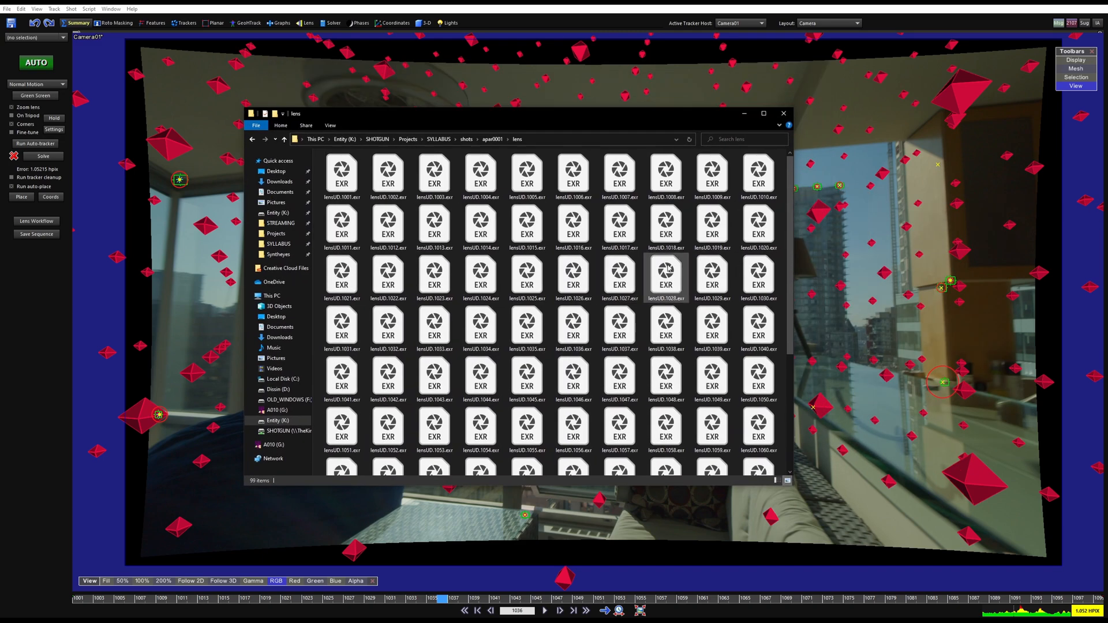
Verify the 99 written lensUD EXR frames in Explorer, then return to SynthEyes.
left_click(342, 173)
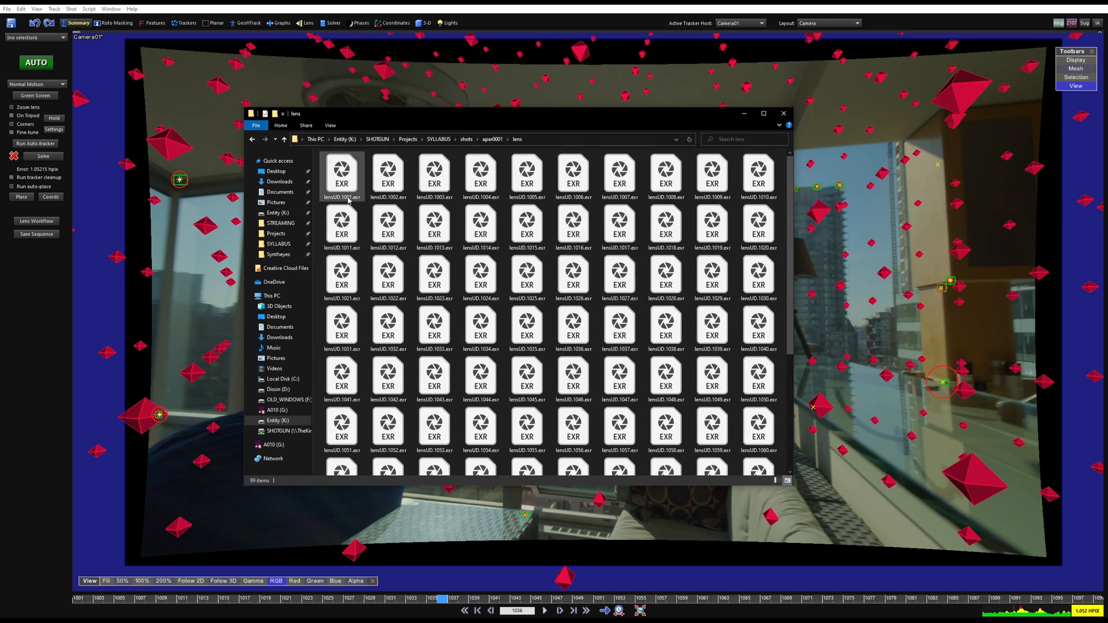
scroll("down", 3)
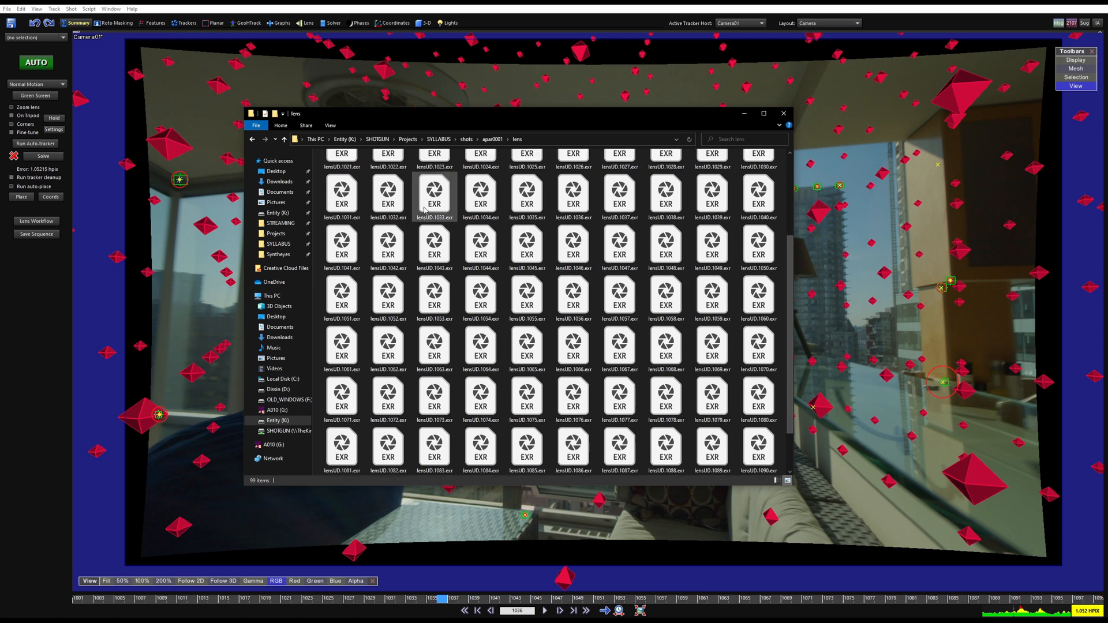
scroll("down", 3)
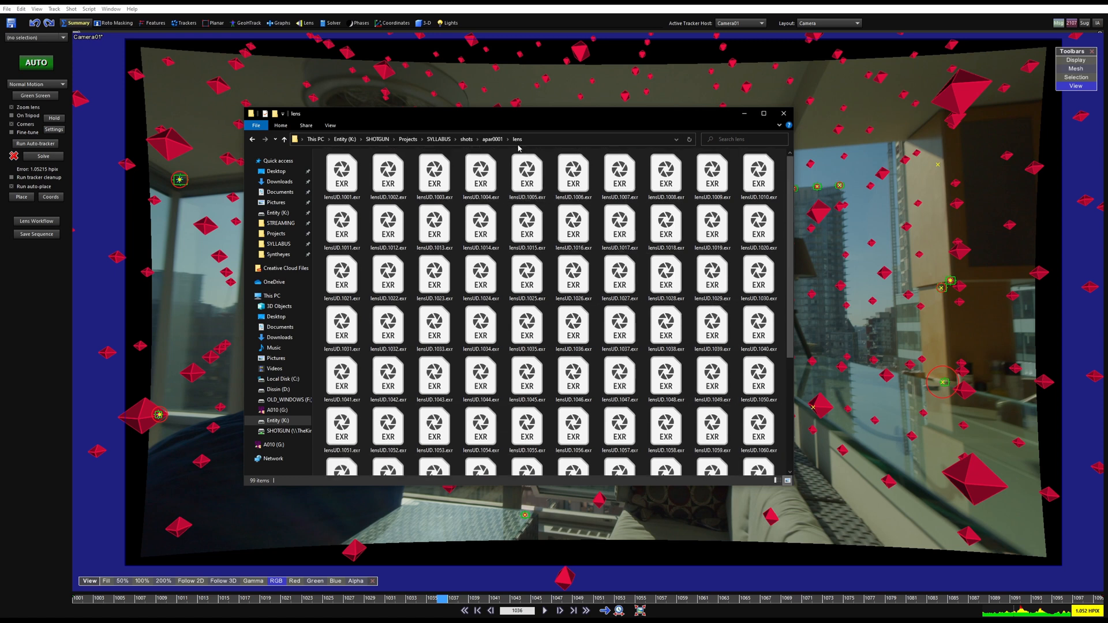
left_click(783, 113)
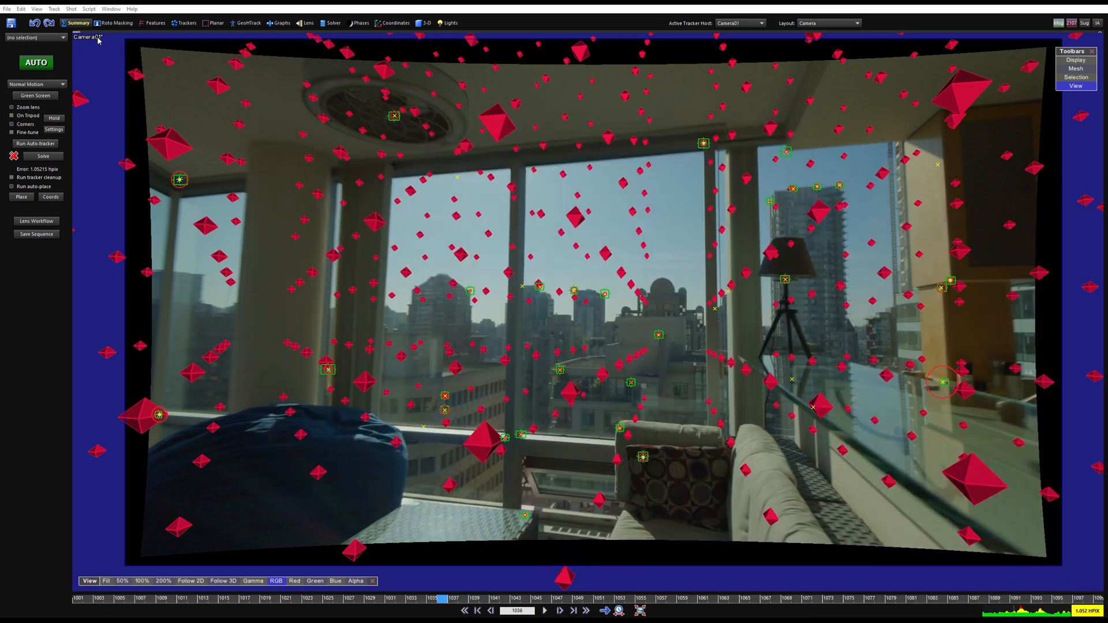
Save the redistortion maps as OpenEXR lensREDISTORT.1001.exr in the lens folder.
left_click(71, 8)
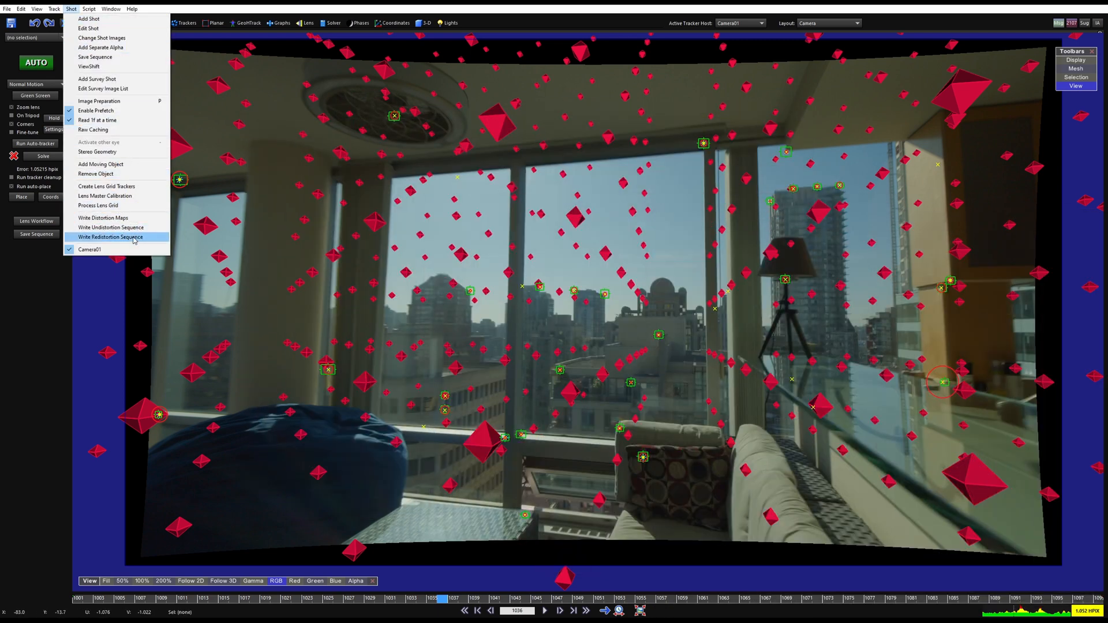
left_click(110, 237)
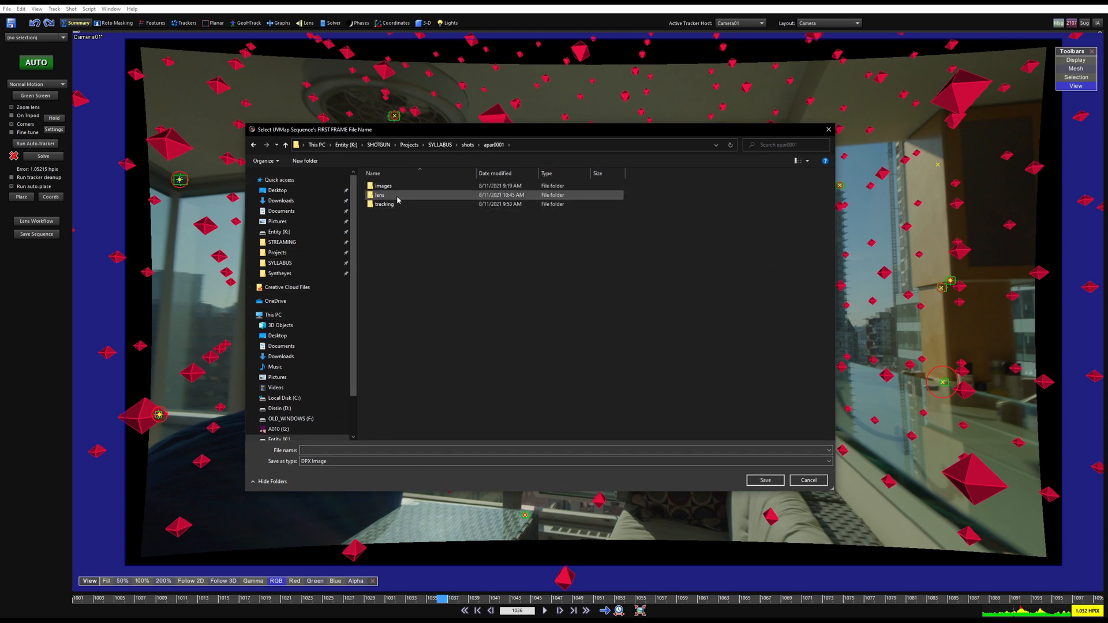
left_click(827, 461)
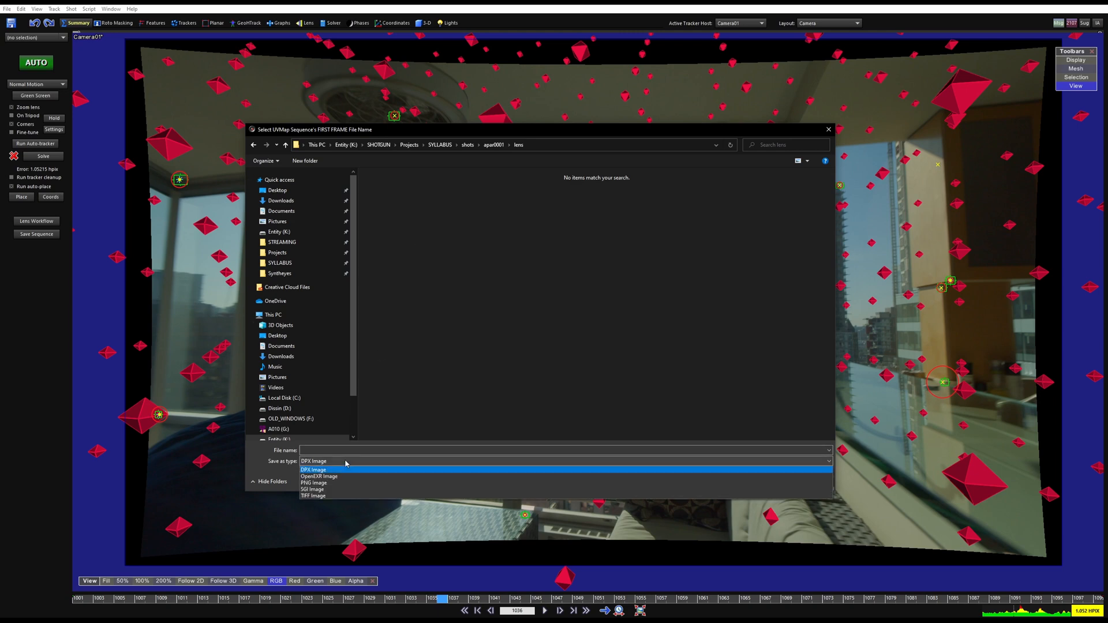
left_click(319, 476)
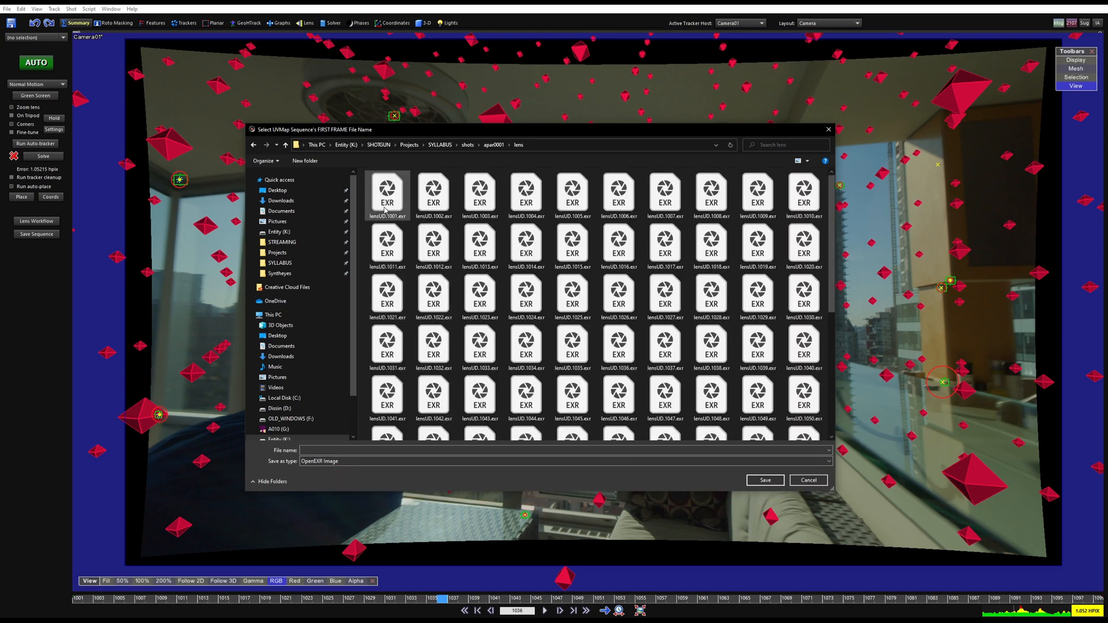
left_click(387, 191)
type("lensREDISTORT.1001.exr")
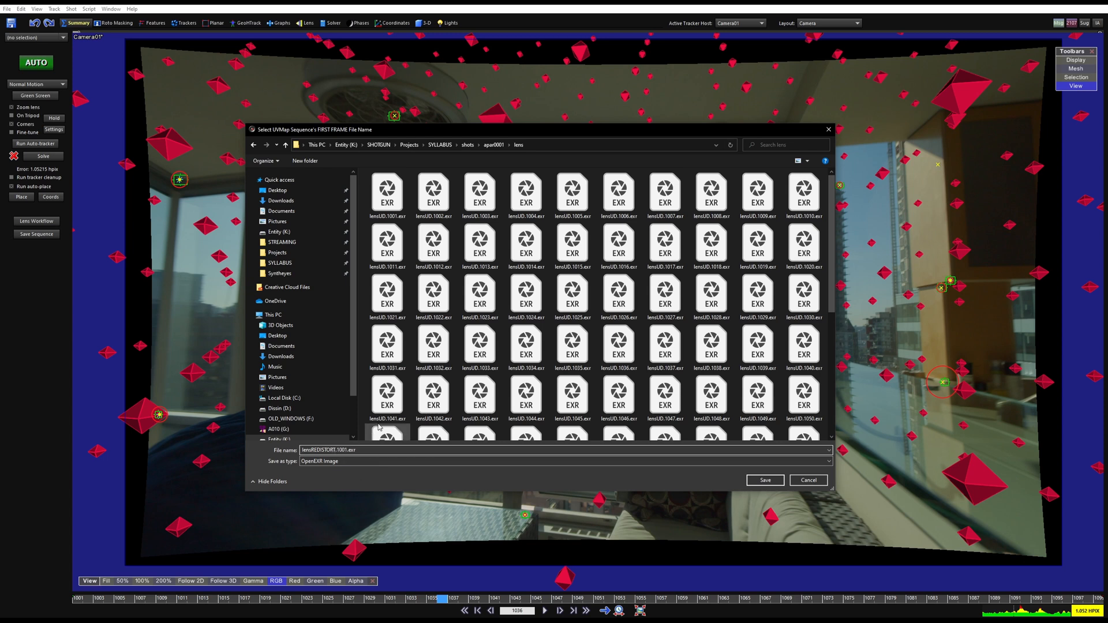
left_click(387, 192)
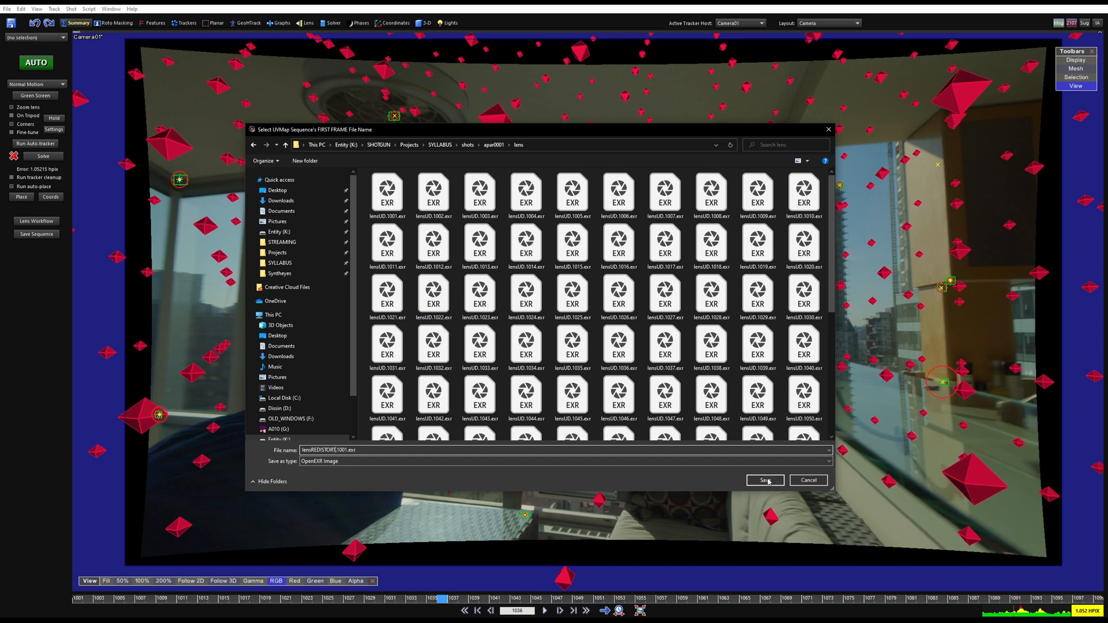
left_click(764, 481)
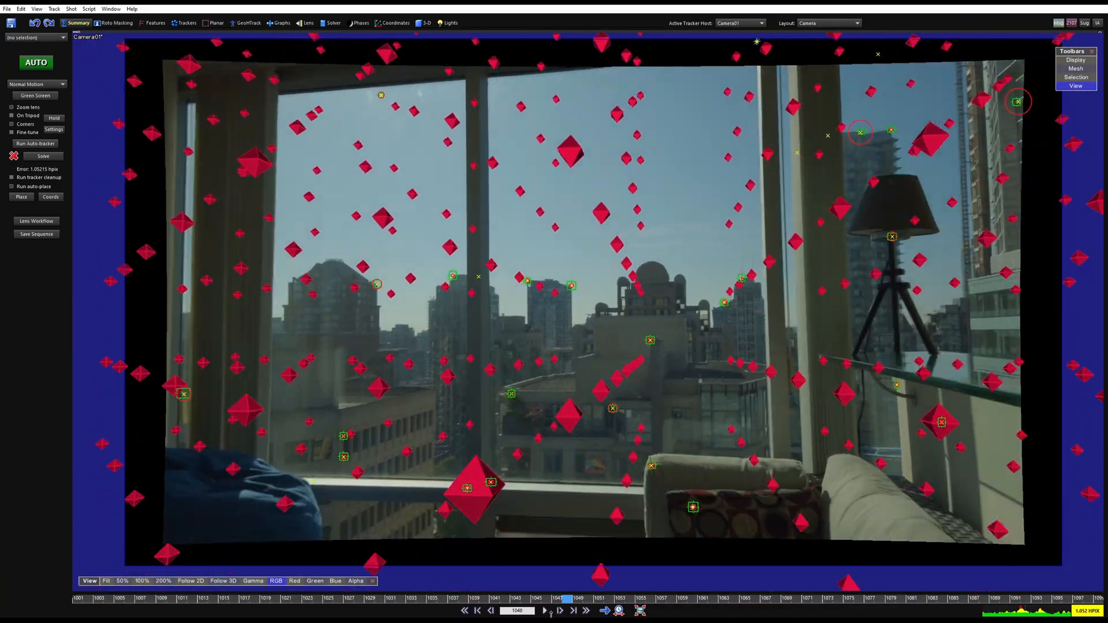
left_click(544, 611)
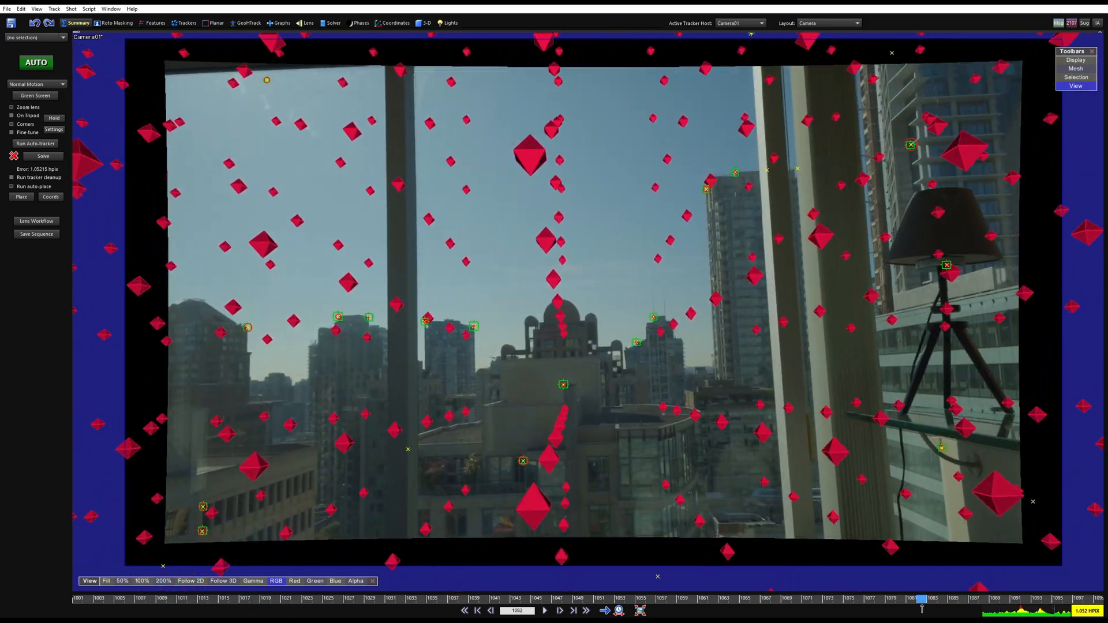
left_click(560, 610)
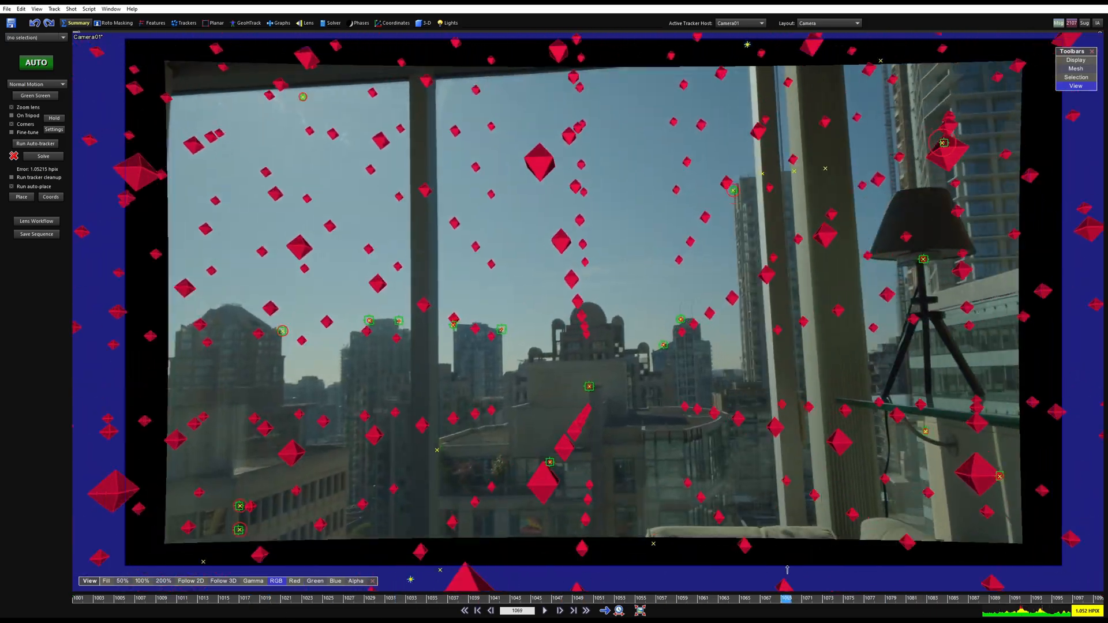